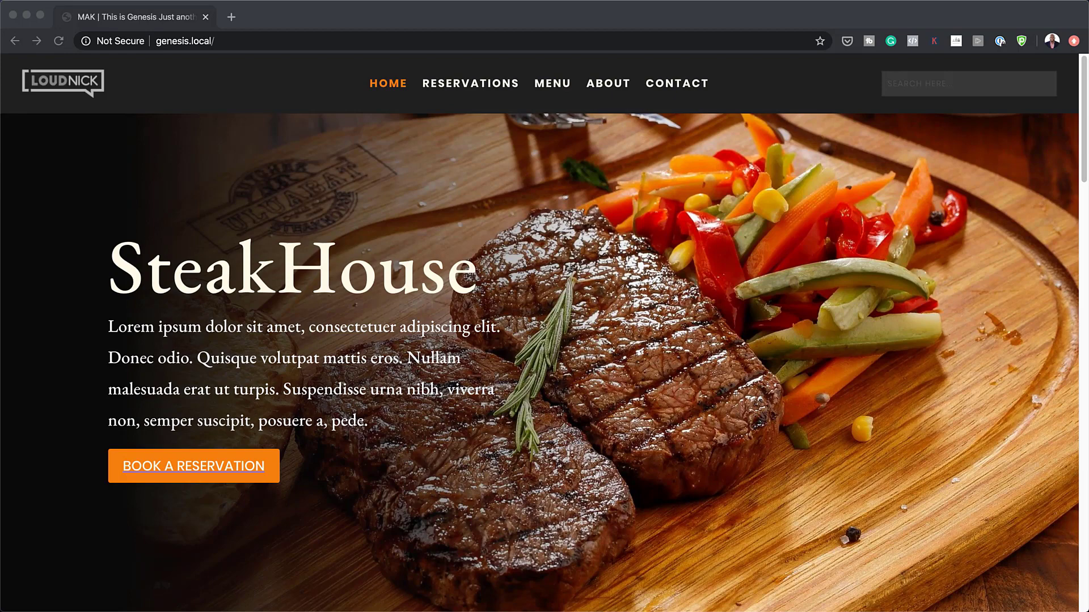
Step: Scroll through the current steakhouse page to browse its content
{"action": "scroll", "scroll_direction": "down", "scroll_amount": 3}
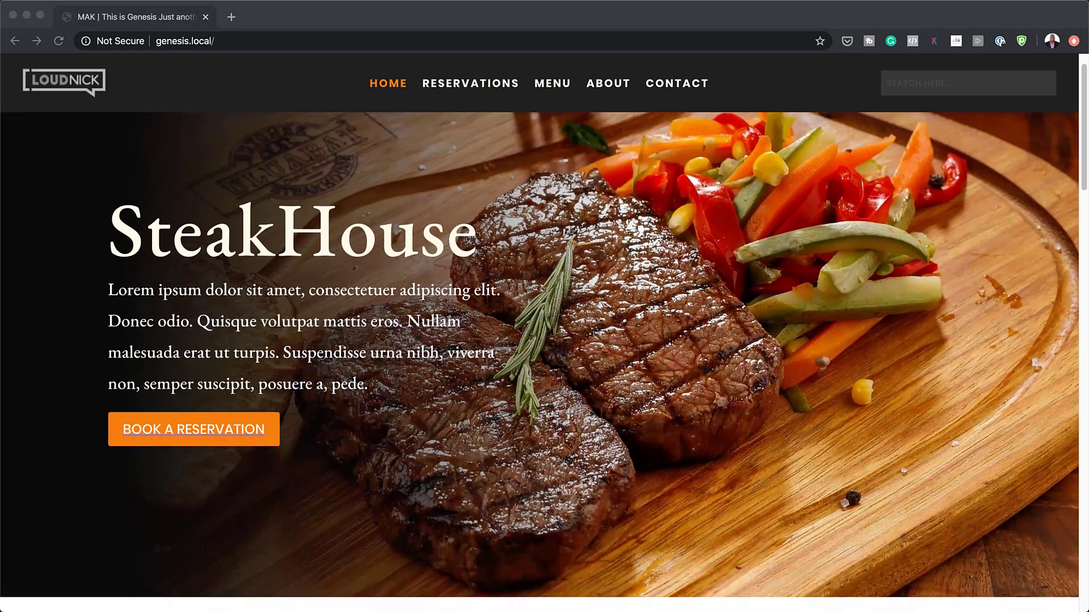
{"action": "scroll", "scroll_direction": "down", "scroll_amount": 3}
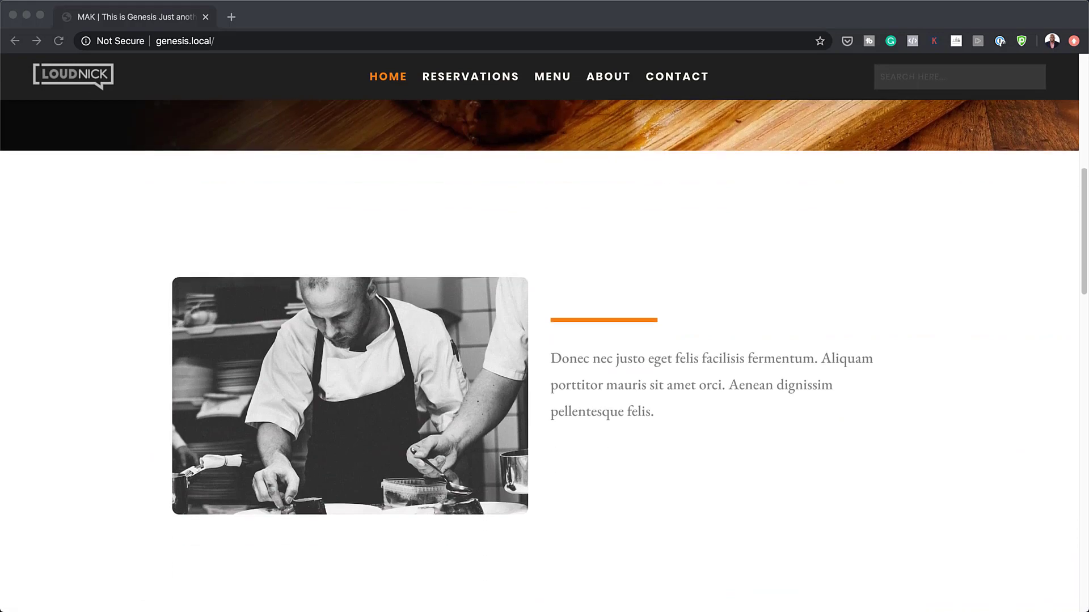
{"action": "scroll", "scroll_direction": "down", "scroll_amount": 3}
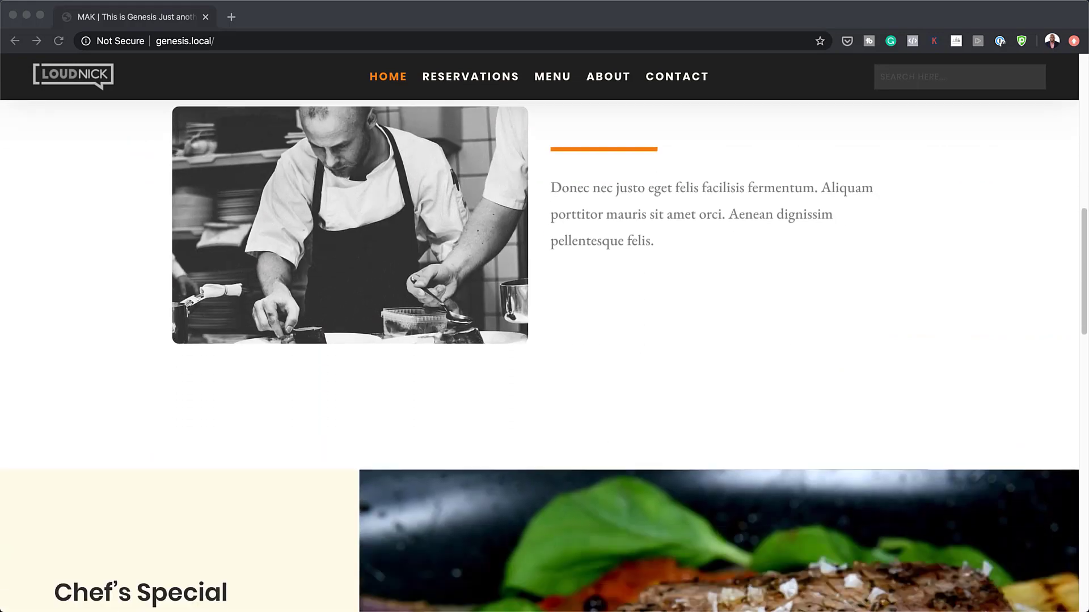
{"action": "scroll", "scroll_direction": "down", "scroll_amount": 3}
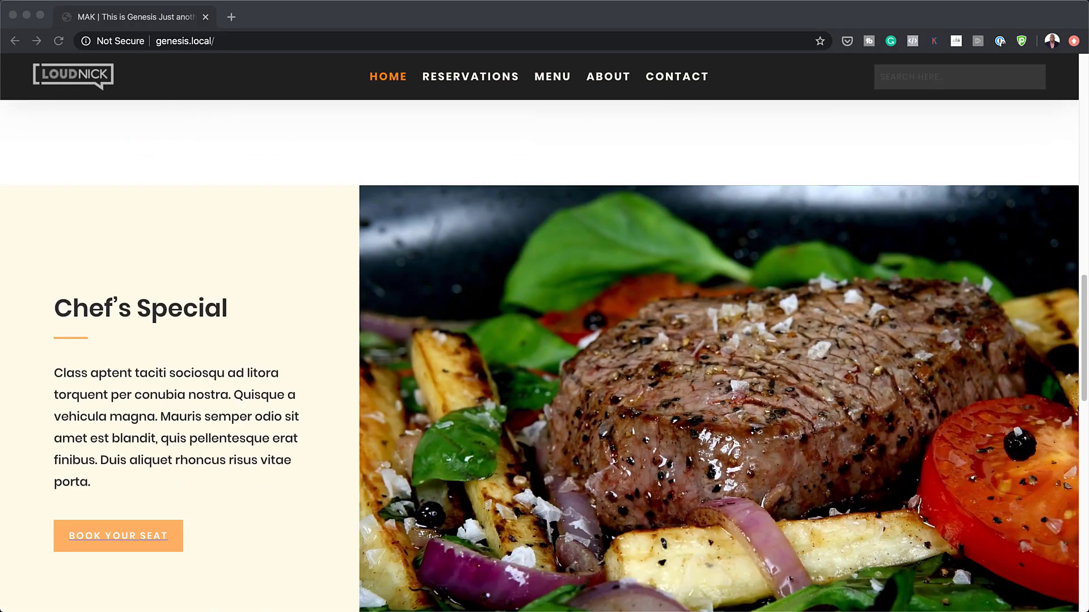
{"action": "scroll", "scroll_direction": "down", "scroll_amount": 3}
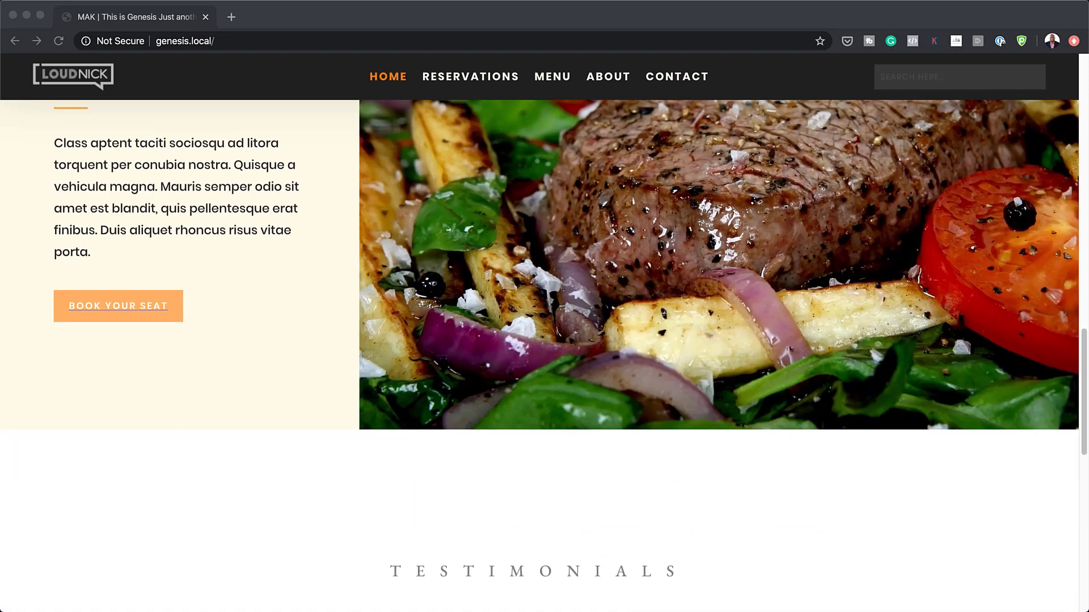
{"action": "scroll", "scroll_direction": "down", "scroll_amount": 3}
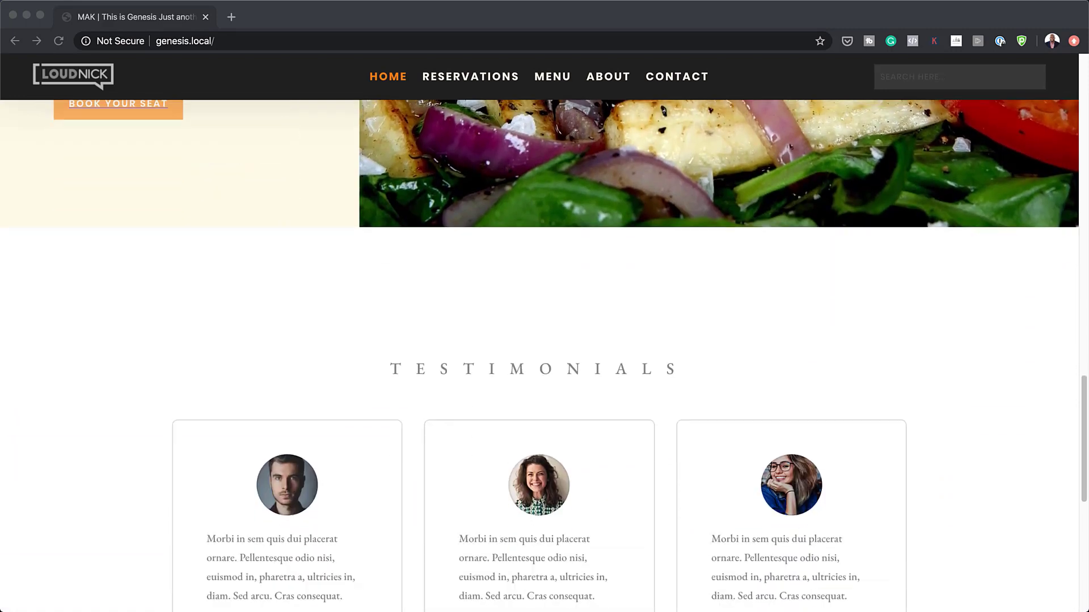
{"action": "scroll", "scroll_direction": "down", "scroll_amount": 3}
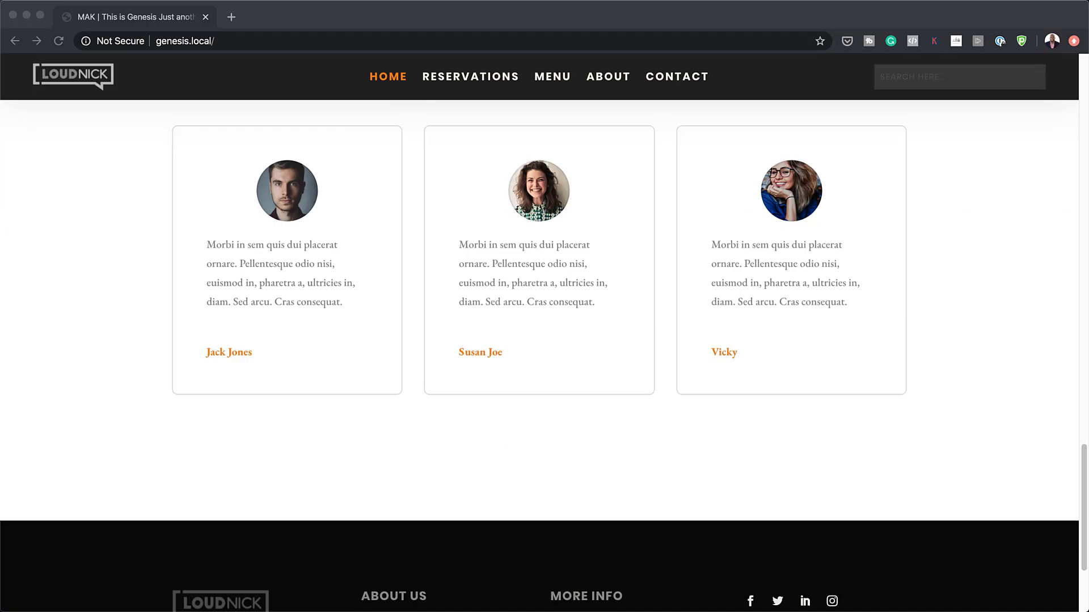
{"action": "scroll", "scroll_direction": "up", "scroll_amount": 3}
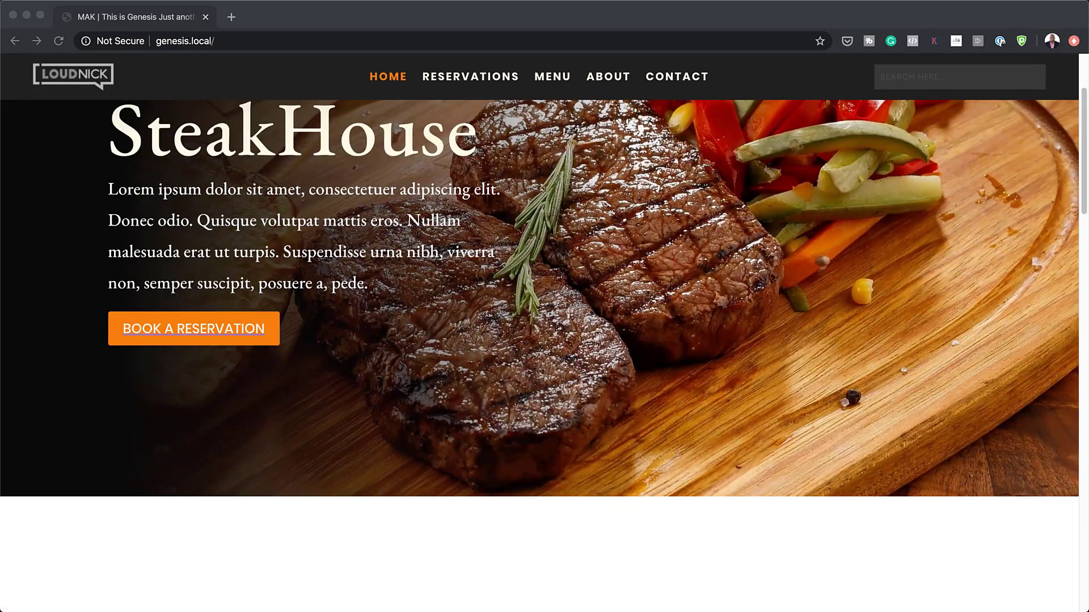
{"action": "mouse_move", "coordinate": [552, 76]}
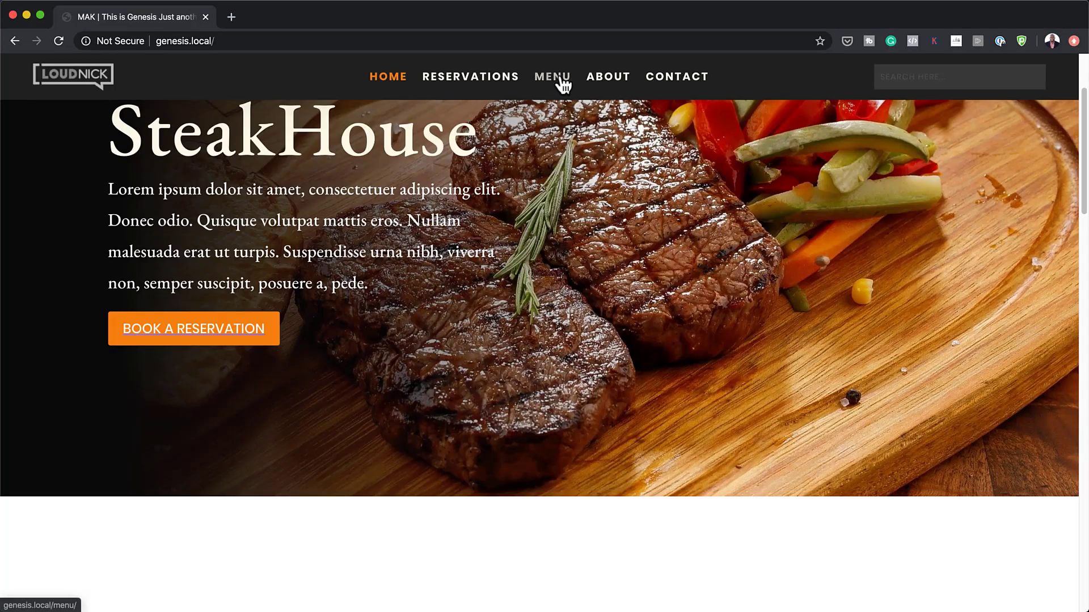
Step: Browse the Menu page with its priced dishes
{"action": "left_click", "coordinate": [551, 77]}
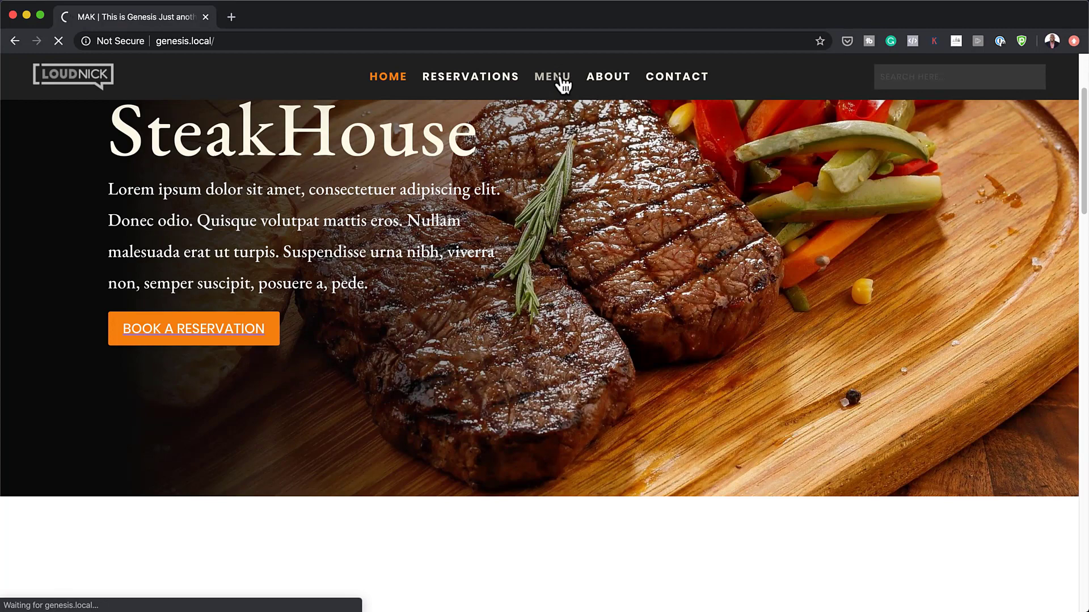
{"action": "left_click", "coordinate": [552, 77]}
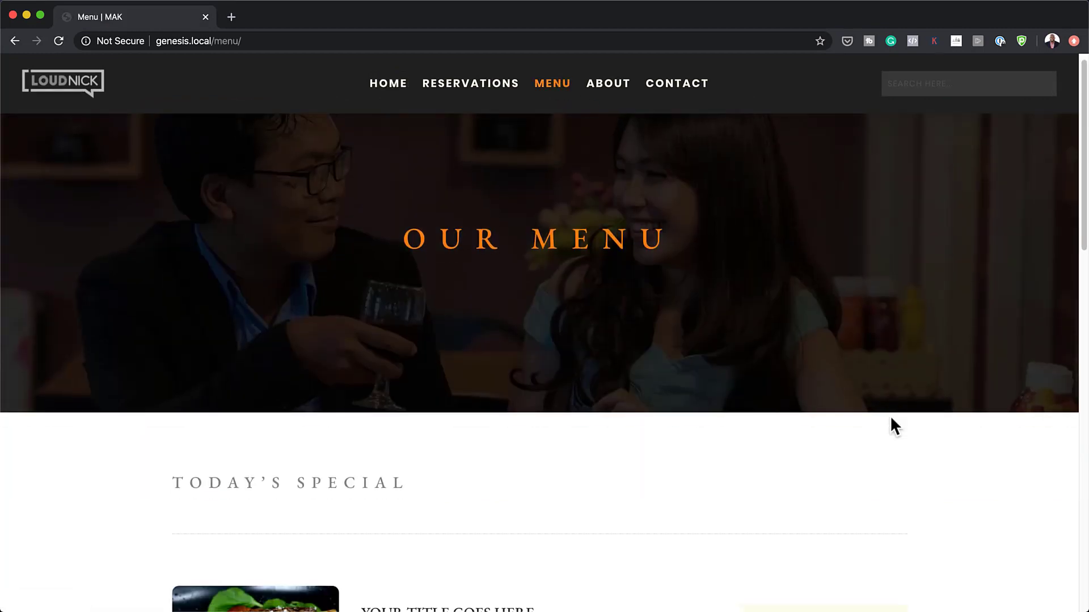
{"action": "scroll", "scroll_direction": "down", "scroll_amount": 3}
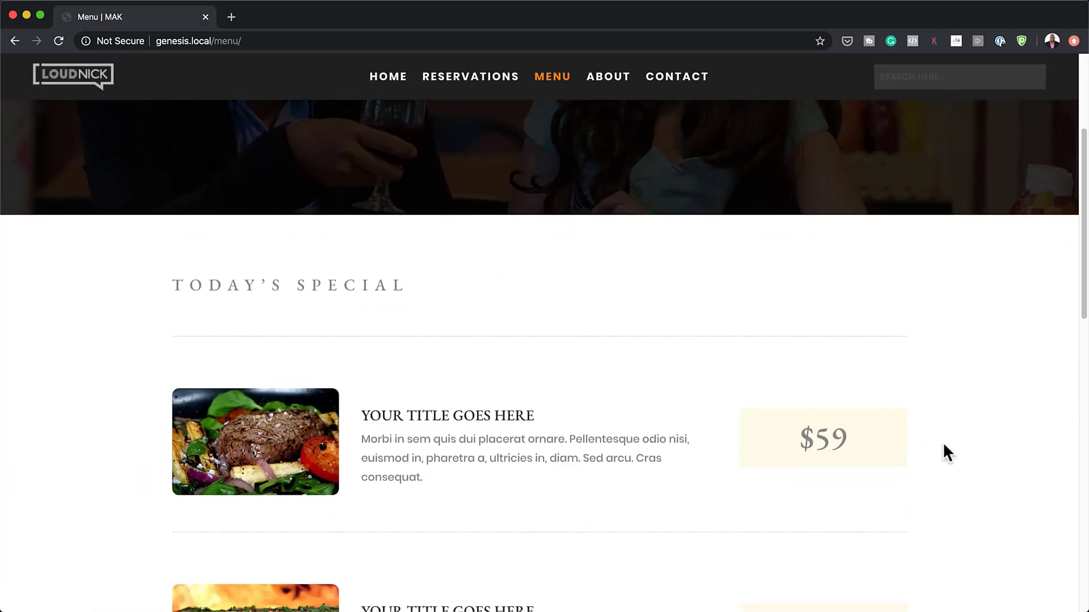
{"action": "scroll", "scroll_direction": "down", "scroll_amount": 3}
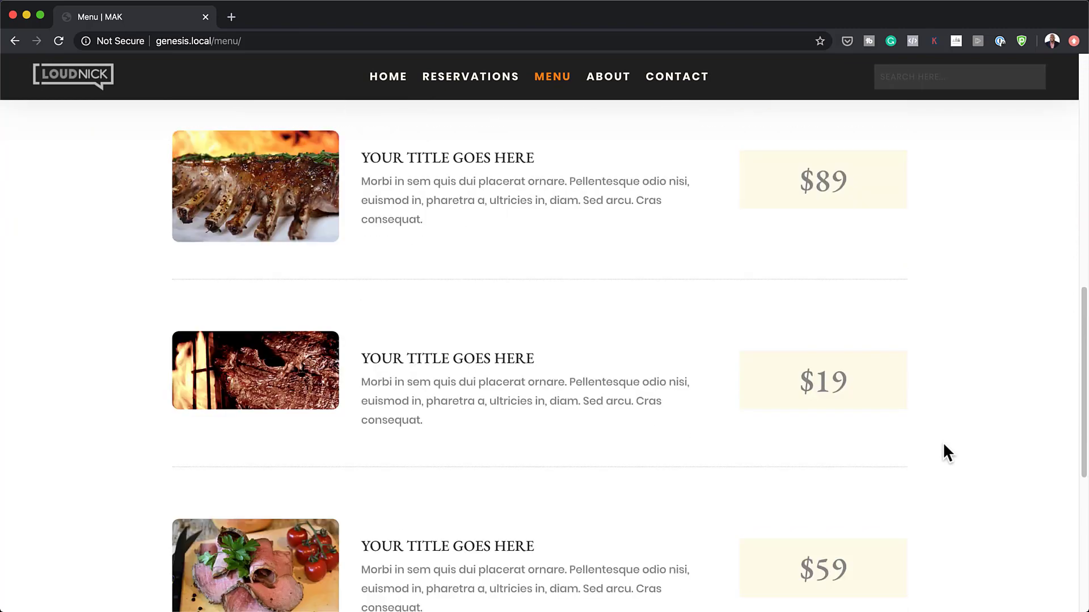
{"action": "scroll", "scroll_direction": "up", "scroll_amount": 3}
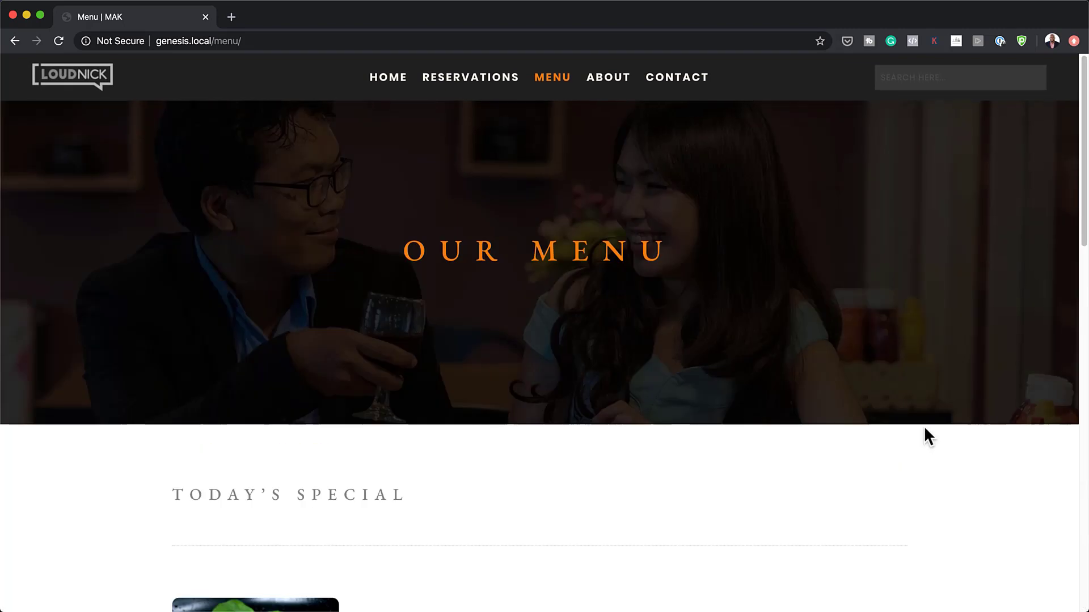
Step: Browse the About page down through its Our Story banner and chef video
{"action": "left_click", "coordinate": [607, 83]}
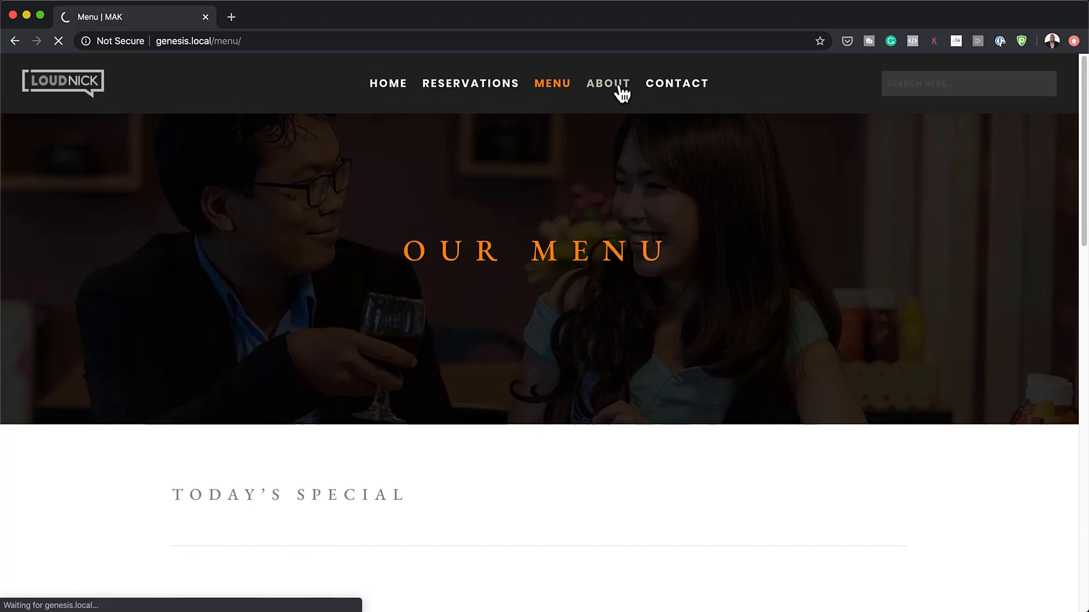
{"action": "left_click", "coordinate": [606, 83]}
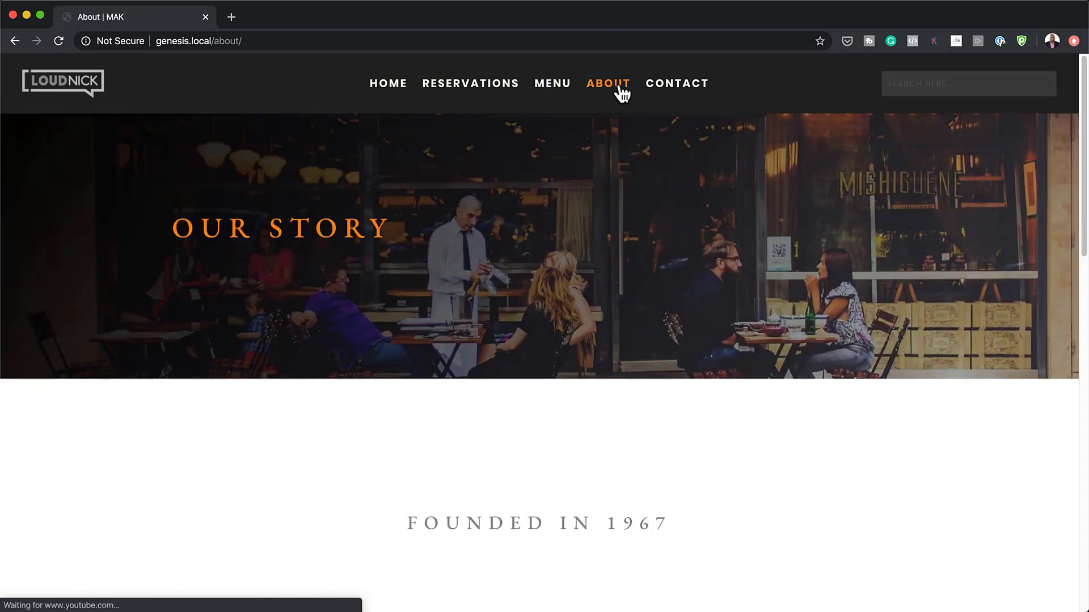
{"action": "scroll", "scroll_direction": "down", "scroll_amount": 3}
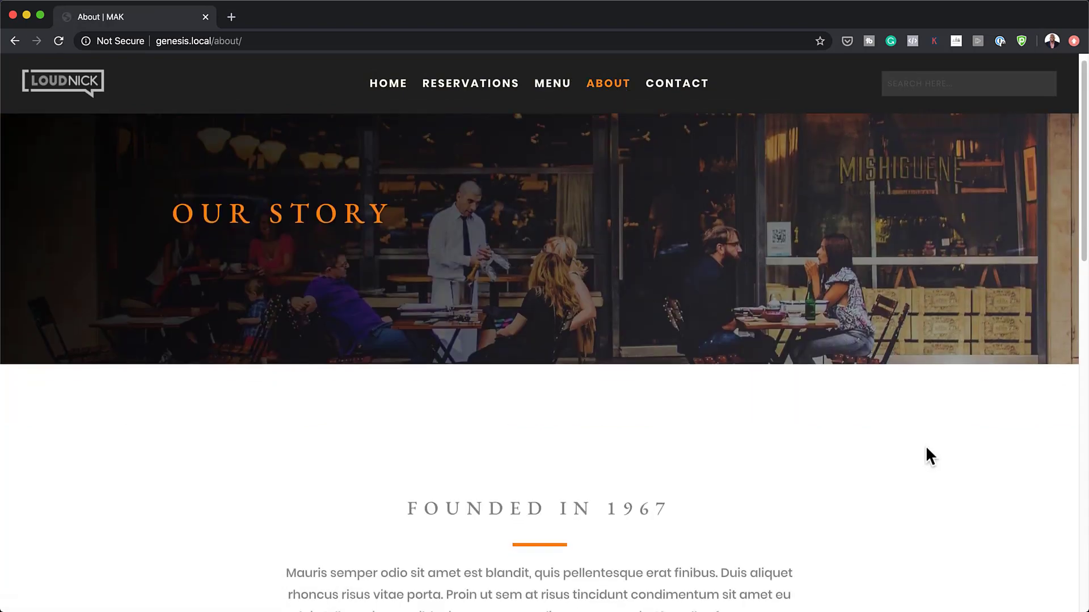
{"action": "scroll", "scroll_direction": "down", "scroll_amount": 3}
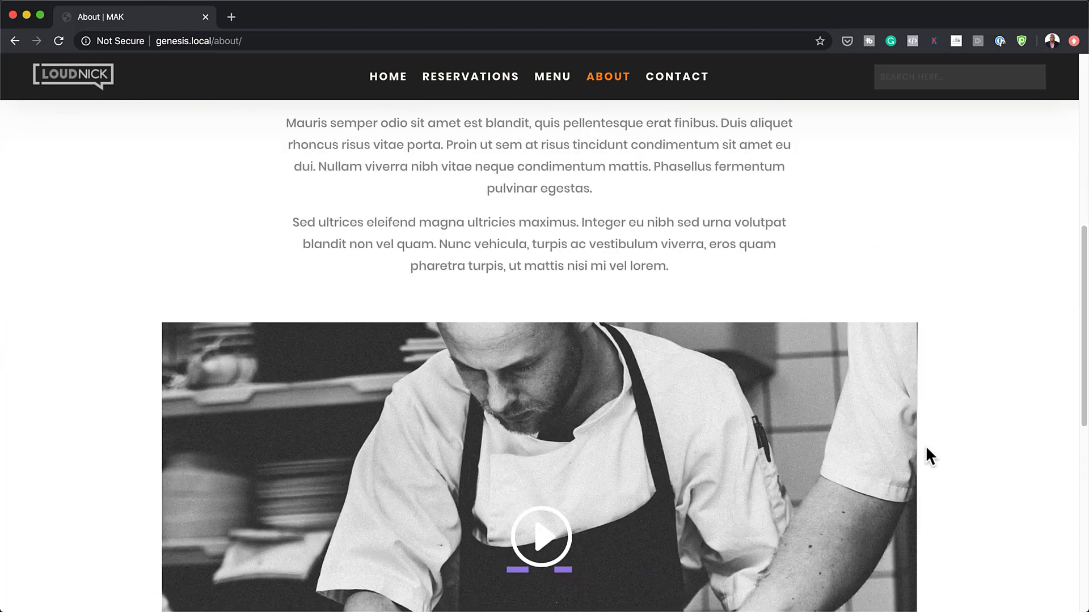
{"action": "scroll", "scroll_direction": "down", "scroll_amount": 3}
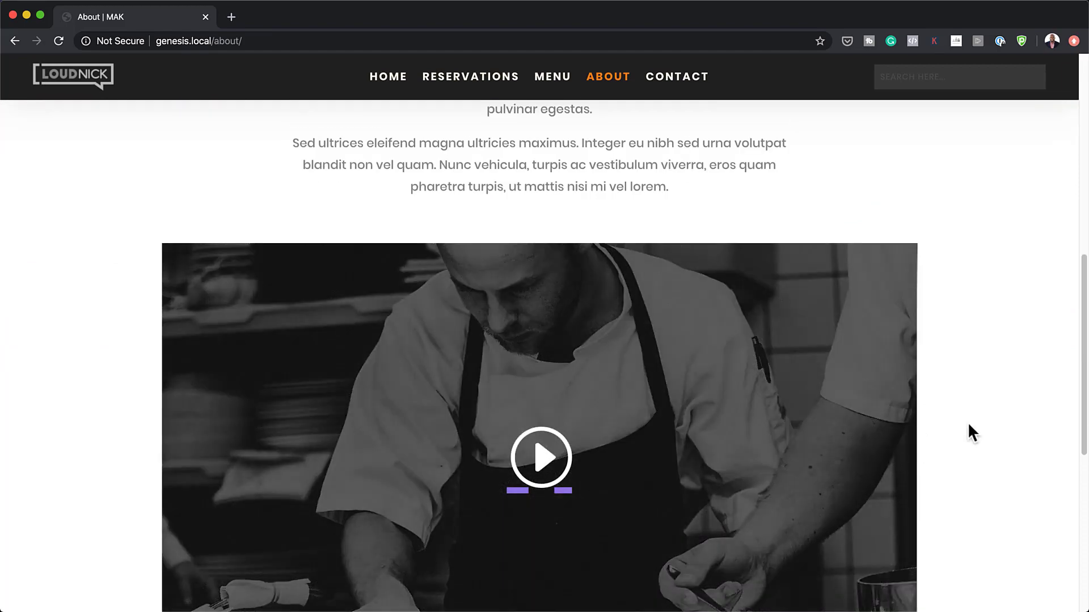
{"action": "scroll", "scroll_direction": "down", "scroll_amount": 3}
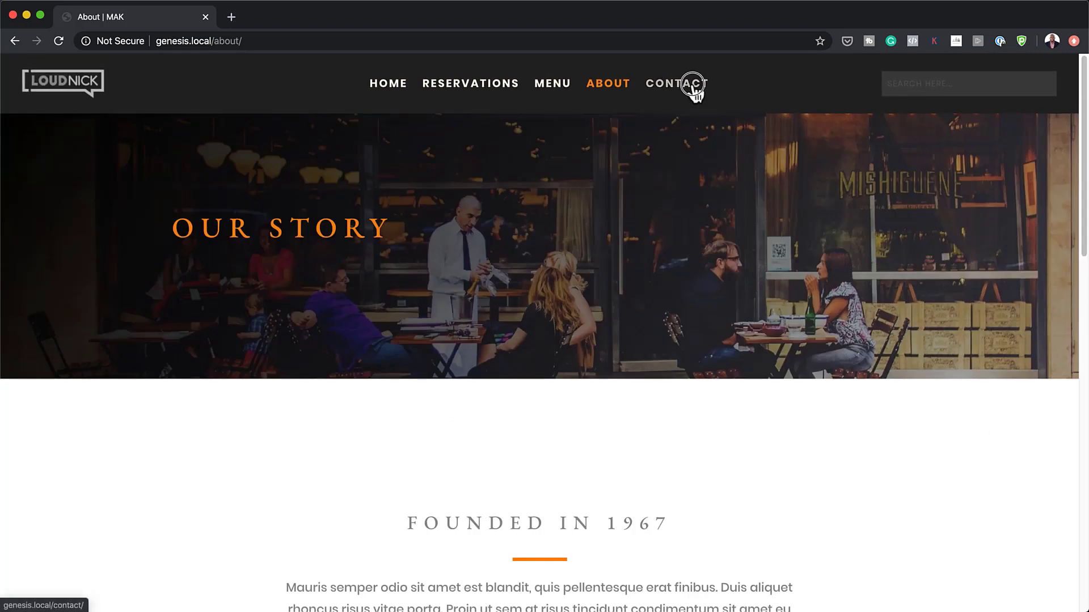
Step: View the Contact page's Reach Us address, phone and email cards
{"action": "left_click", "coordinate": [676, 83]}
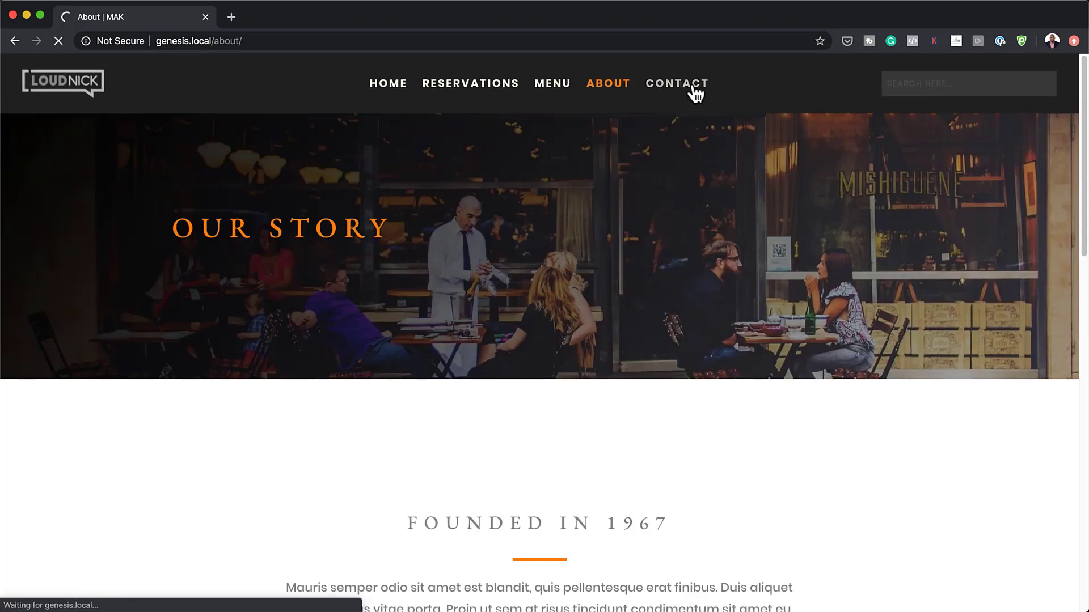
{"action": "left_click", "coordinate": [676, 84]}
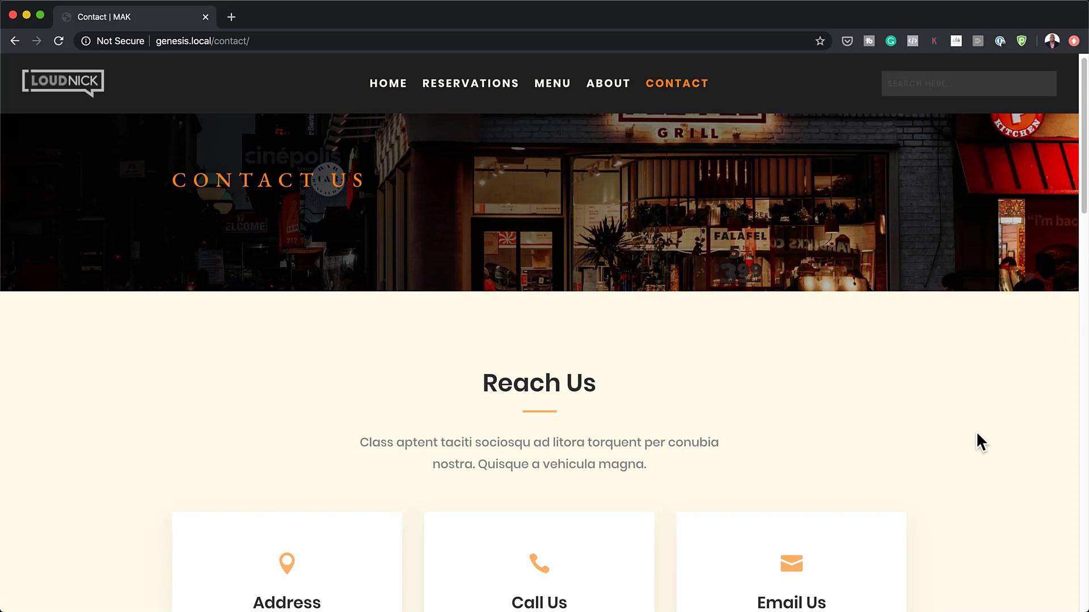
{"action": "scroll", "scroll_direction": "down", "scroll_amount": 3}
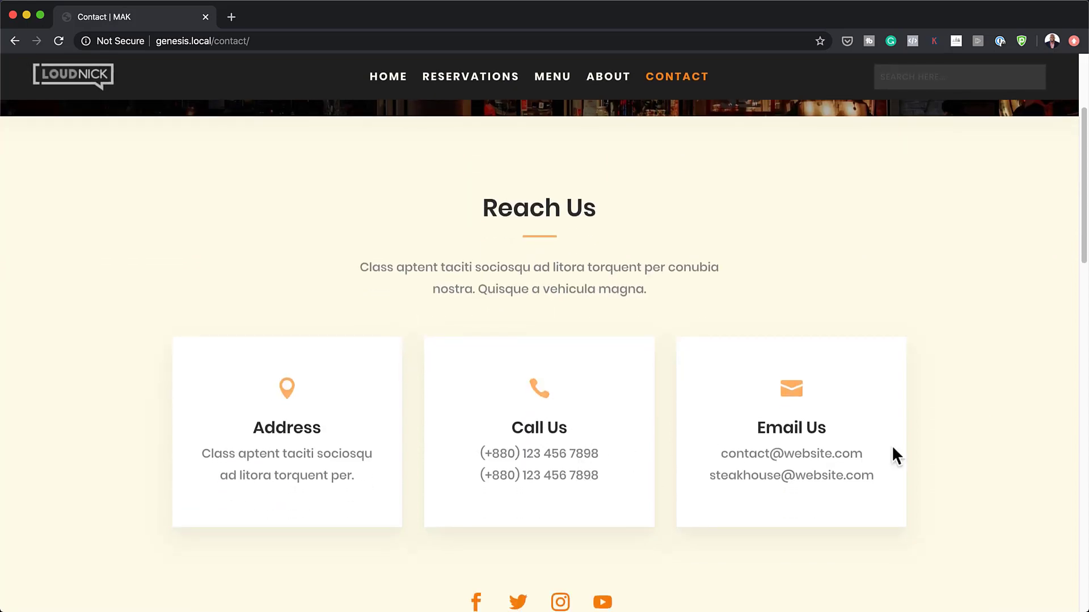
{"action": "scroll", "scroll_direction": "down", "scroll_amount": 3}
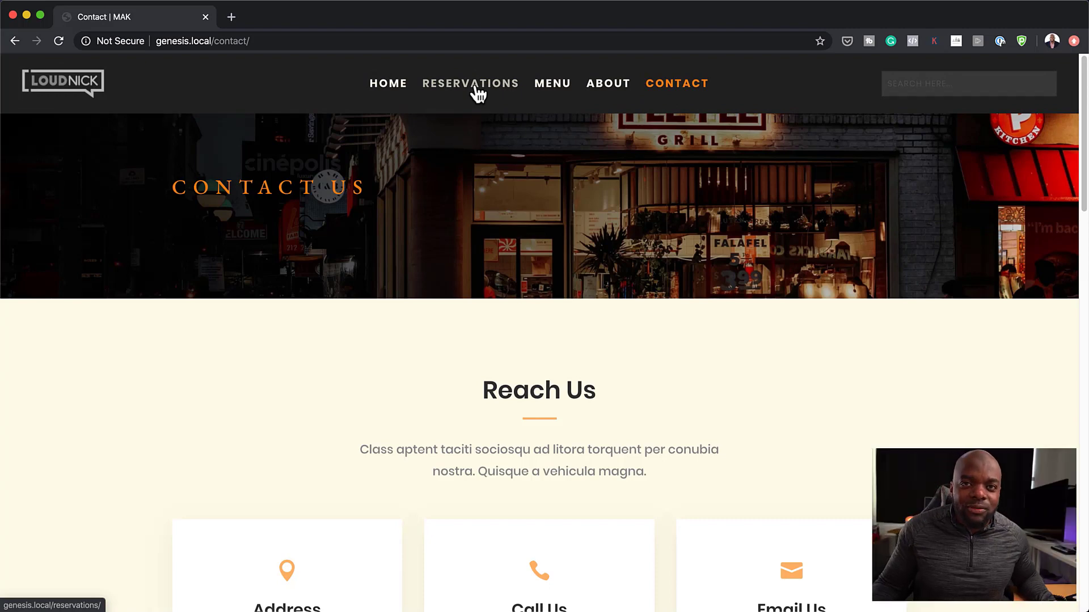
Step: Go to the Reservations page and bring the booking form into view
{"action": "left_click", "coordinate": [470, 83]}
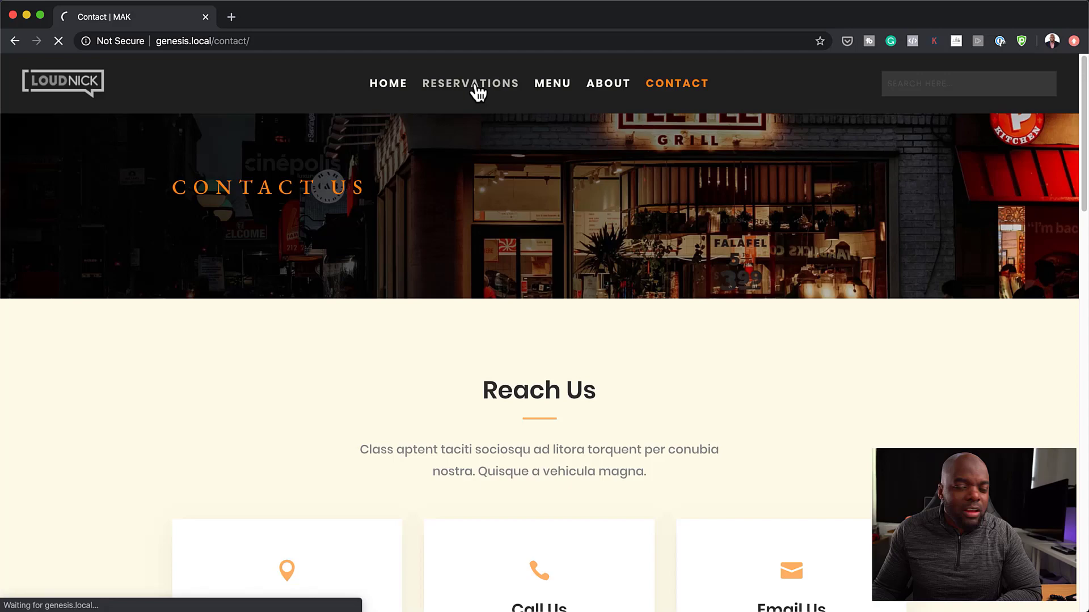
{"action": "left_click", "coordinate": [470, 84]}
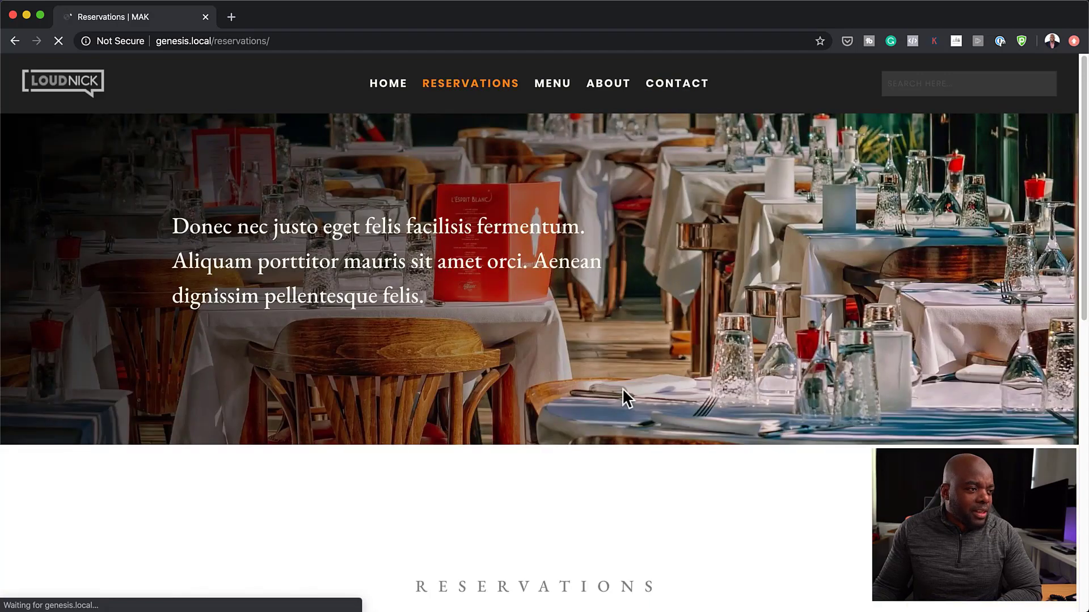
{"action": "scroll", "scroll_direction": "down", "scroll_amount": 3}
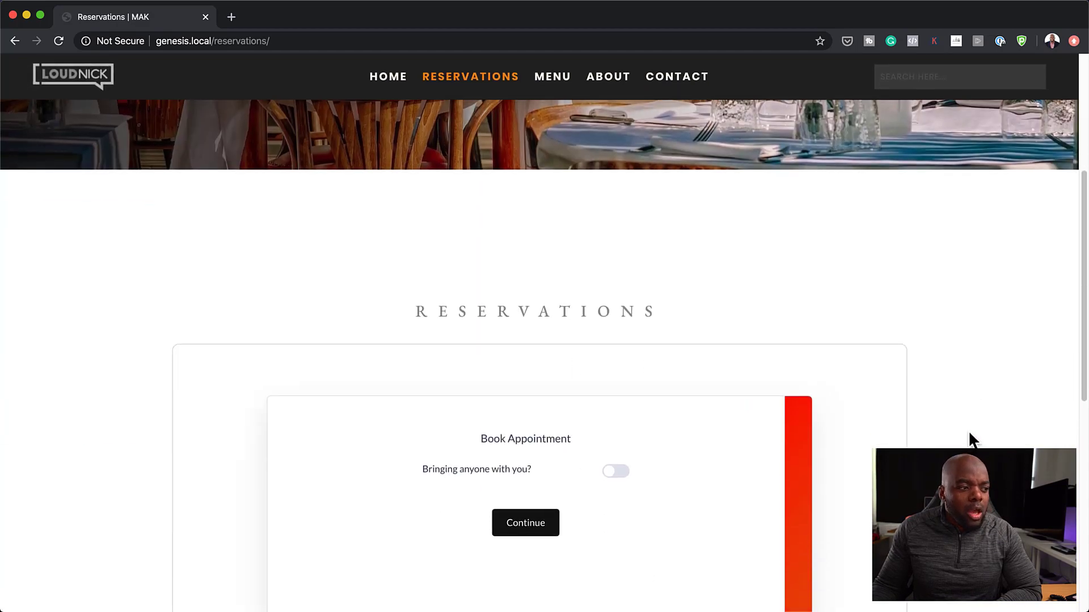
{"action": "scroll", "scroll_direction": "down", "scroll_amount": 3}
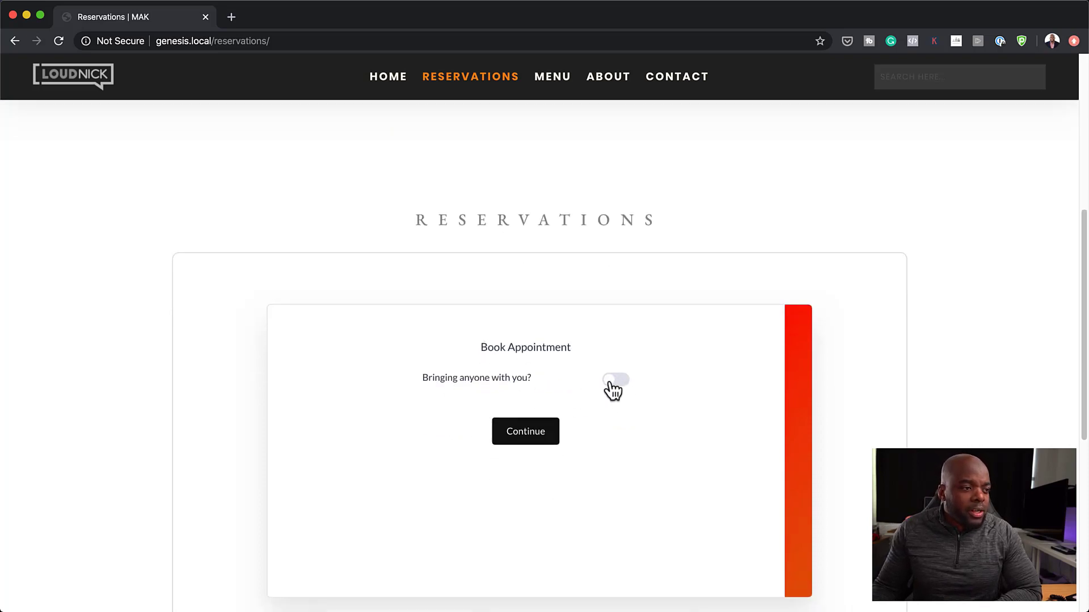
Step: Toggle 'Bringing anyone with you?' on, continue, and choose March 24, showing the 12:00–9:00 pm slot
{"action": "left_click", "coordinate": [615, 379]}
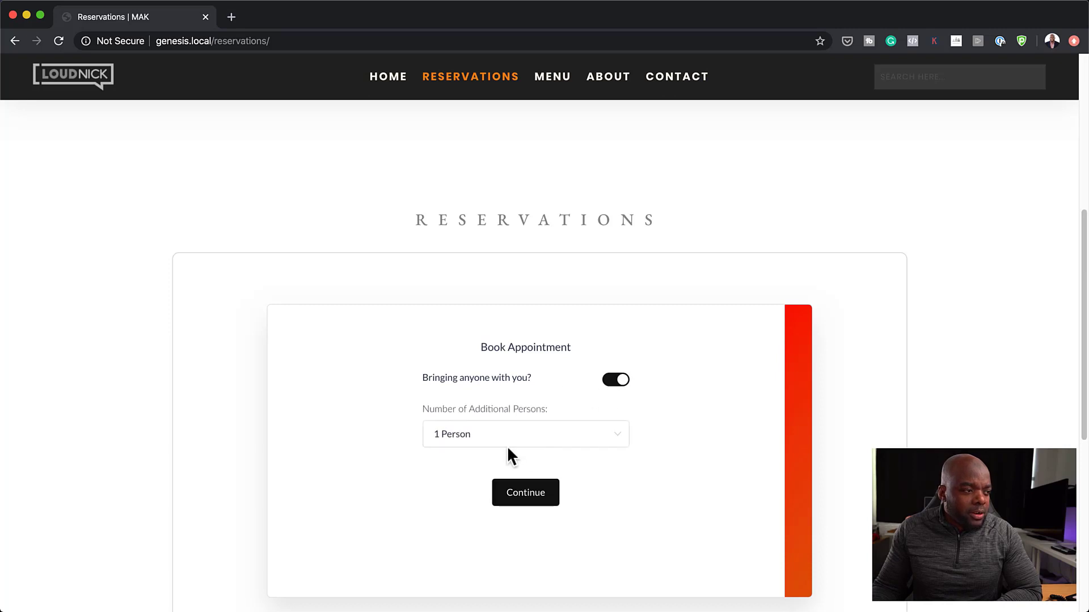
{"action": "left_click", "coordinate": [523, 434]}
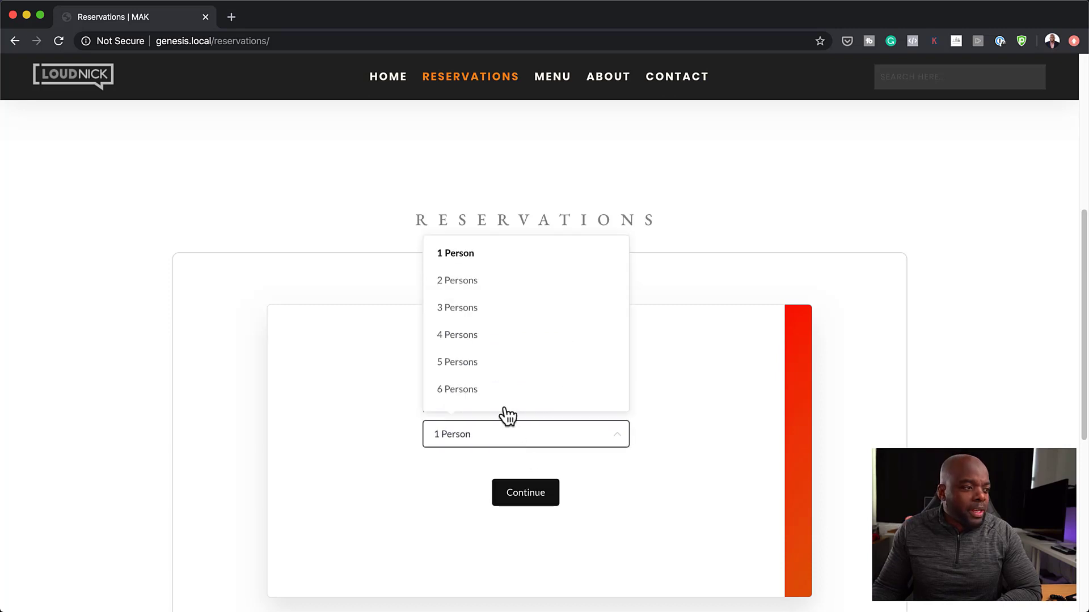
{"action": "mouse_move", "coordinate": [683, 380]}
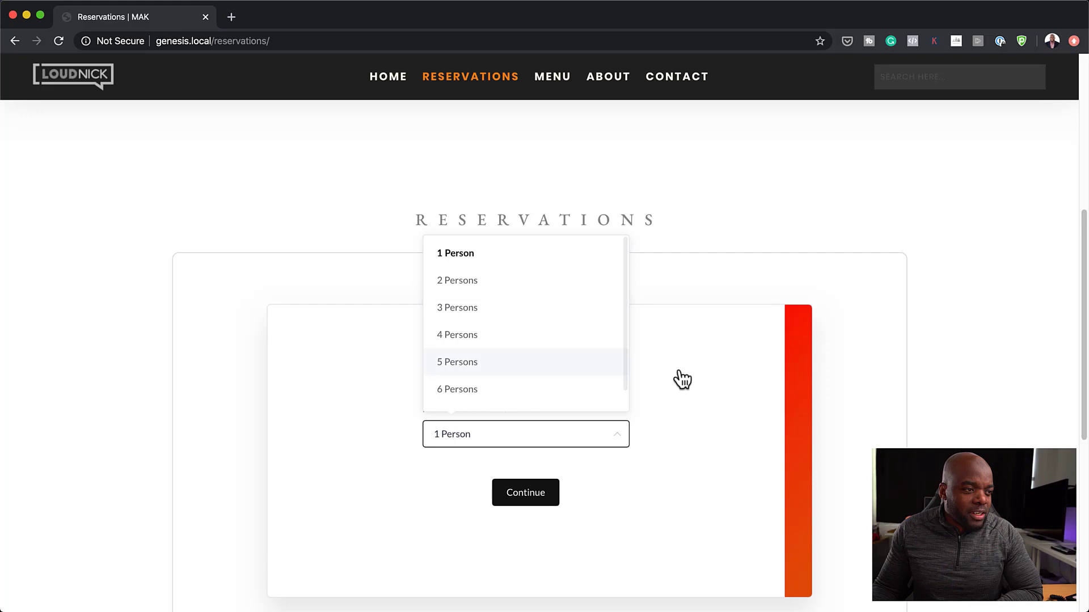
{"action": "left_click", "coordinate": [455, 253]}
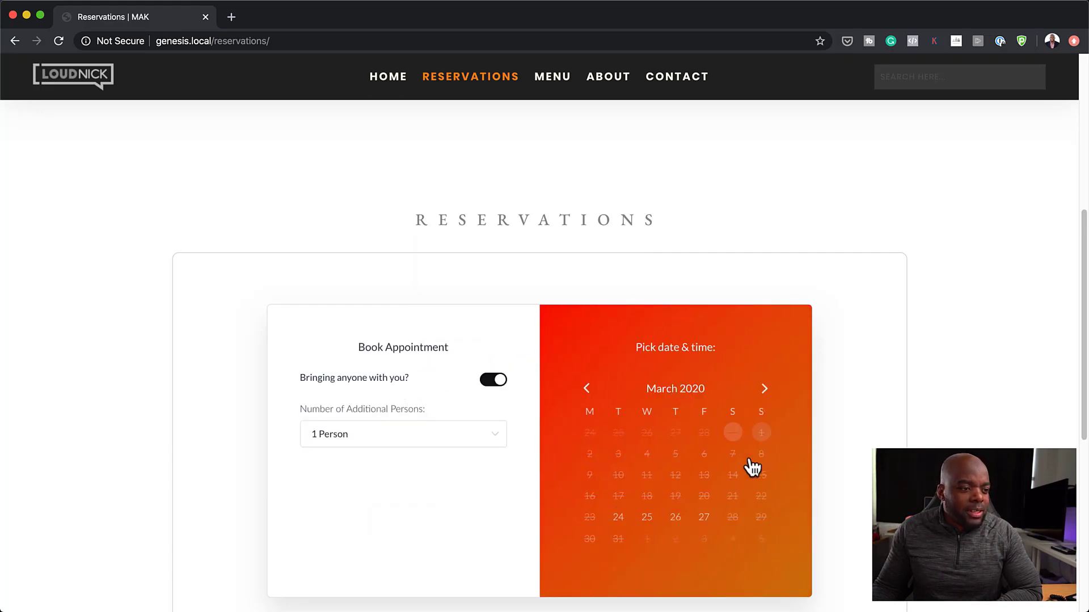
{"action": "left_click", "coordinate": [617, 517]}
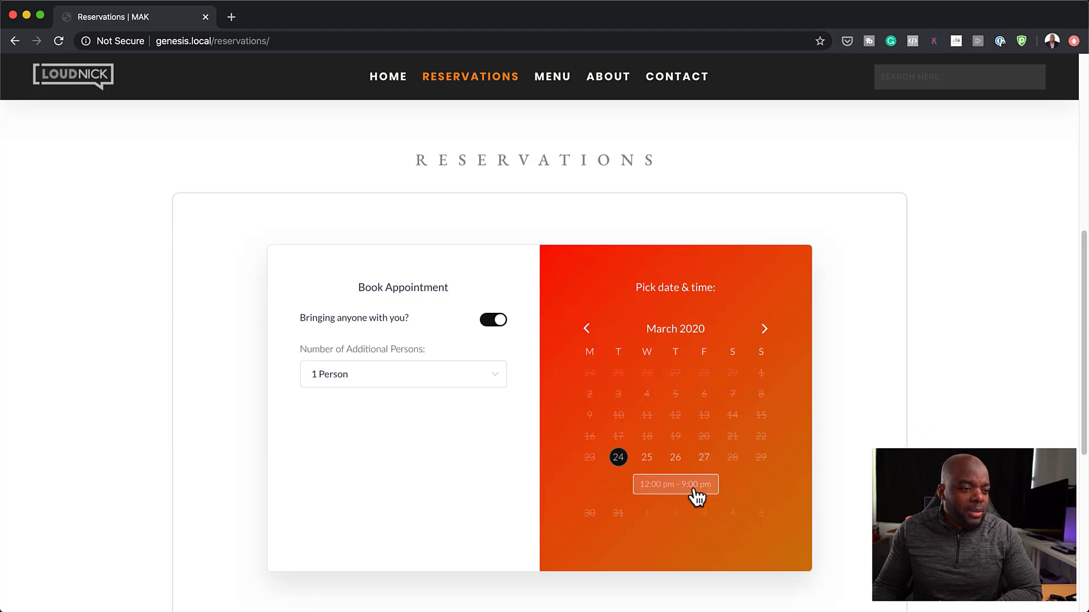
{"action": "scroll", "scroll_direction": "down", "scroll_amount": 3}
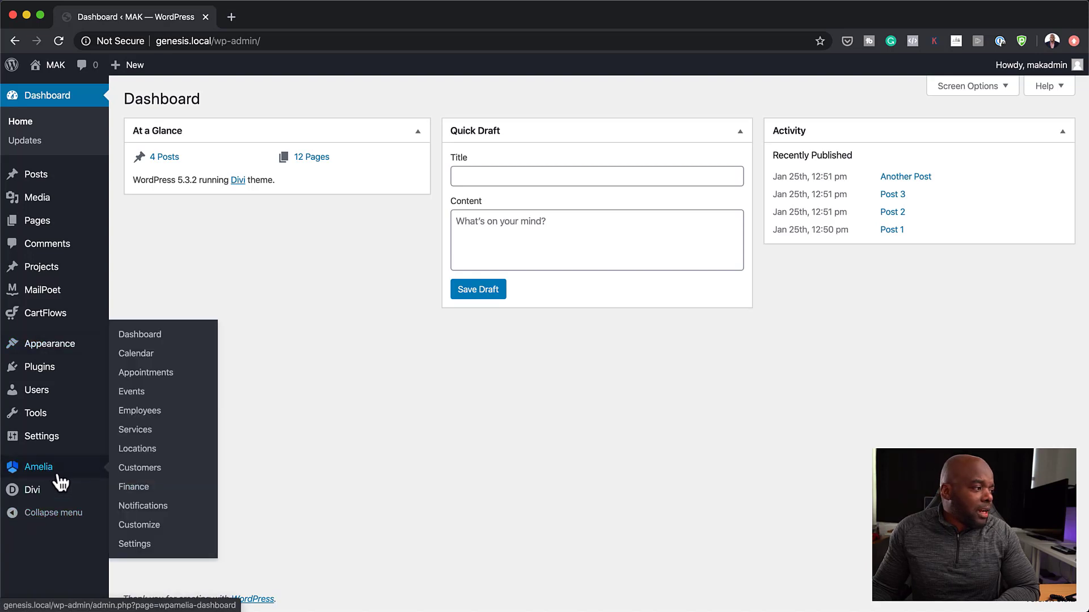
{"action": "mouse_move", "coordinate": [140, 467]}
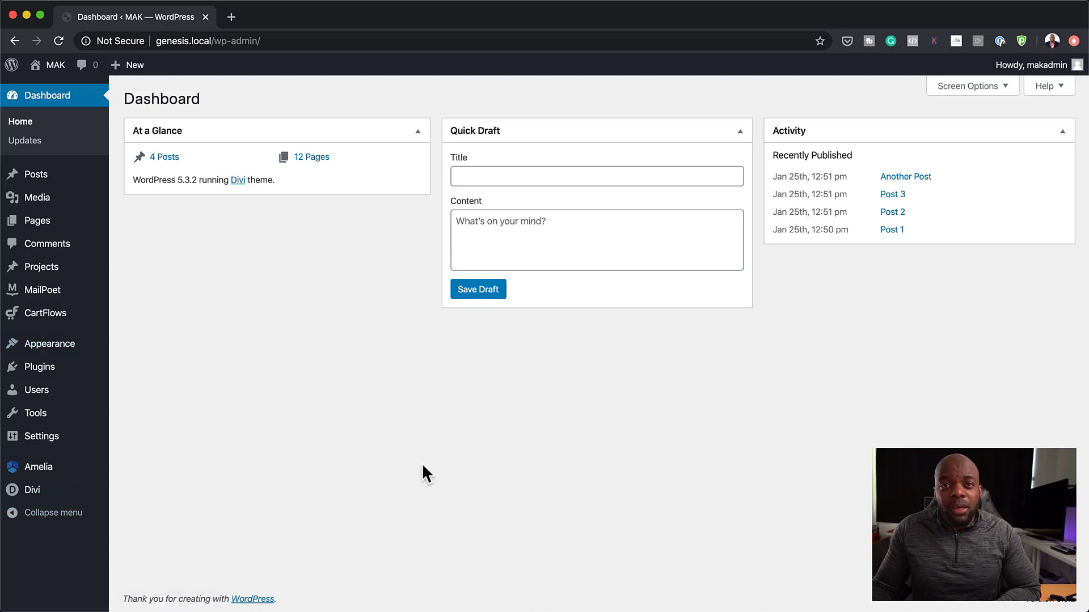
{"action": "mouse_move", "coordinate": [404, 443]}
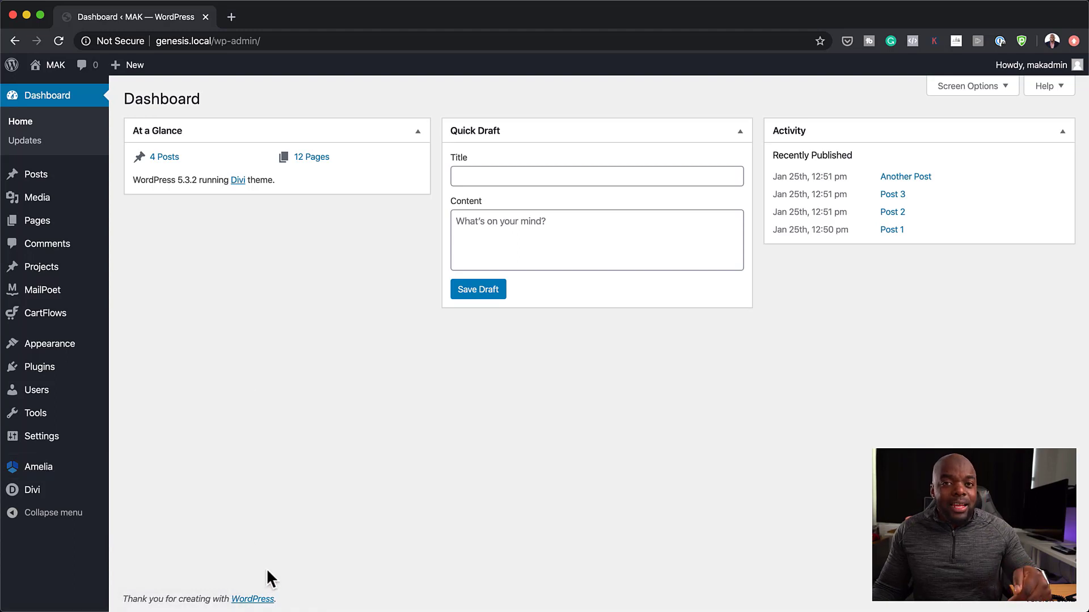
{"action": "mouse_move", "coordinate": [259, 585]}
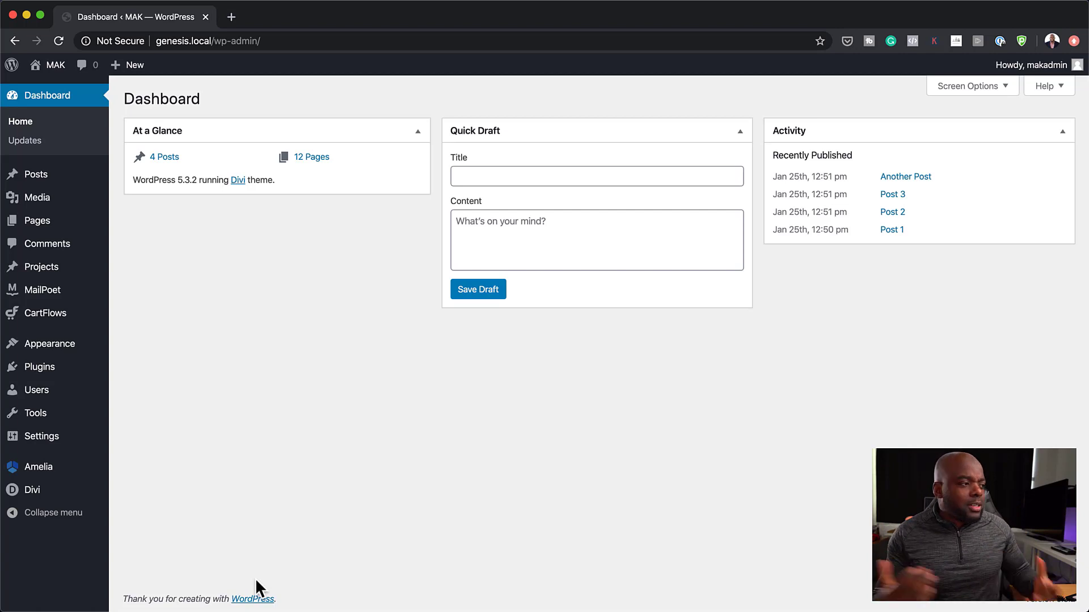
{"action": "mouse_move", "coordinate": [34, 413]}
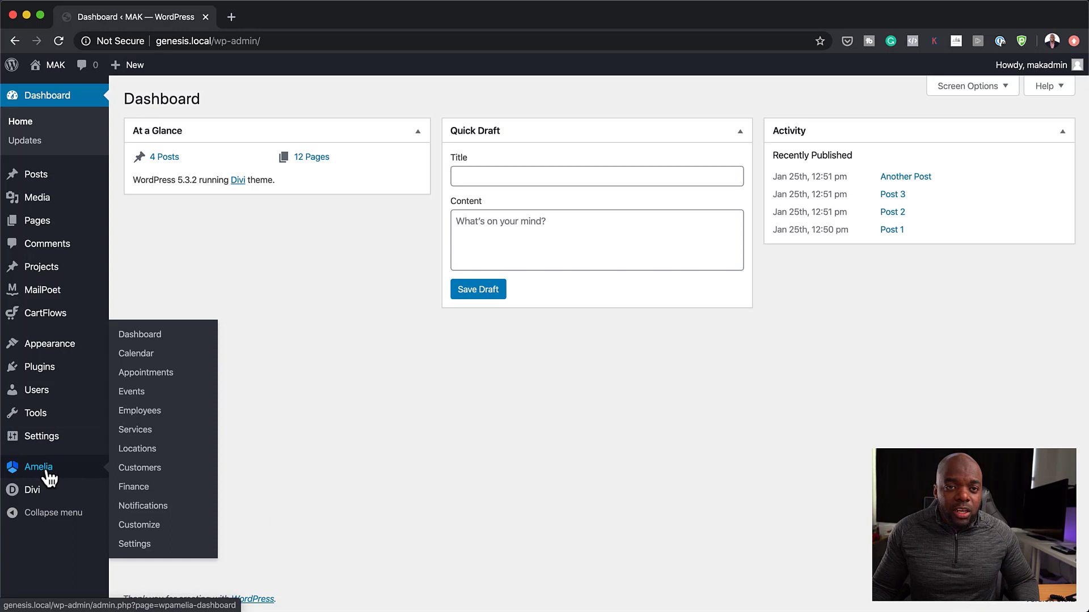
{"action": "mouse_move", "coordinate": [62, 476]}
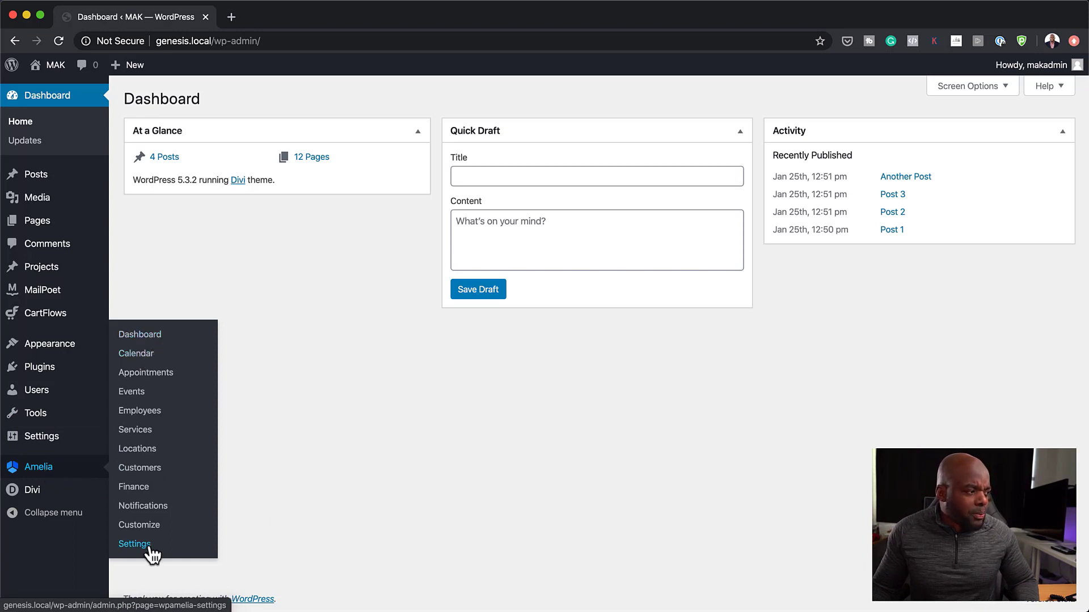
{"action": "mouse_move", "coordinate": [140, 410]}
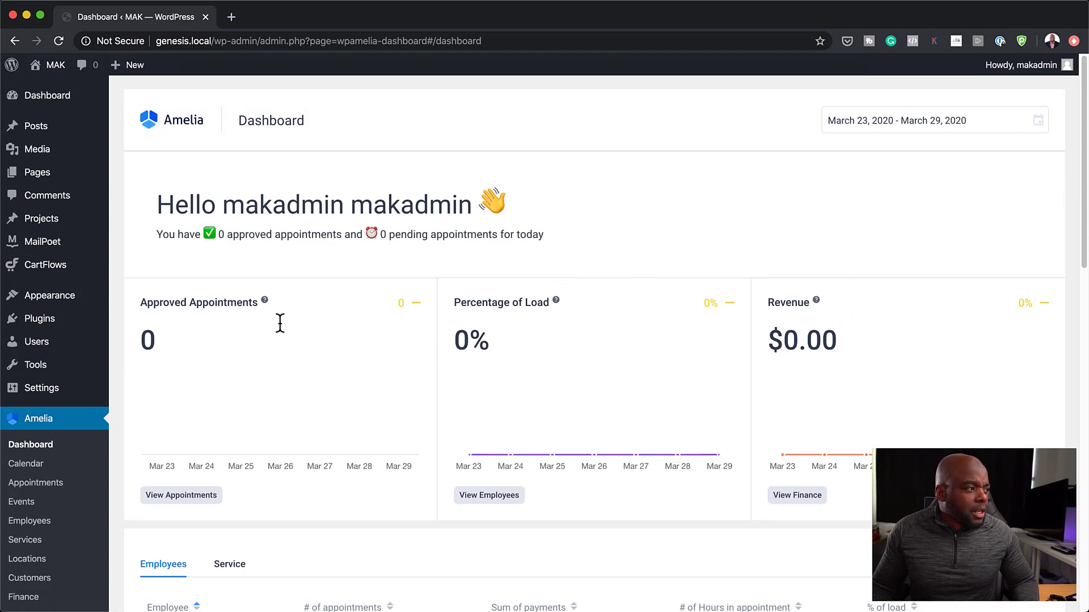
Step: Scroll through the Amelia dashboard widgets showing zero appointments and $0.00 revenue
{"action": "scroll", "scroll_direction": "down", "scroll_amount": 3}
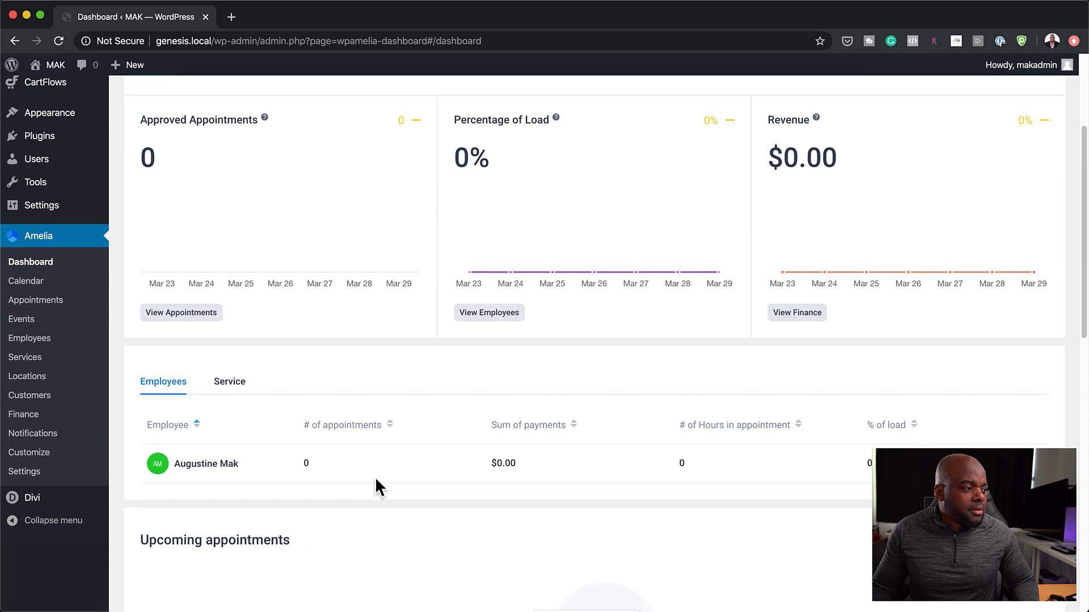
{"action": "scroll", "scroll_direction": "down", "scroll_amount": 3}
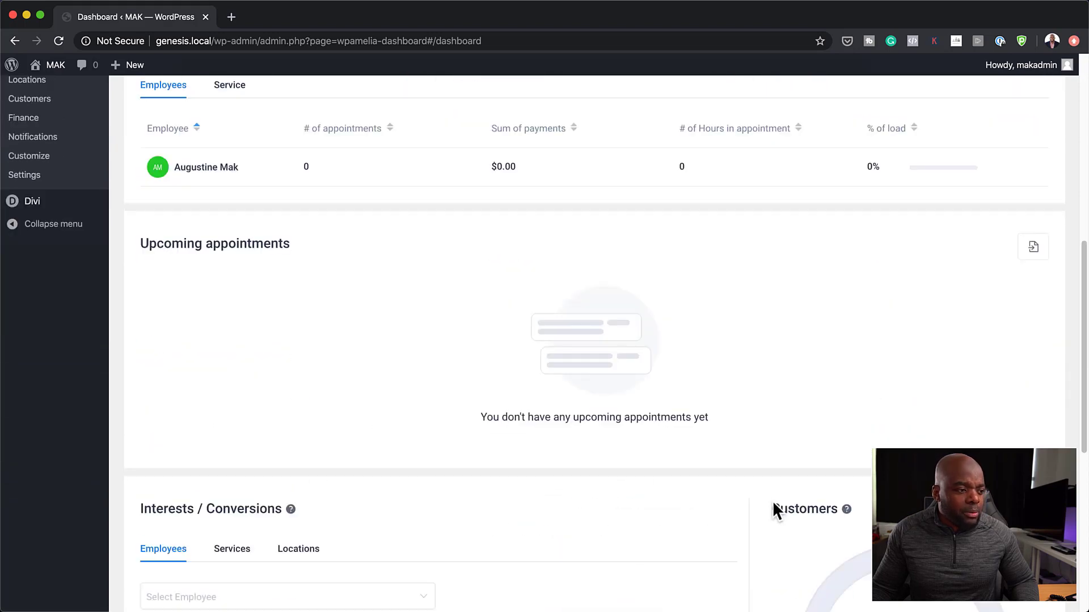
{"action": "scroll", "scroll_direction": "down", "scroll_amount": 3}
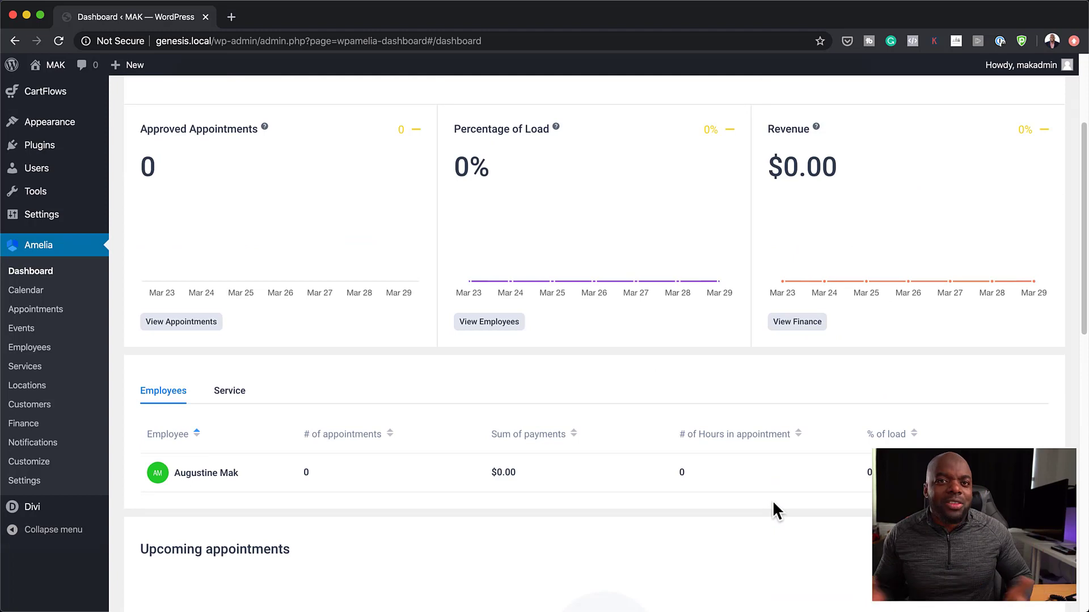
{"action": "mouse_move", "coordinate": [704, 463]}
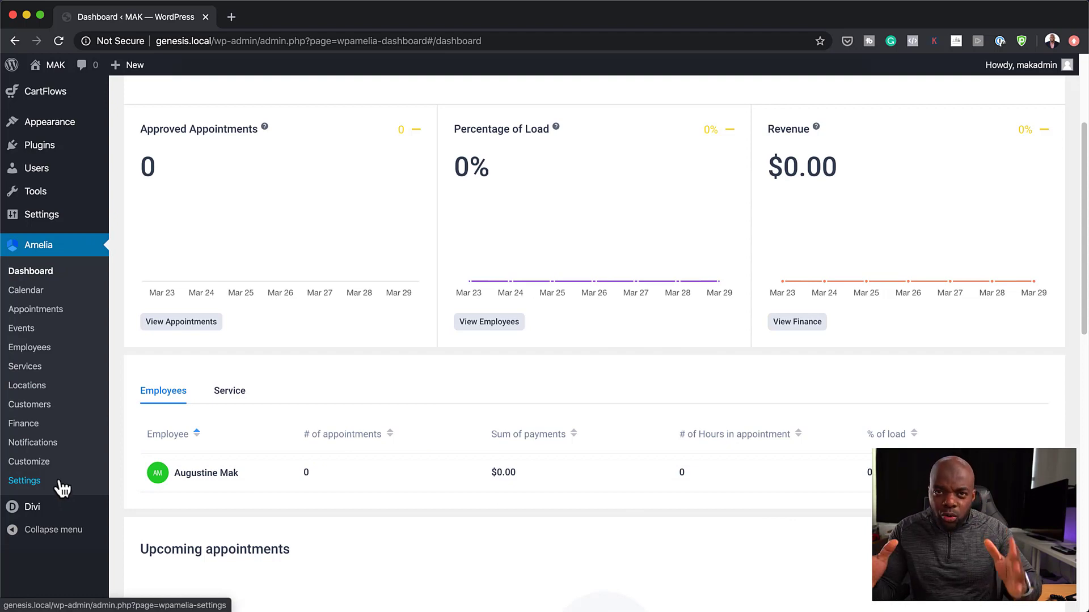
Step: Go to Amelia's Settings page listing General, Company, Payments and other groups
{"action": "left_click", "coordinate": [24, 480]}
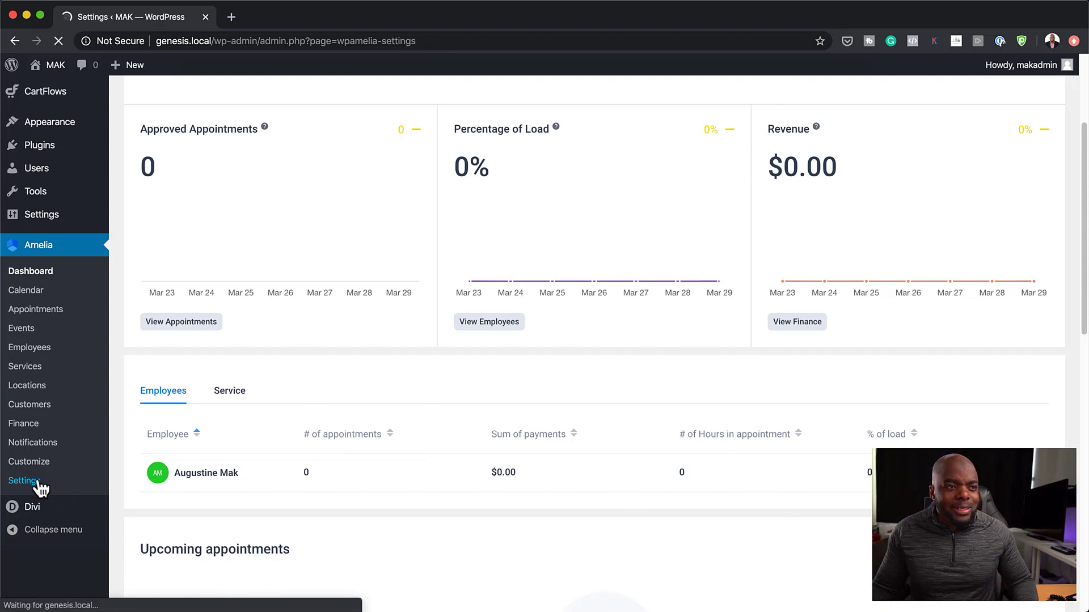
{"action": "left_click", "coordinate": [25, 480]}
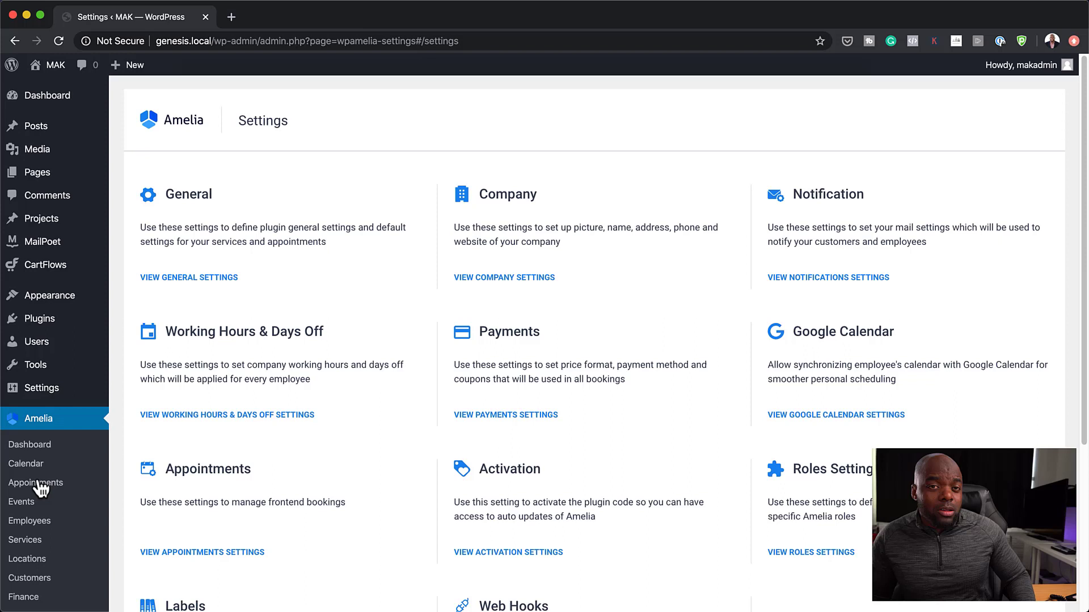
{"action": "mouse_move", "coordinate": [275, 307]}
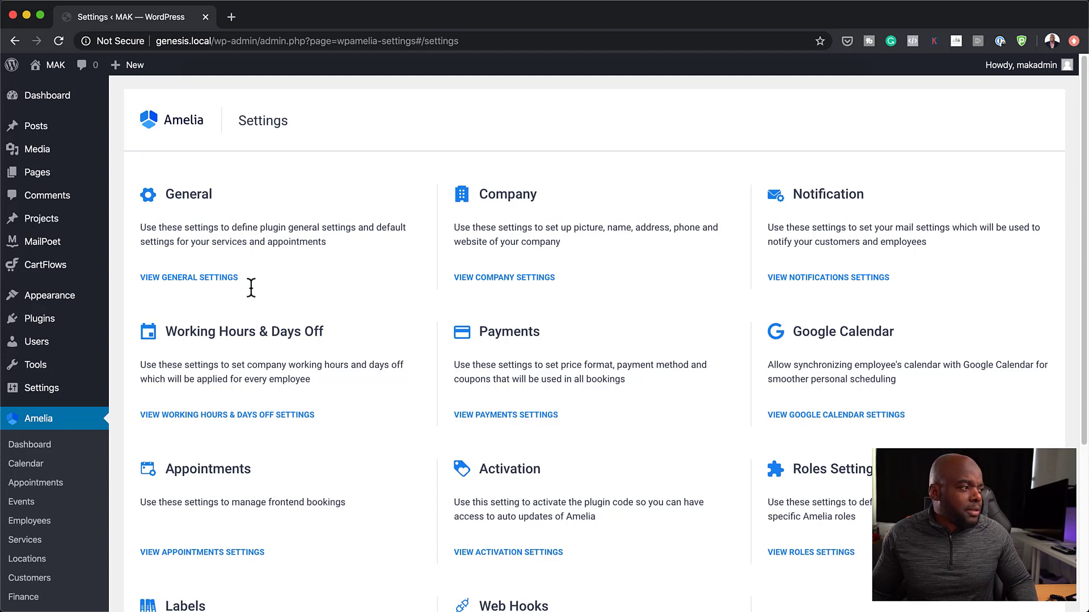
{"action": "mouse_move", "coordinate": [105, 431]}
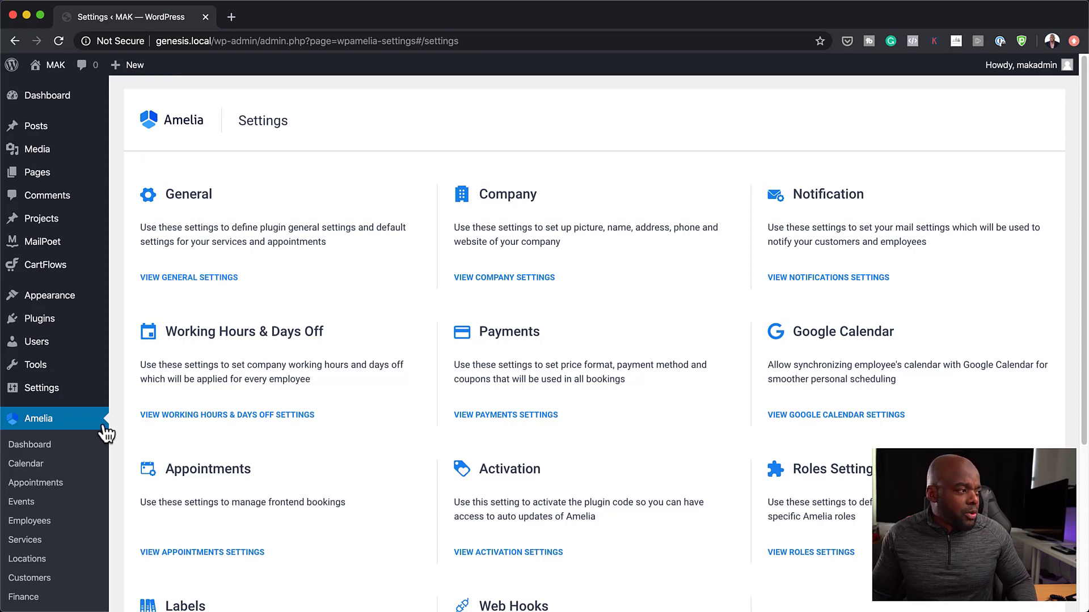
Step: Review Amelia's General Settings down to the Google Map API key, redirect URL and attachment path
{"action": "left_click", "coordinate": [188, 277]}
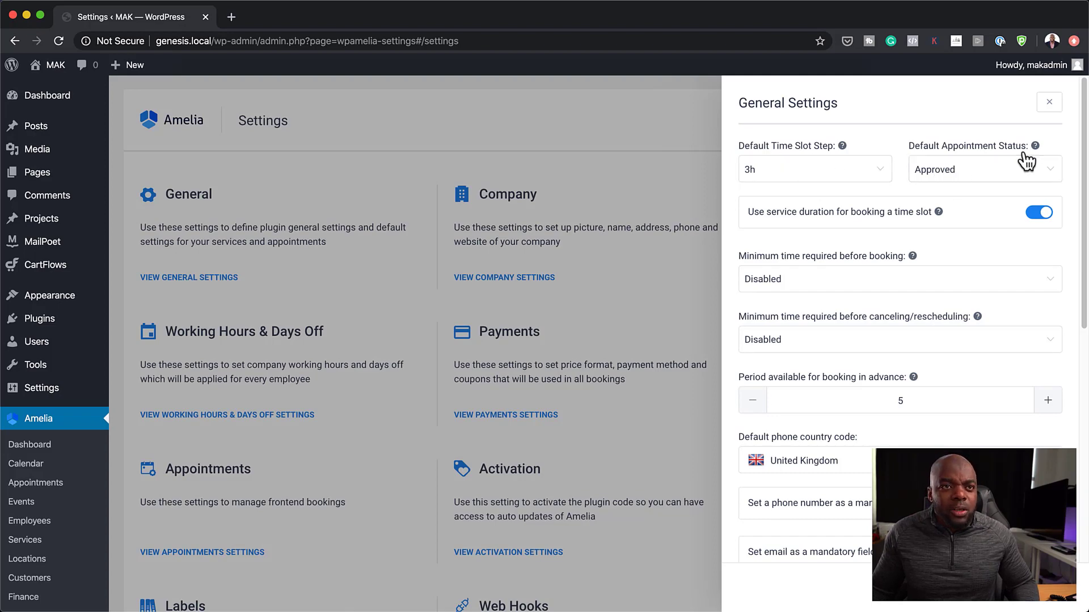
{"action": "mouse_move", "coordinate": [1000, 231]}
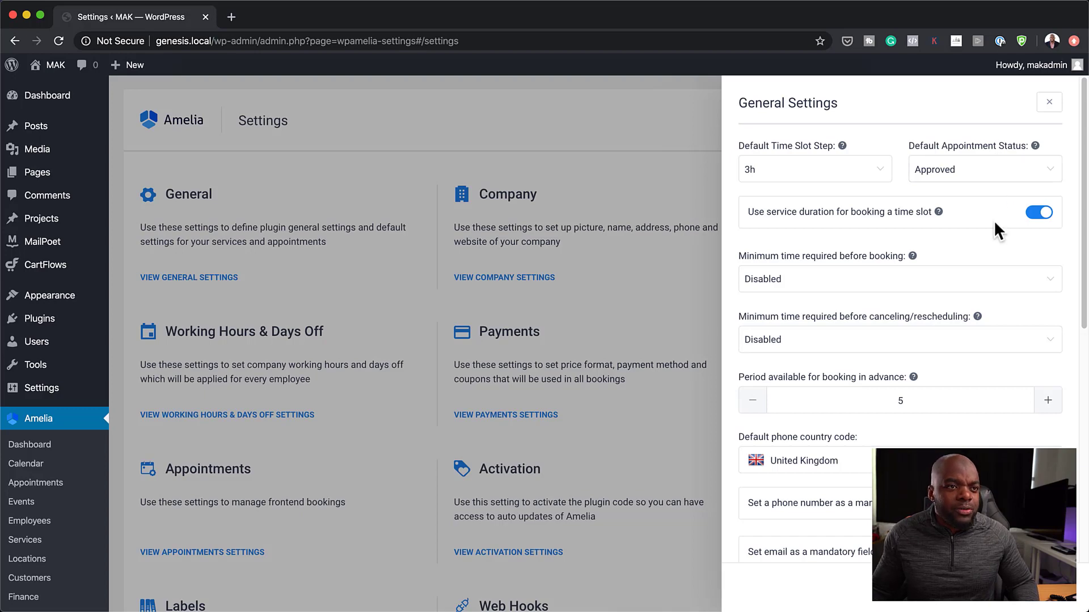
{"action": "mouse_move", "coordinate": [774, 229]}
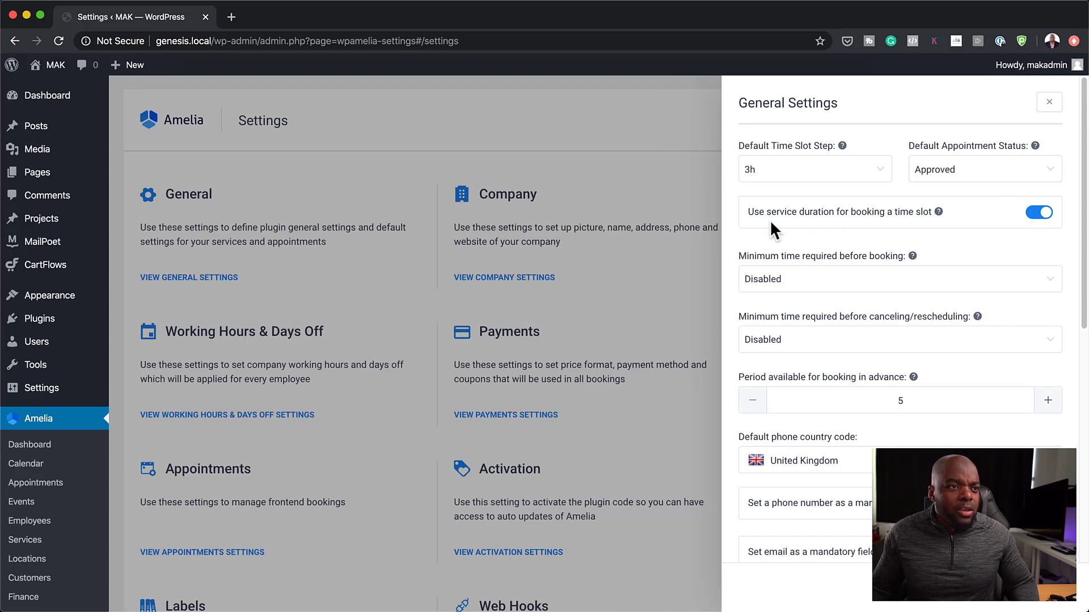
{"action": "mouse_move", "coordinate": [939, 212]}
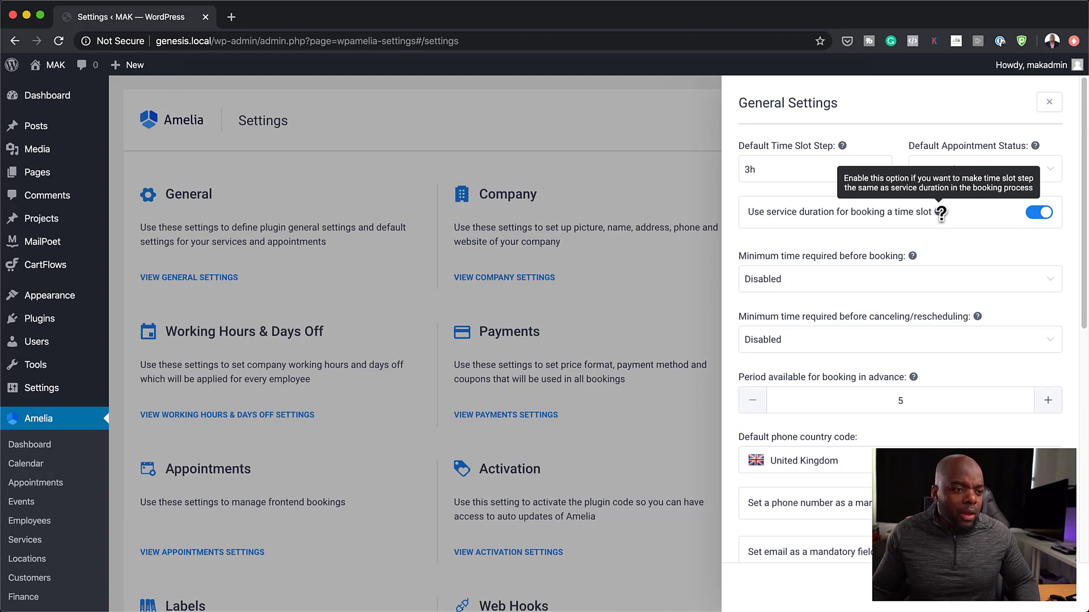
{"action": "scroll", "scroll_direction": "down", "scroll_amount": 3}
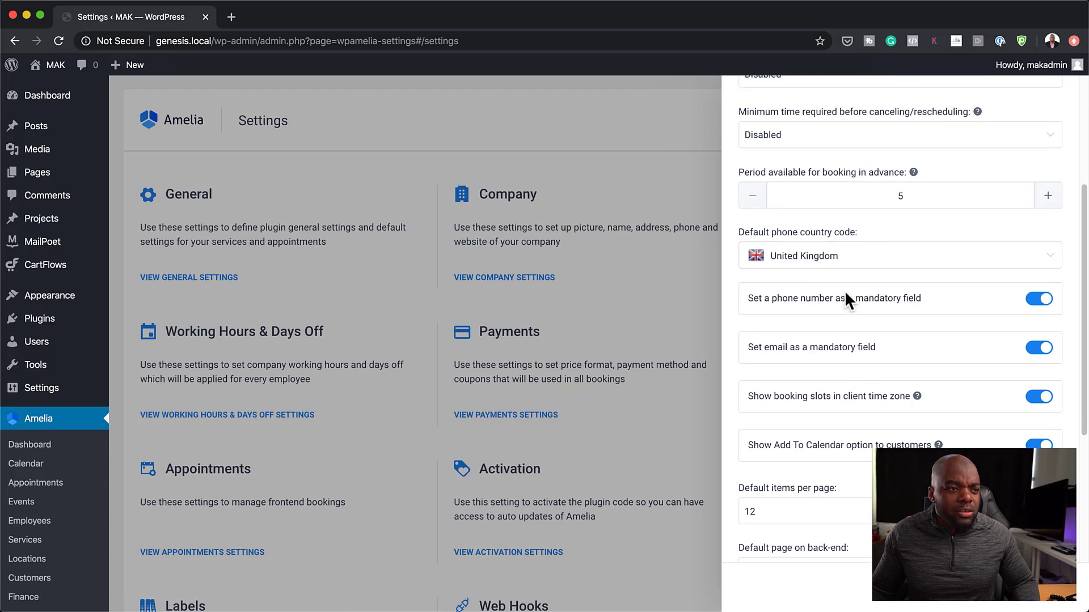
{"action": "mouse_move", "coordinate": [975, 307]}
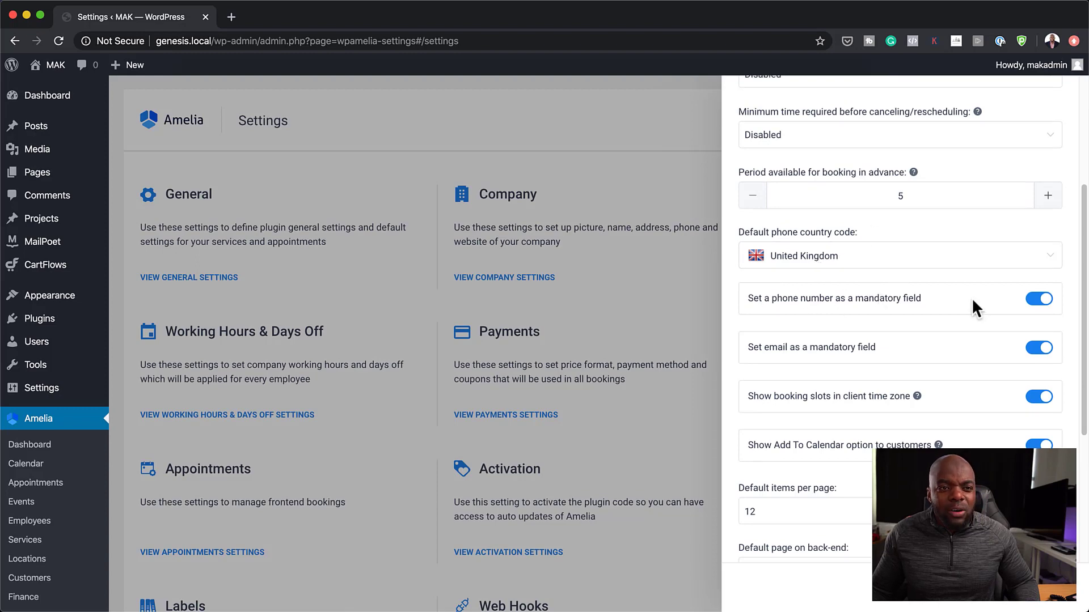
{"action": "scroll", "scroll_direction": "down", "scroll_amount": 3}
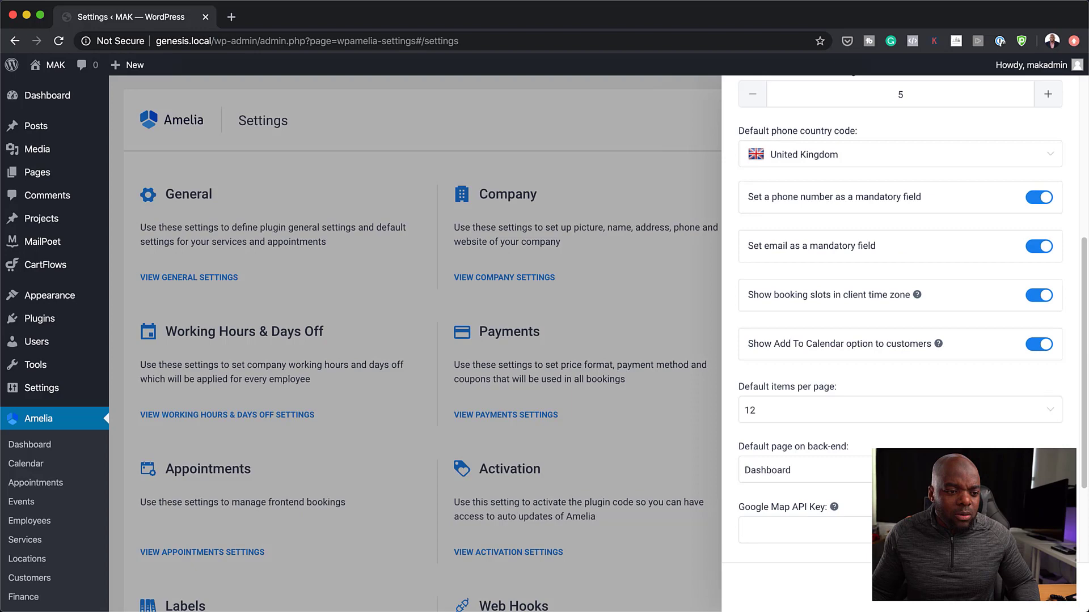
{"action": "scroll", "scroll_direction": "down", "scroll_amount": 3}
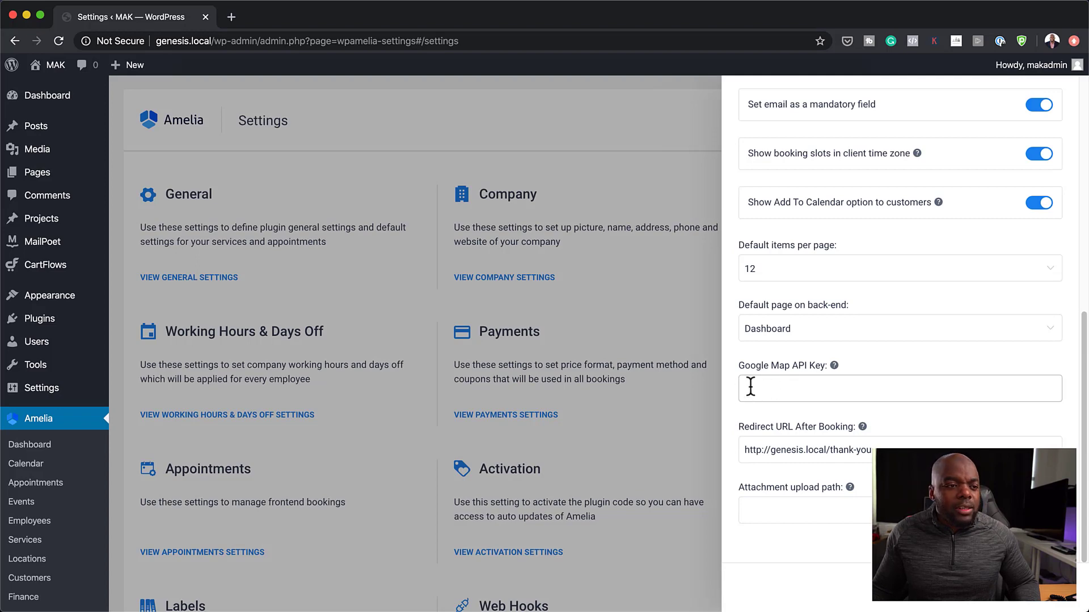
{"action": "mouse_move", "coordinate": [864, 401]}
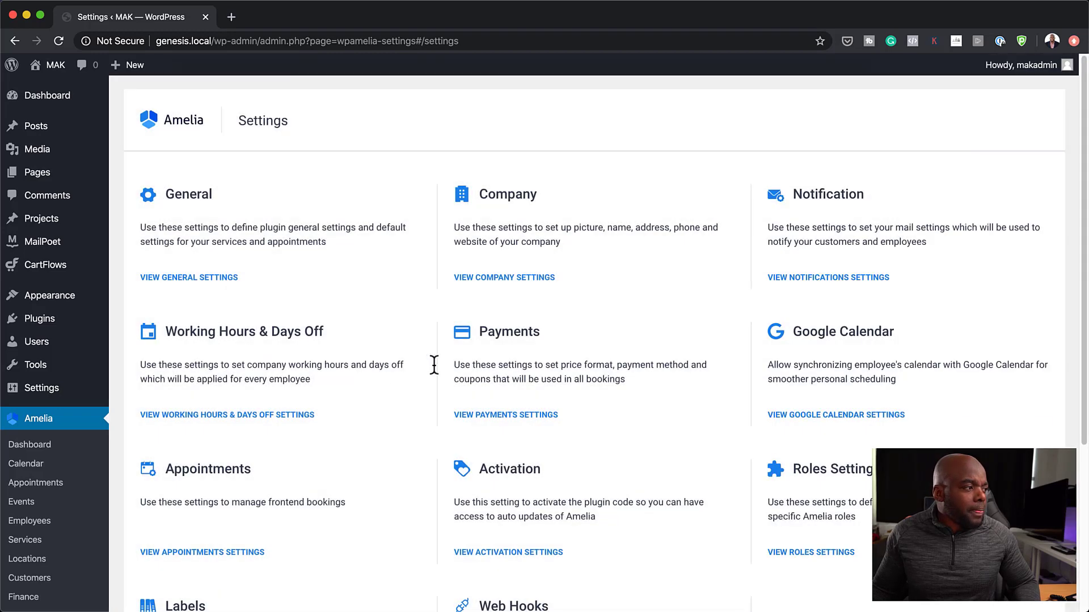
{"action": "mouse_move", "coordinate": [220, 425]}
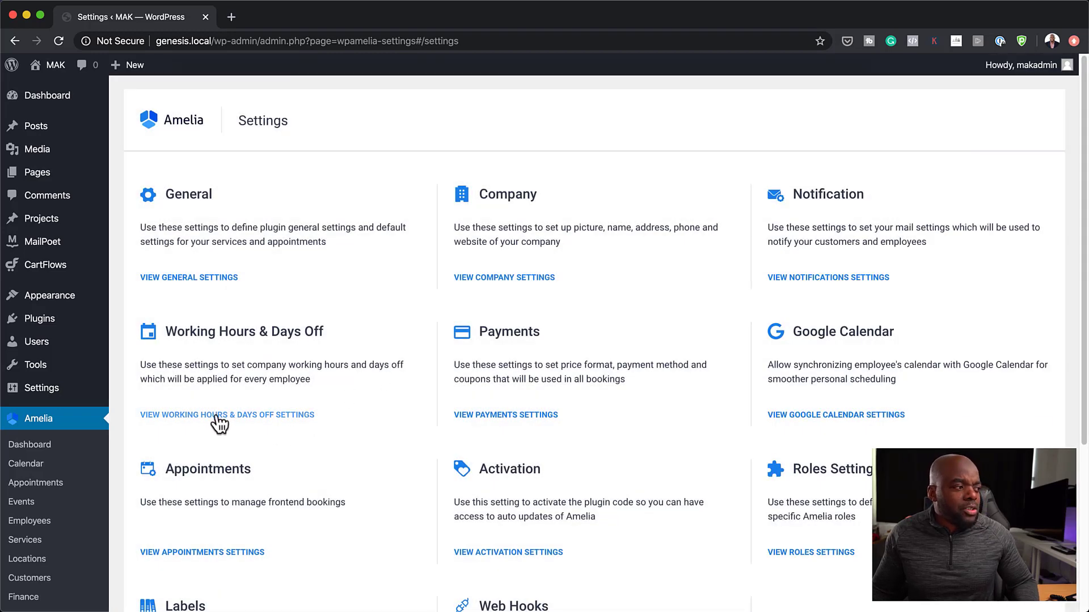
{"action": "left_click", "coordinate": [226, 415]}
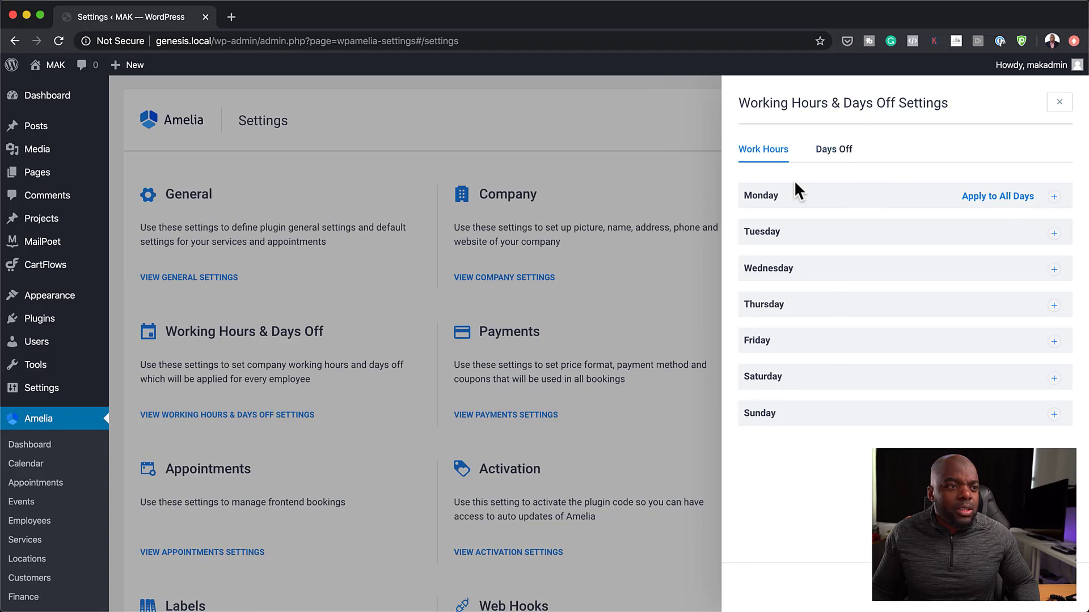
{"action": "left_click", "coordinate": [1053, 195]}
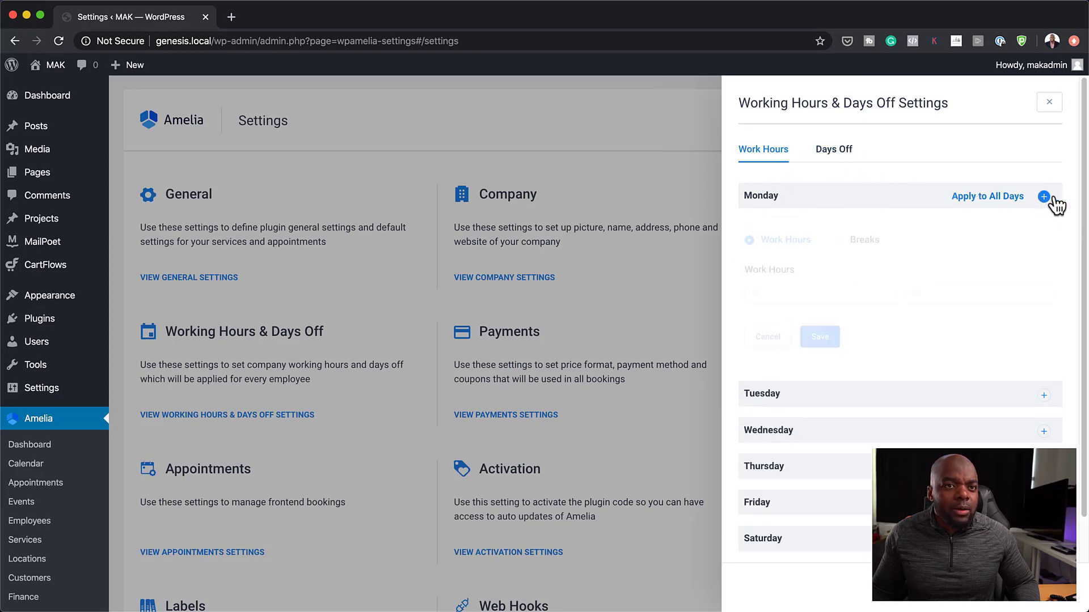
{"action": "left_click", "coordinate": [1044, 195]}
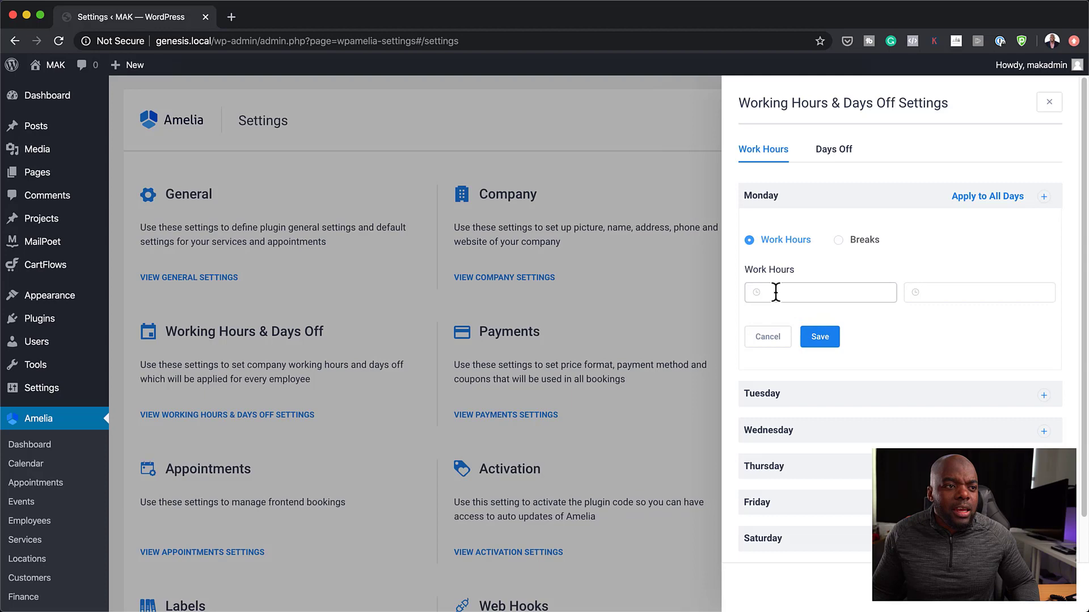
{"action": "left_click", "coordinate": [819, 291]}
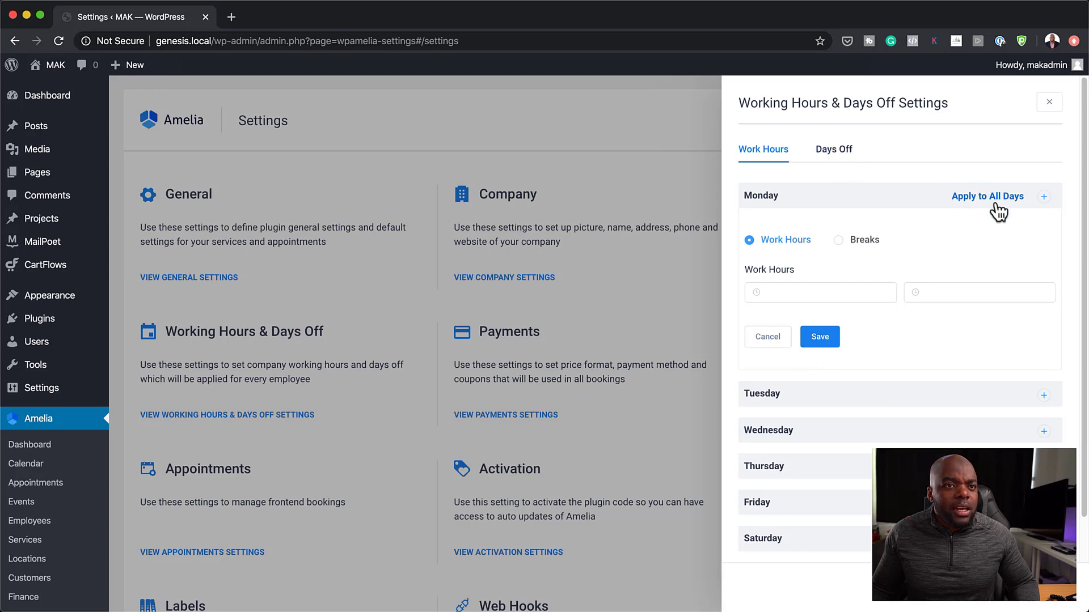
{"action": "left_click", "coordinate": [833, 149]}
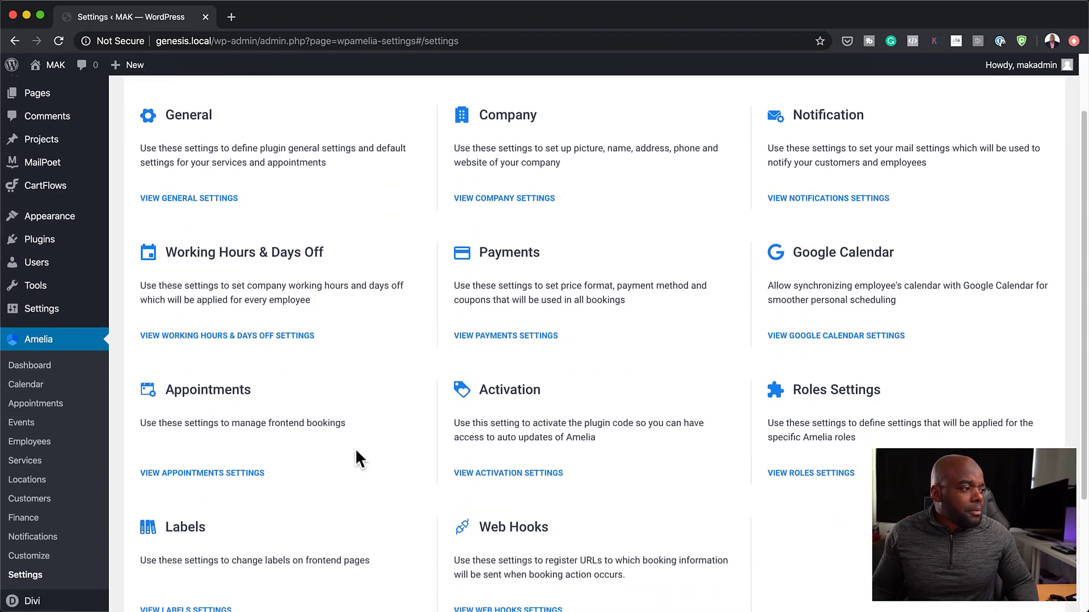
{"action": "left_click", "coordinate": [201, 473]}
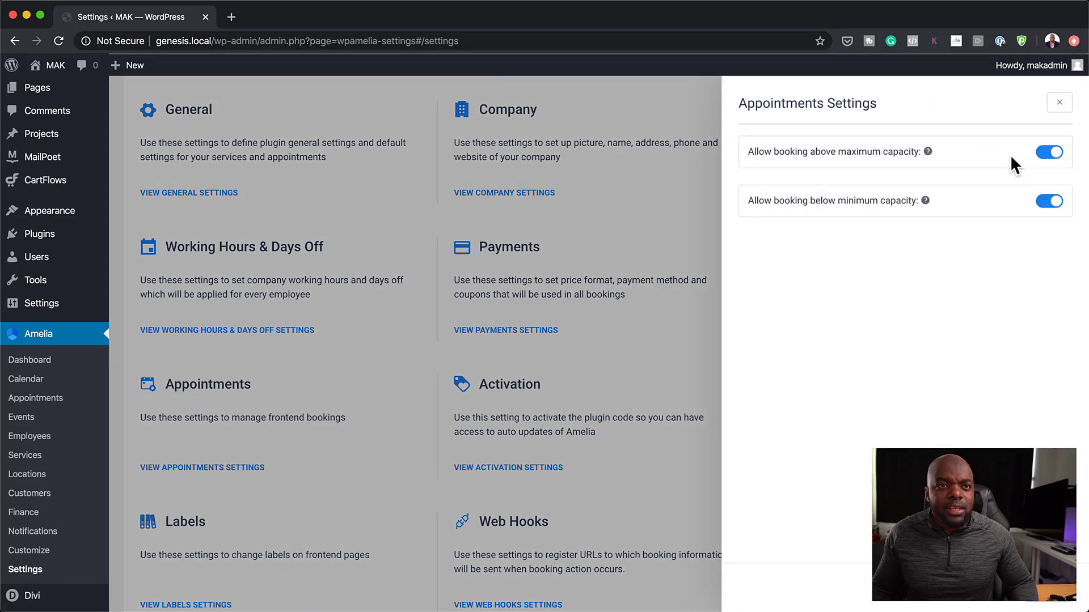
{"action": "mouse_move", "coordinate": [788, 180]}
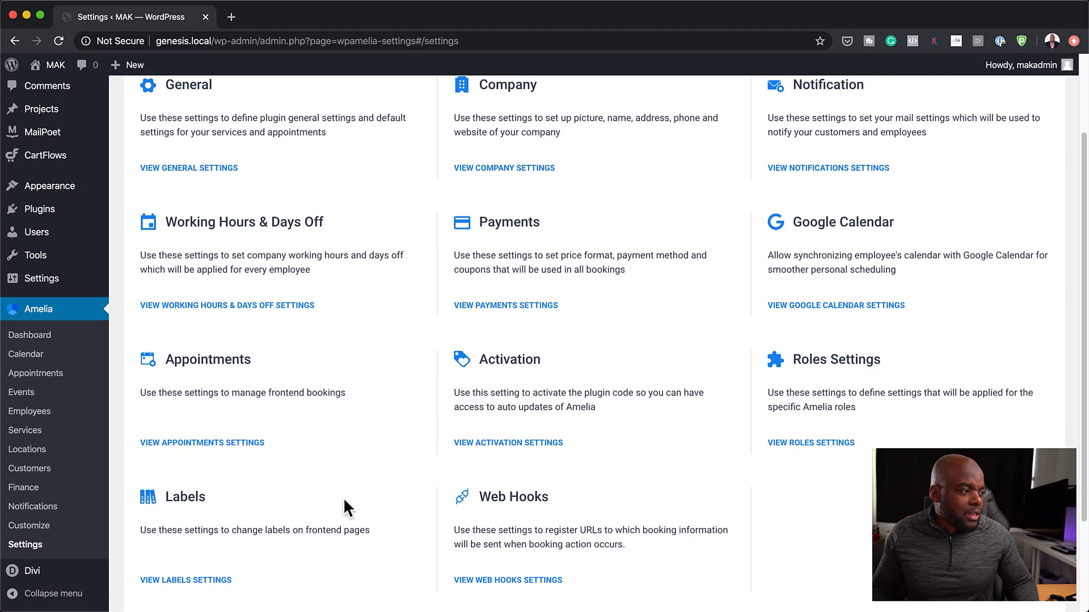
{"action": "scroll", "scroll_direction": "down", "scroll_amount": 3}
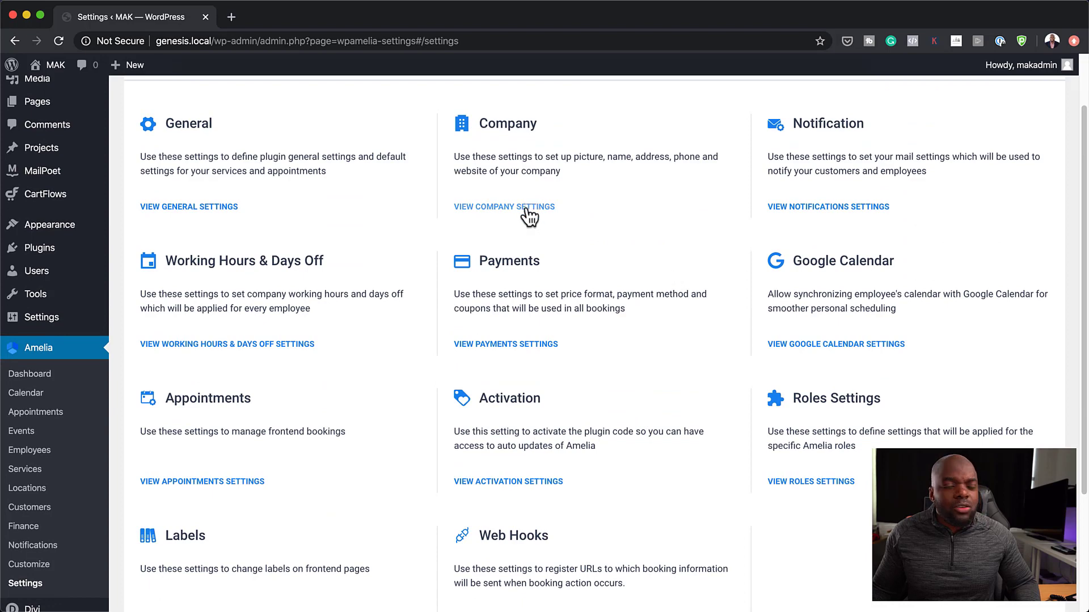
{"action": "left_click", "coordinate": [503, 206]}
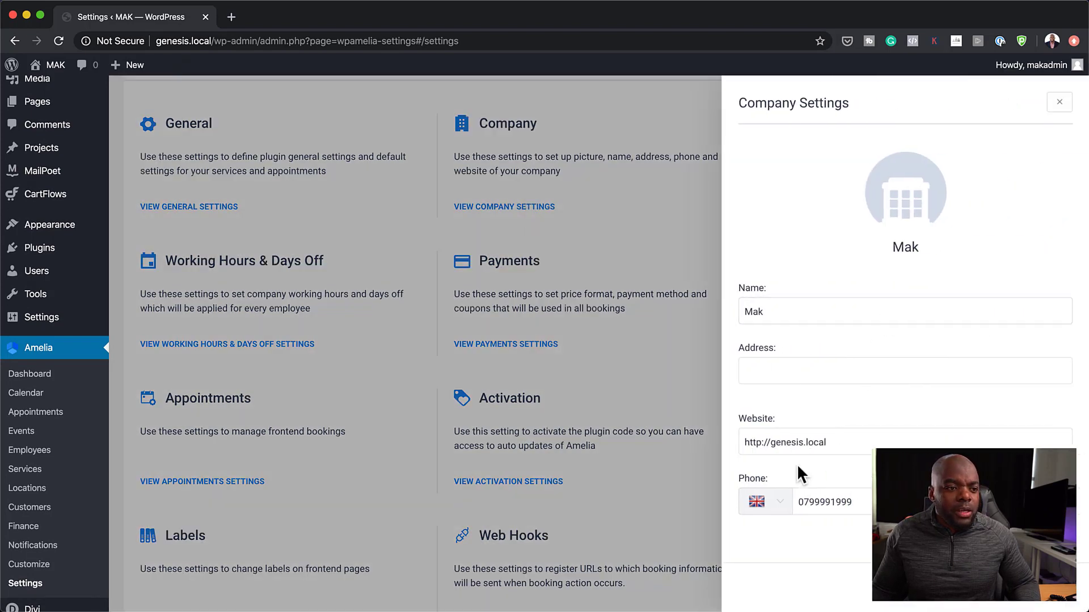
{"action": "left_click", "coordinate": [903, 370]}
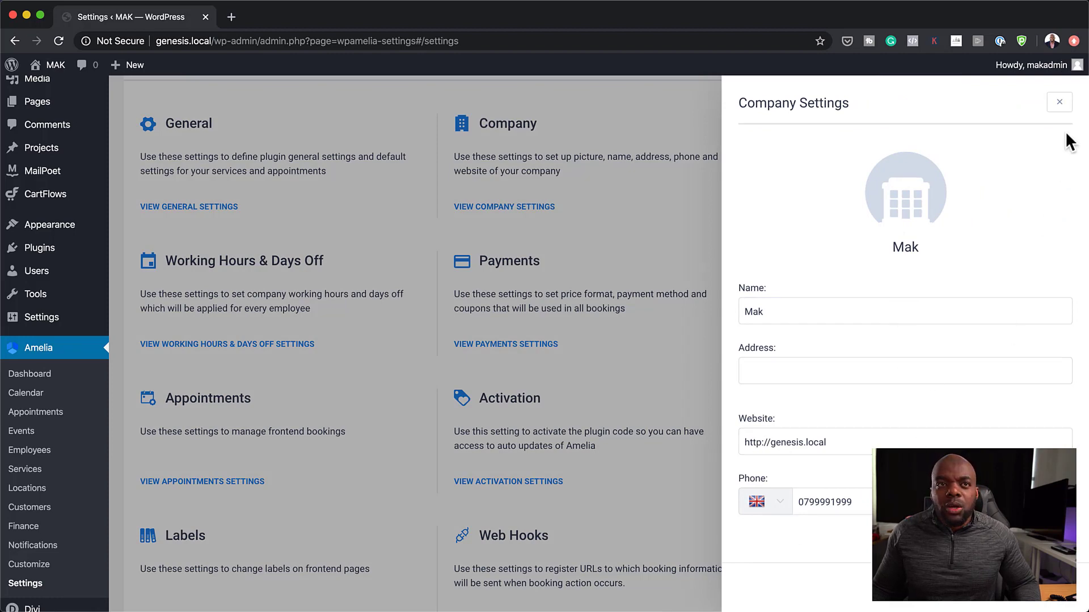
{"action": "left_click", "coordinate": [1058, 102]}
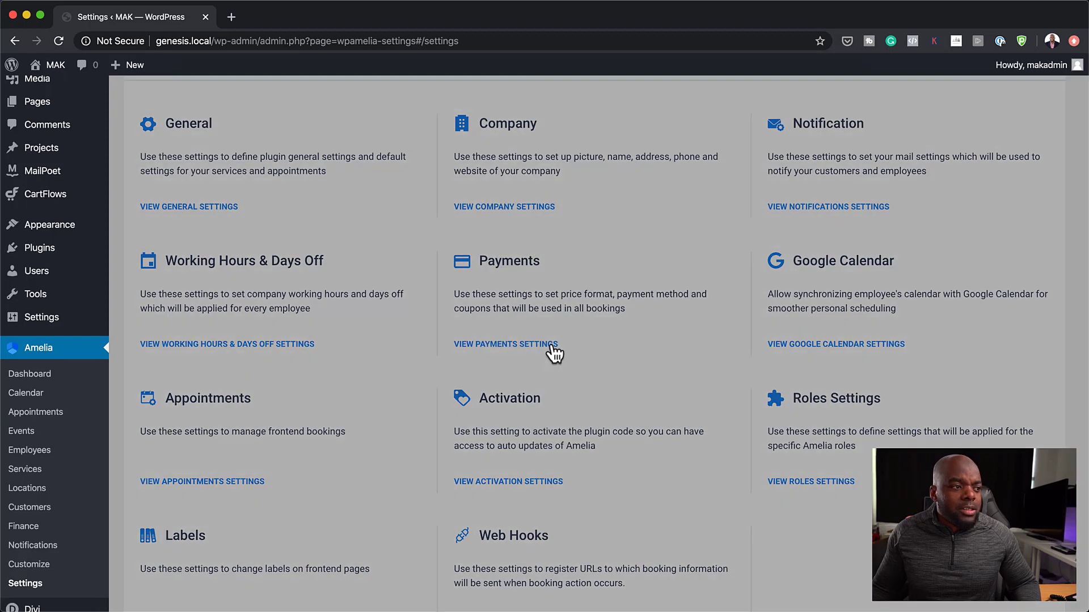
{"action": "left_click", "coordinate": [505, 344]}
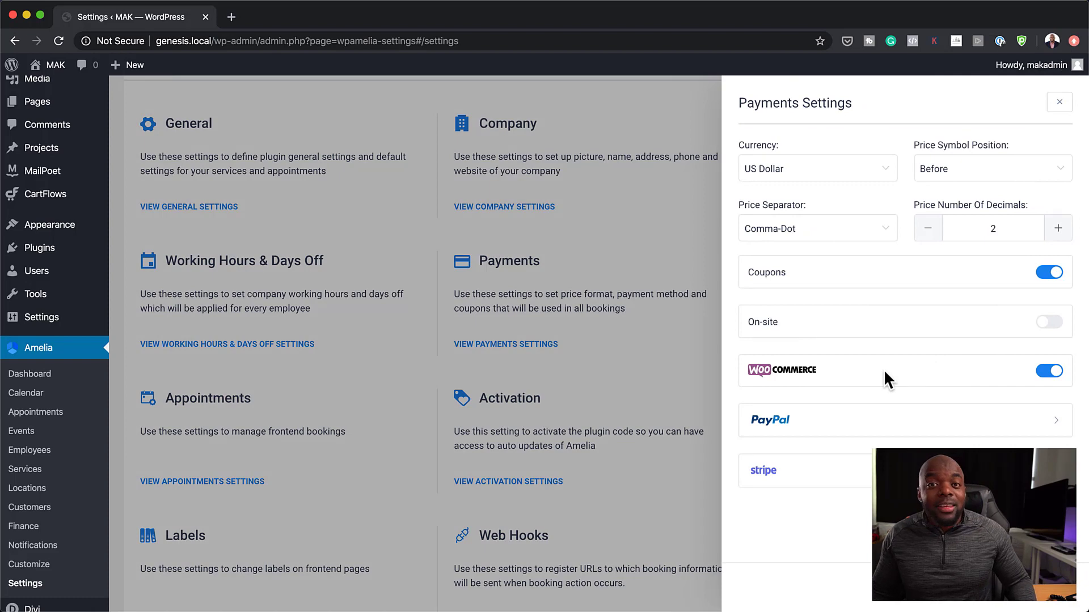
{"action": "mouse_move", "coordinate": [987, 371]}
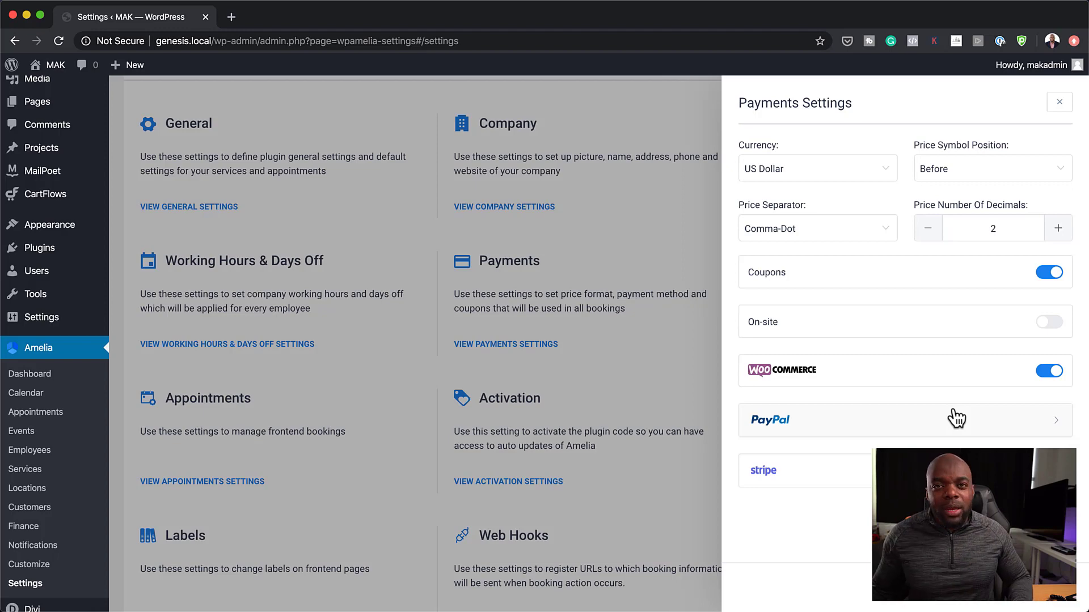
{"action": "mouse_move", "coordinate": [925, 373]}
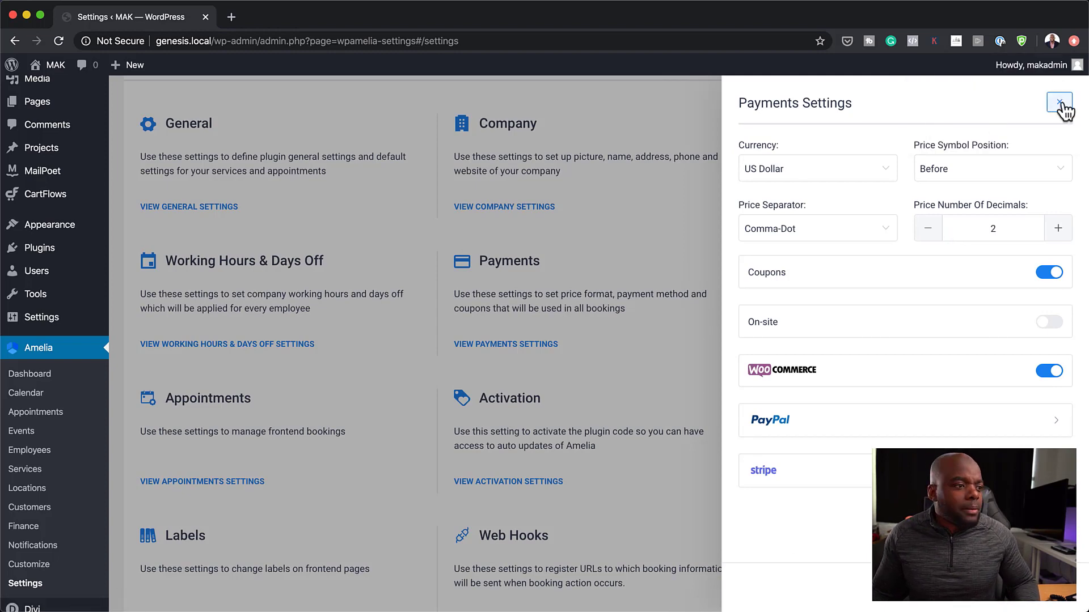
{"action": "left_click", "coordinate": [1058, 103]}
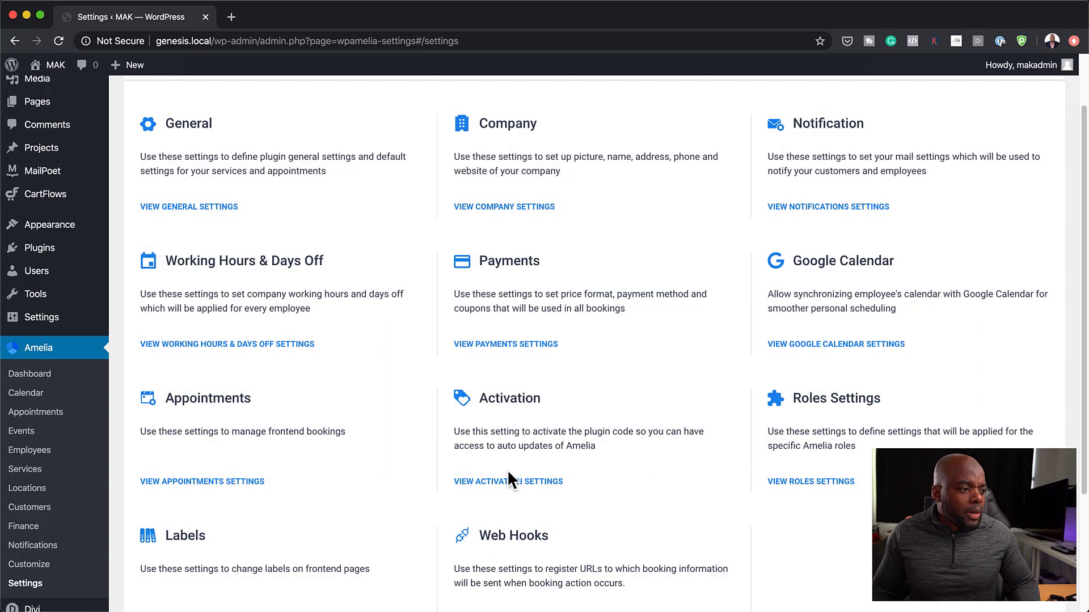
{"action": "scroll", "scroll_direction": "down", "scroll_amount": 3}
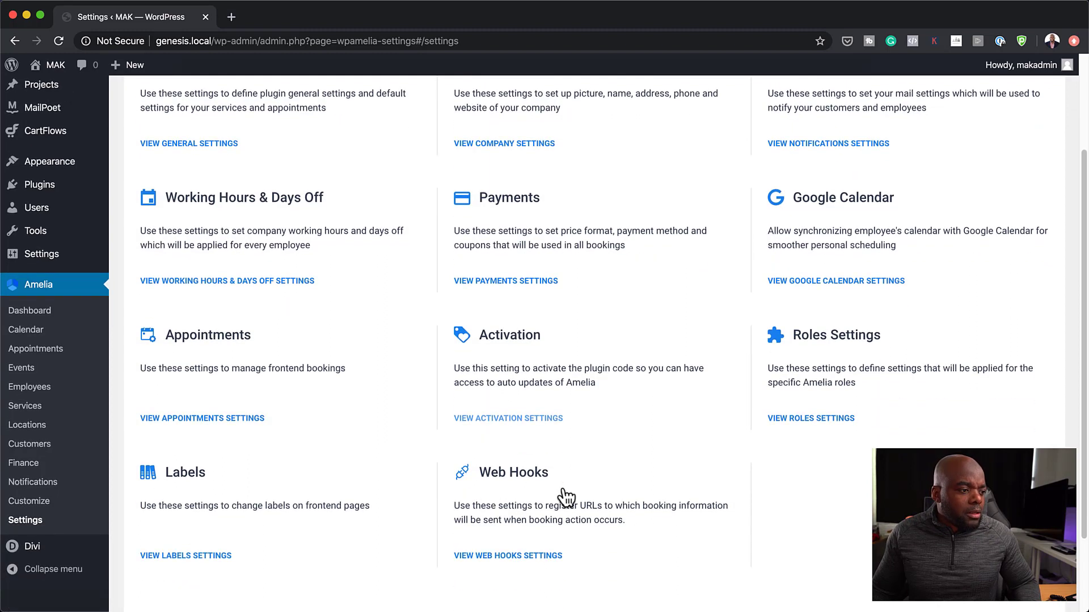
{"action": "mouse_move", "coordinate": [493, 332]}
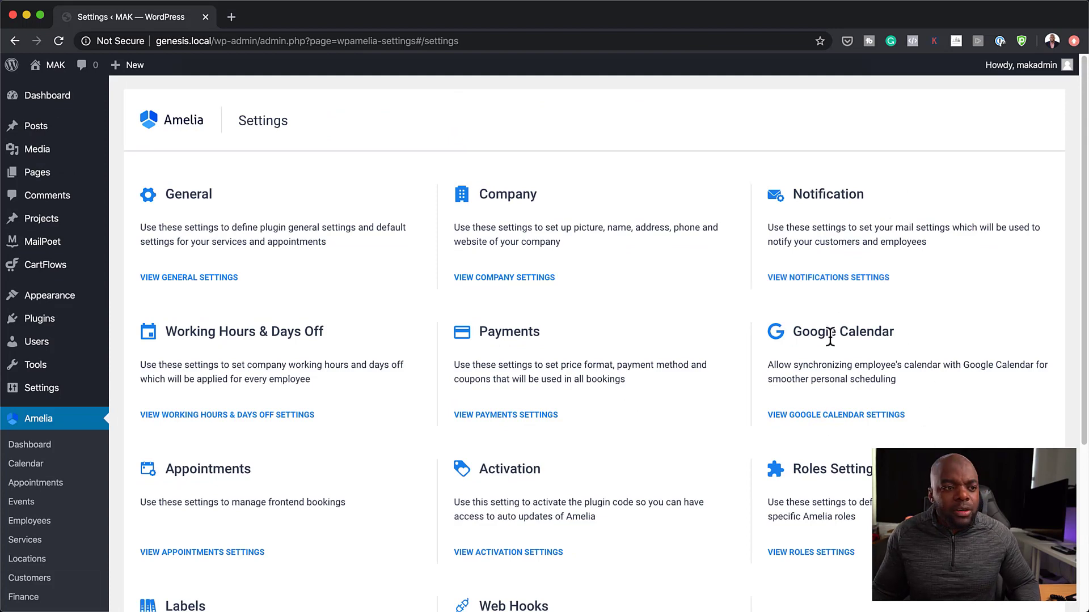
{"action": "scroll", "scroll_direction": "down", "scroll_amount": 3}
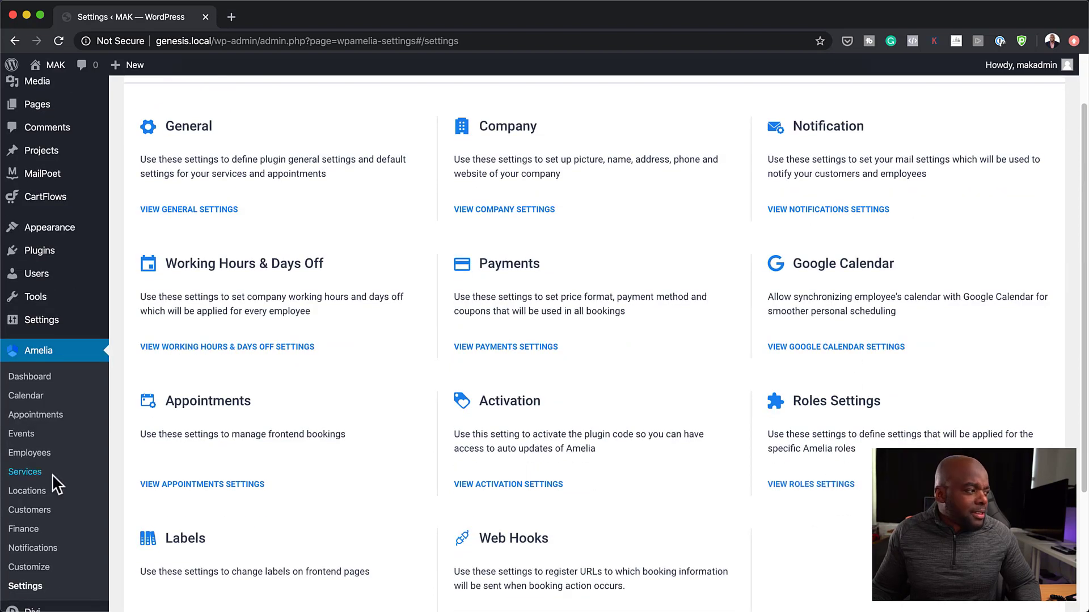
{"action": "scroll", "scroll_direction": "down", "scroll_amount": 3}
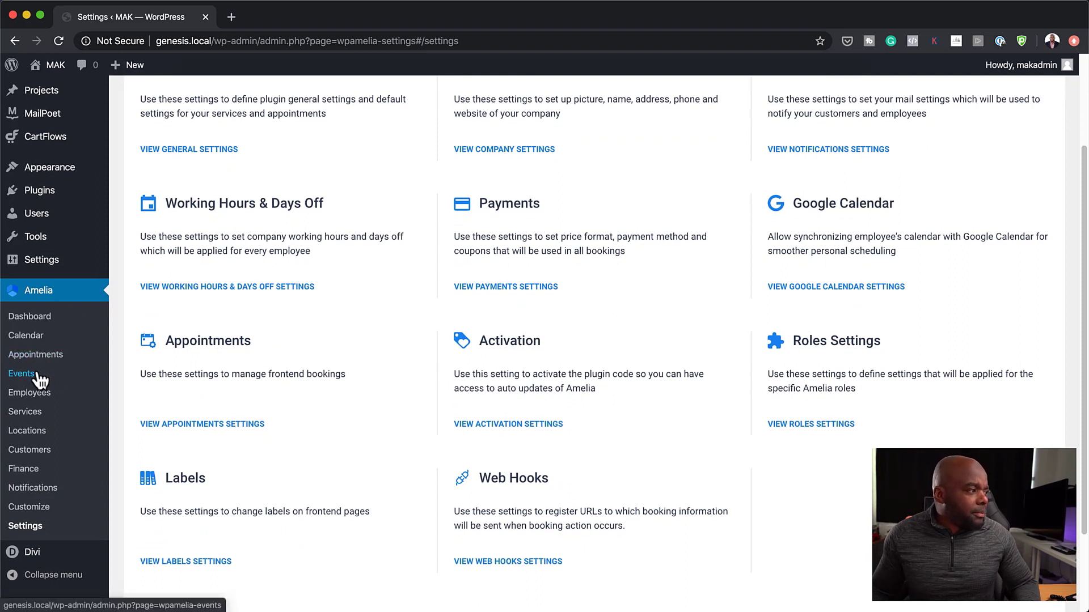
Step: On the Events page, start a New Event, browse its form and close it unsaved
{"action": "left_click", "coordinate": [22, 374]}
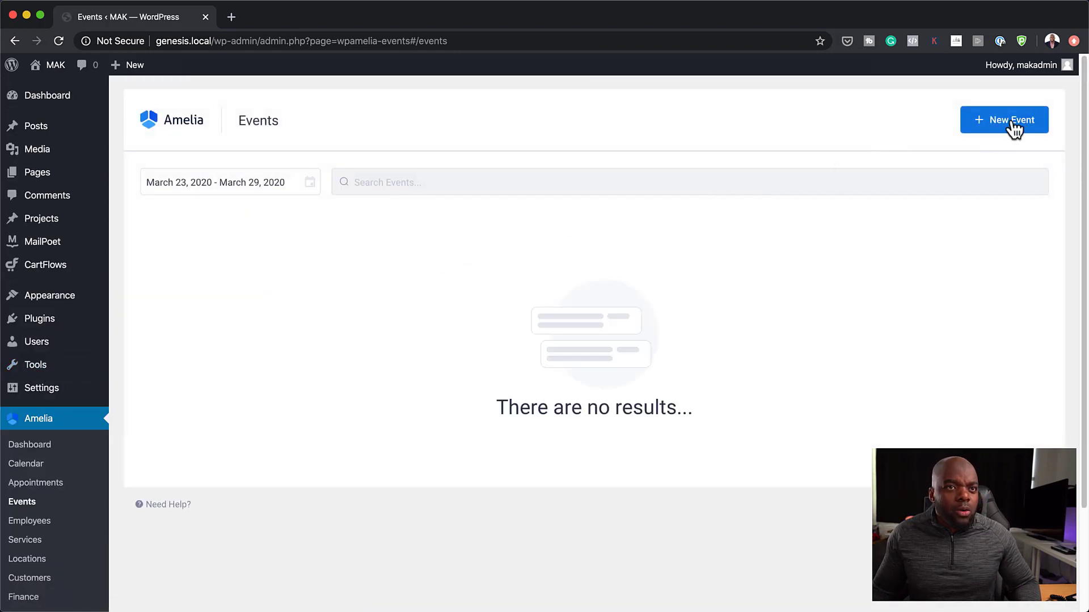
{"action": "left_click", "coordinate": [1003, 120]}
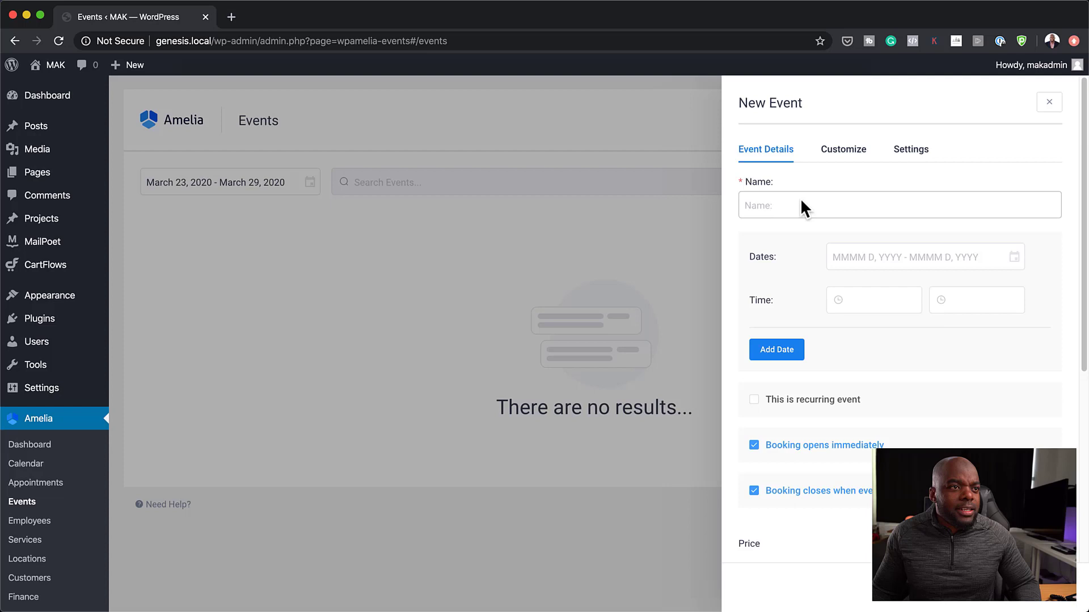
{"action": "left_click", "coordinate": [898, 204]}
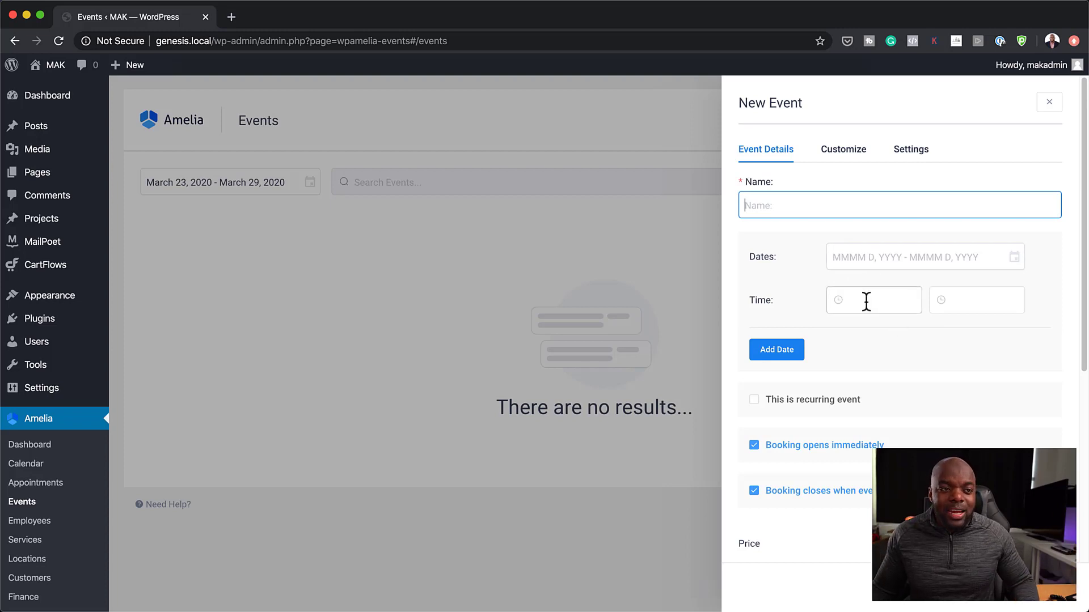
{"action": "mouse_move", "coordinate": [778, 454]}
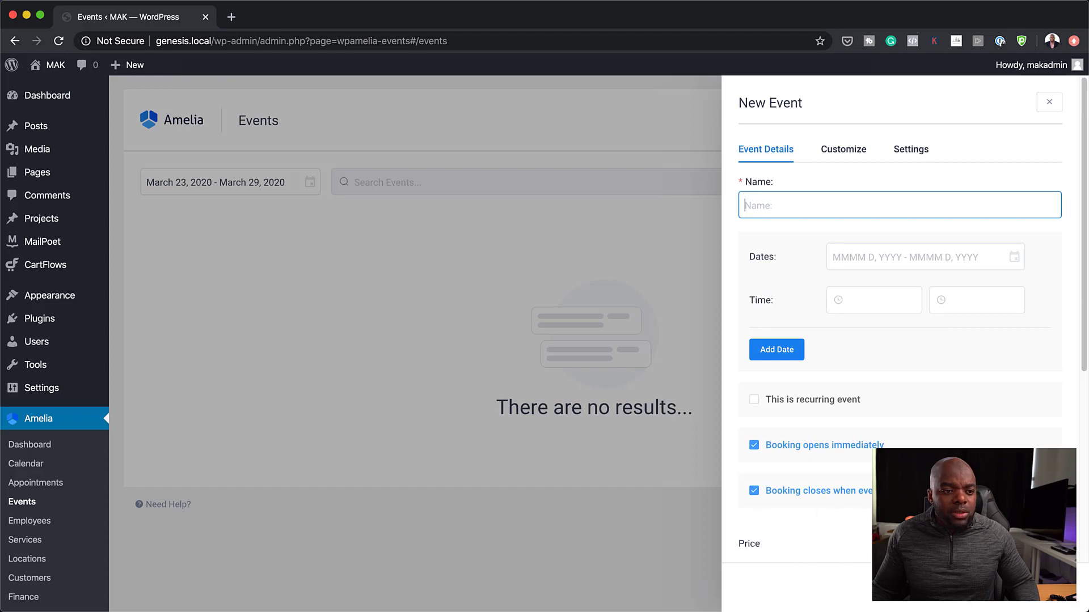
{"action": "scroll", "scroll_direction": "down", "scroll_amount": 3}
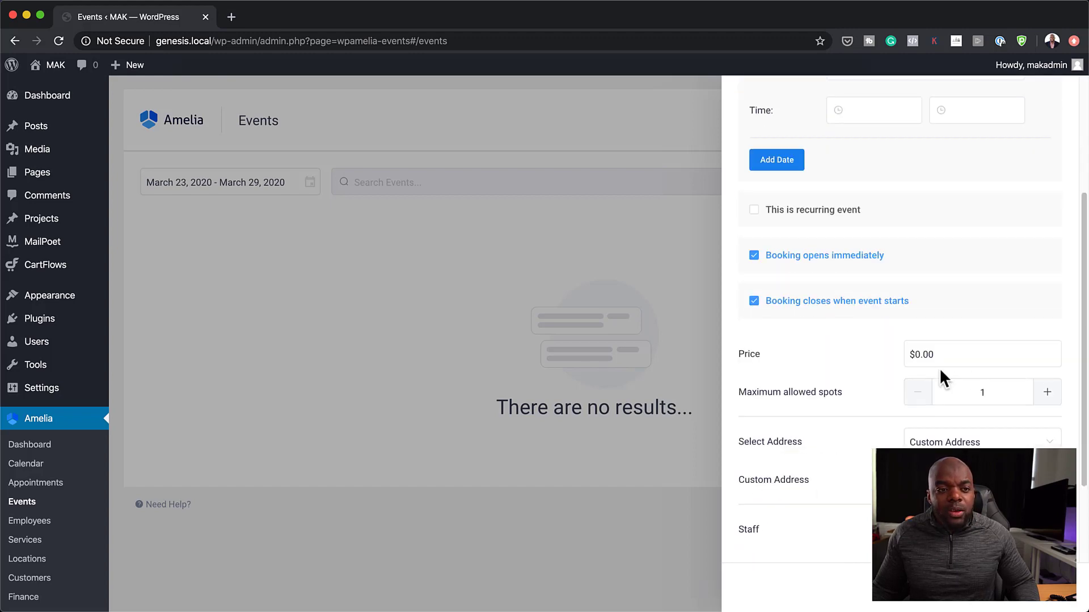
{"action": "left_click", "coordinate": [982, 354]}
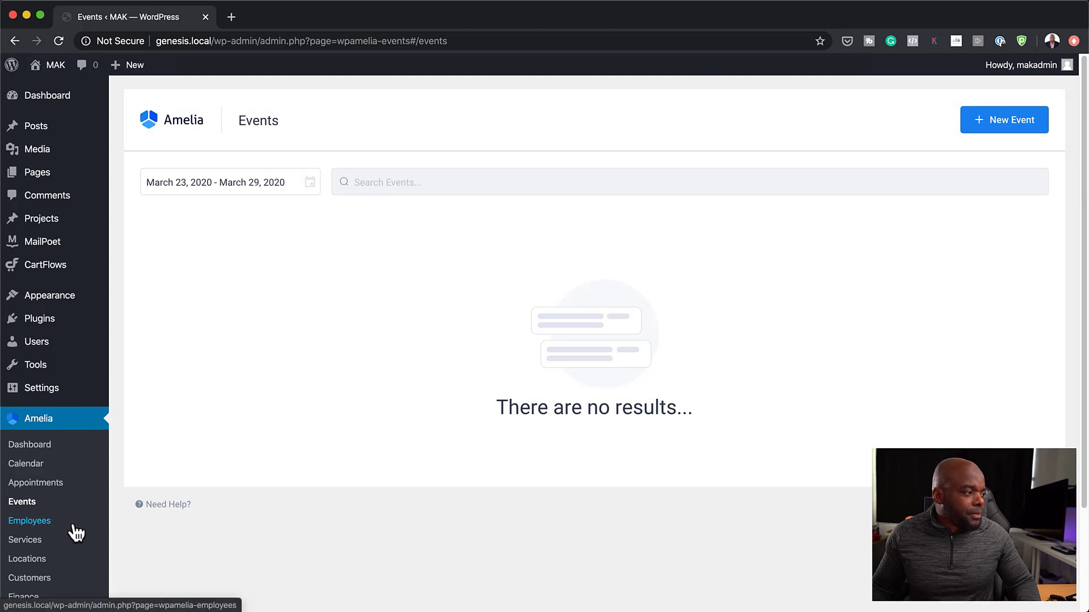
{"action": "scroll", "scroll_direction": "down", "scroll_amount": 3}
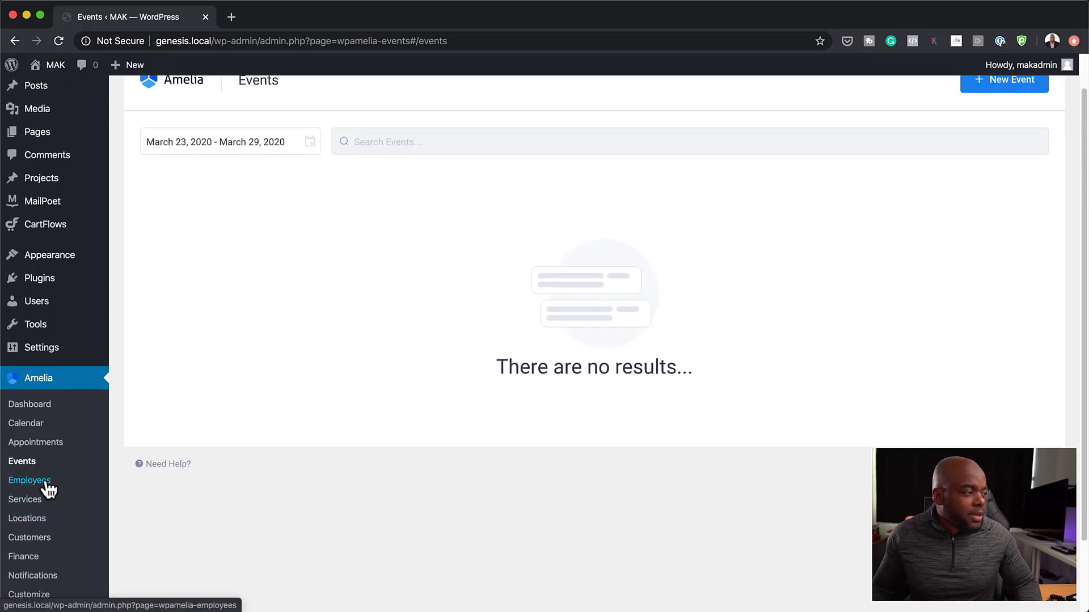
Step: View the Employees list with its one available employee, then head to Services
{"action": "left_click", "coordinate": [29, 480]}
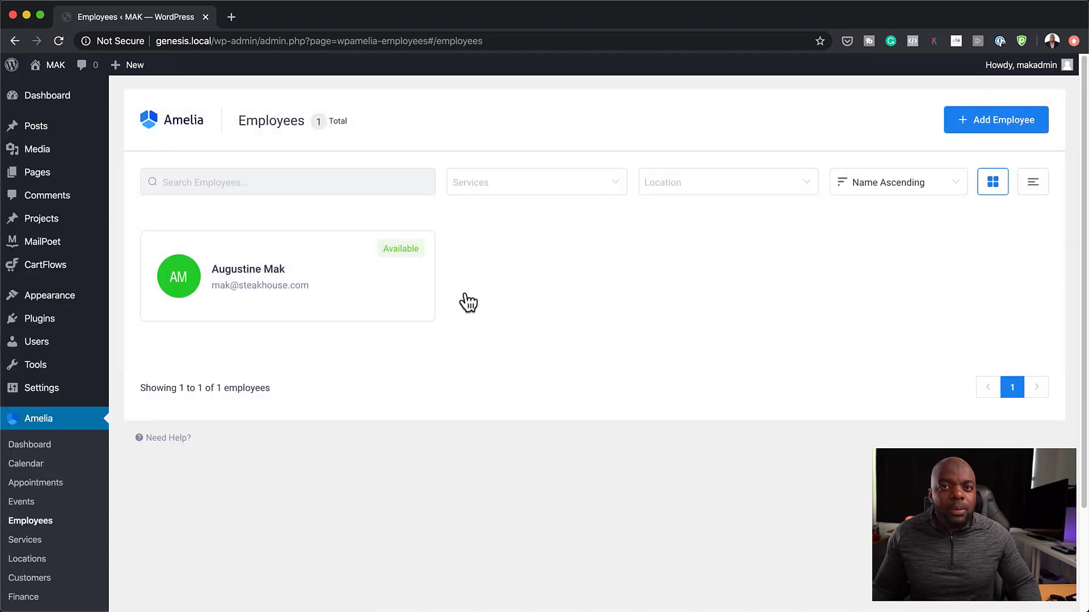
{"action": "mouse_move", "coordinate": [362, 346]}
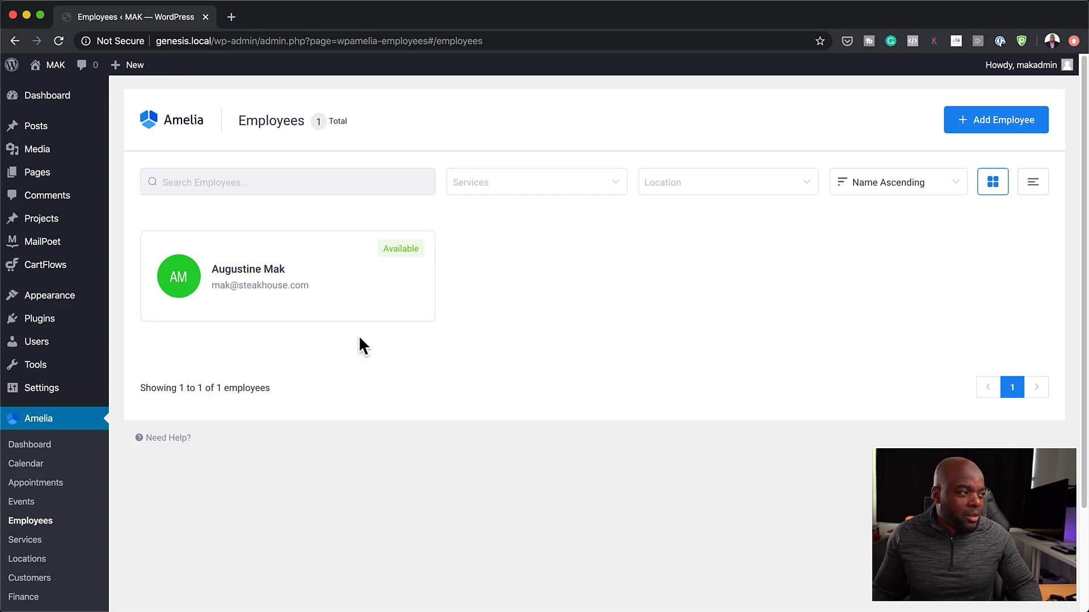
{"action": "mouse_move", "coordinate": [275, 288]}
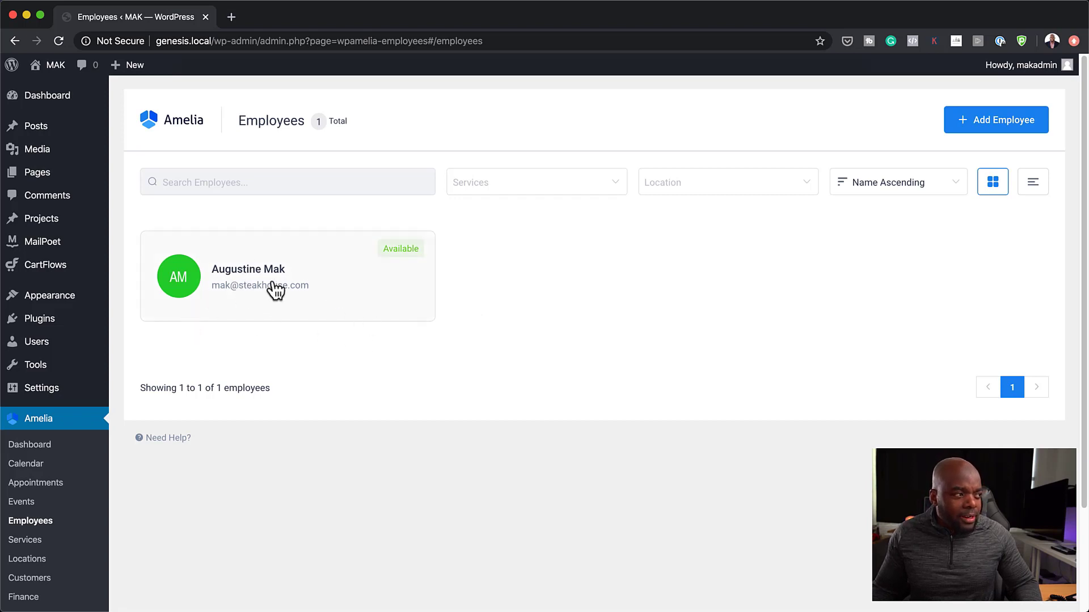
{"action": "mouse_move", "coordinate": [566, 292]}
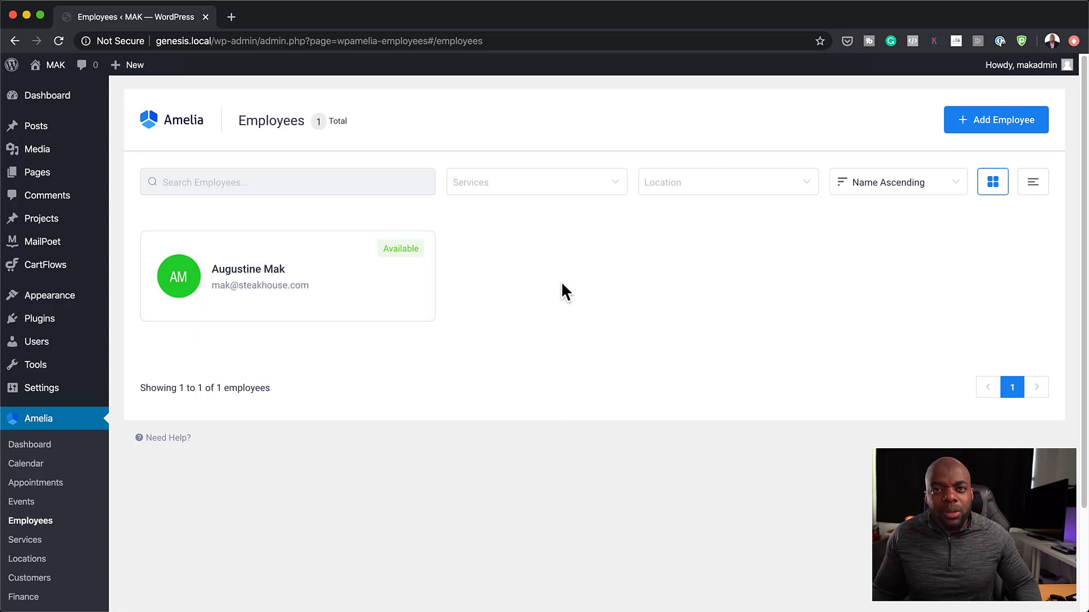
{"action": "mouse_move", "coordinate": [393, 431]}
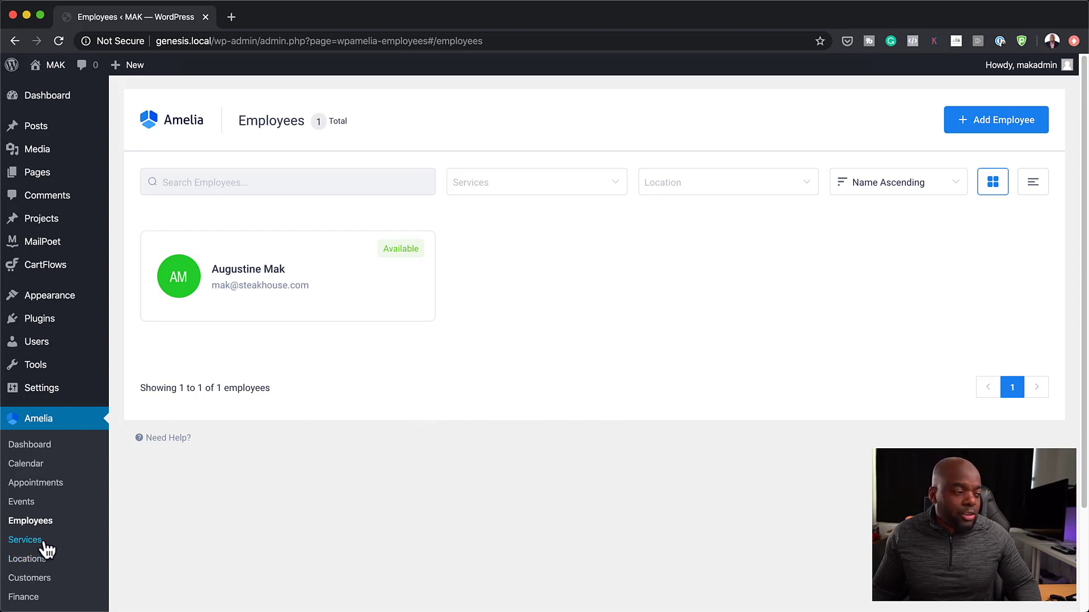
{"action": "left_click", "coordinate": [25, 540]}
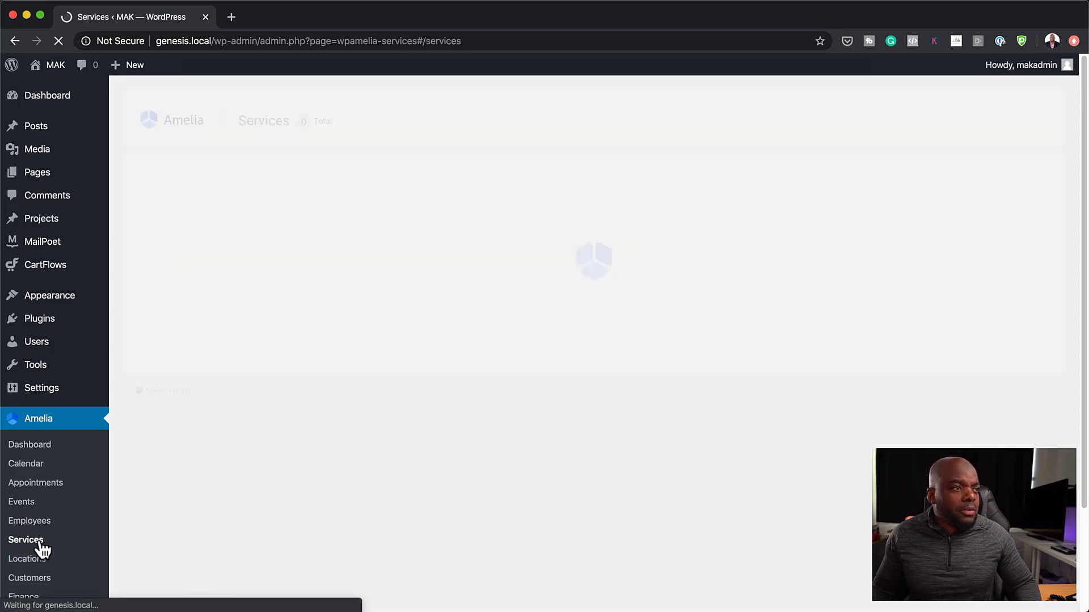
Step: View the Services page's Reservation service (9h, $0.00), then head to Locations
{"action": "left_click", "coordinate": [26, 539]}
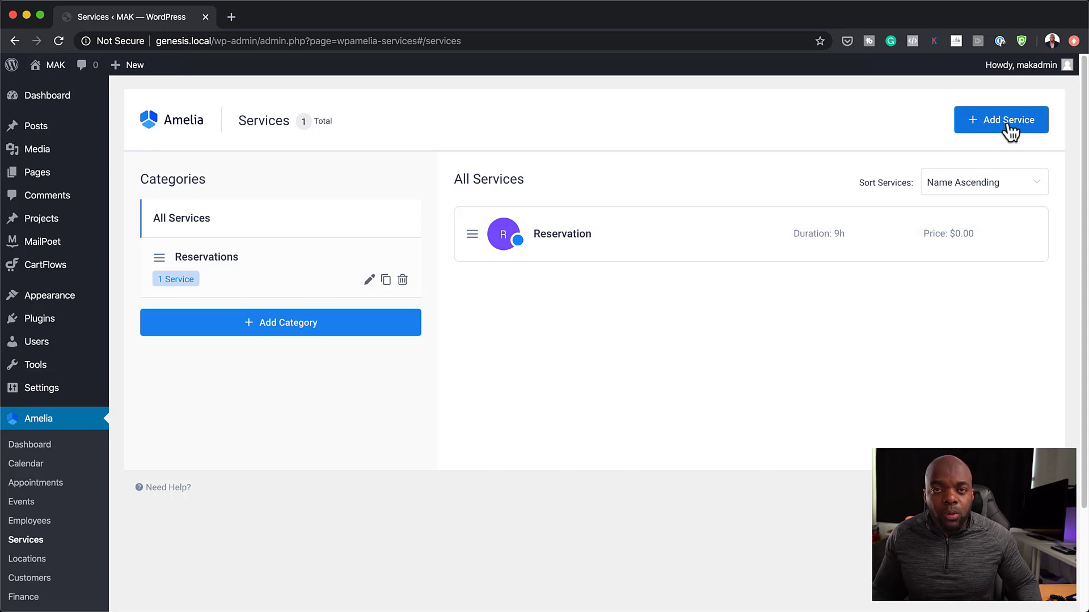
{"action": "mouse_move", "coordinate": [1011, 120]}
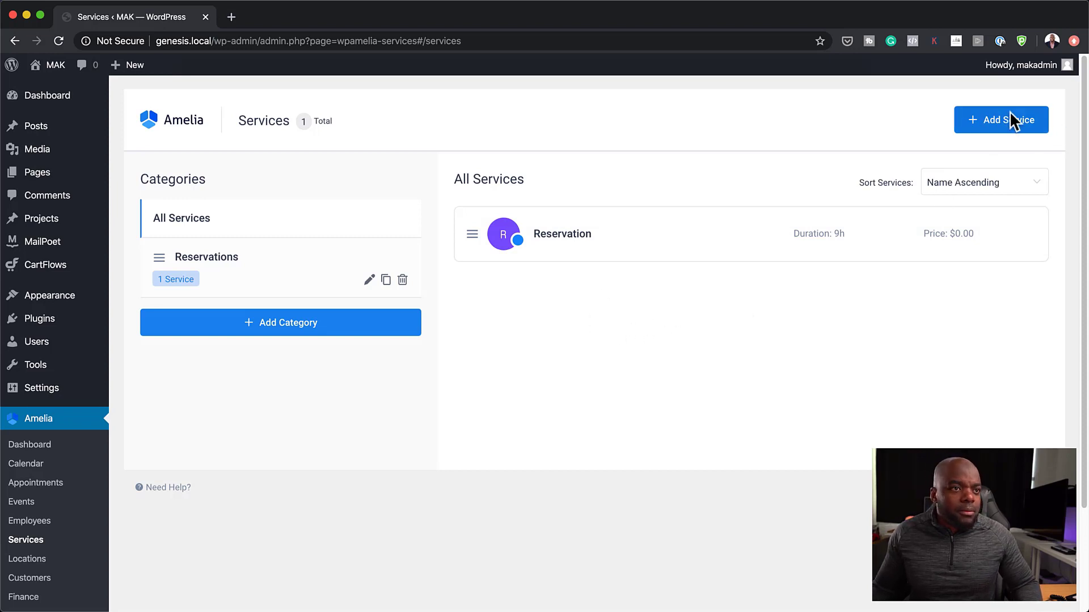
{"action": "mouse_move", "coordinate": [703, 248]}
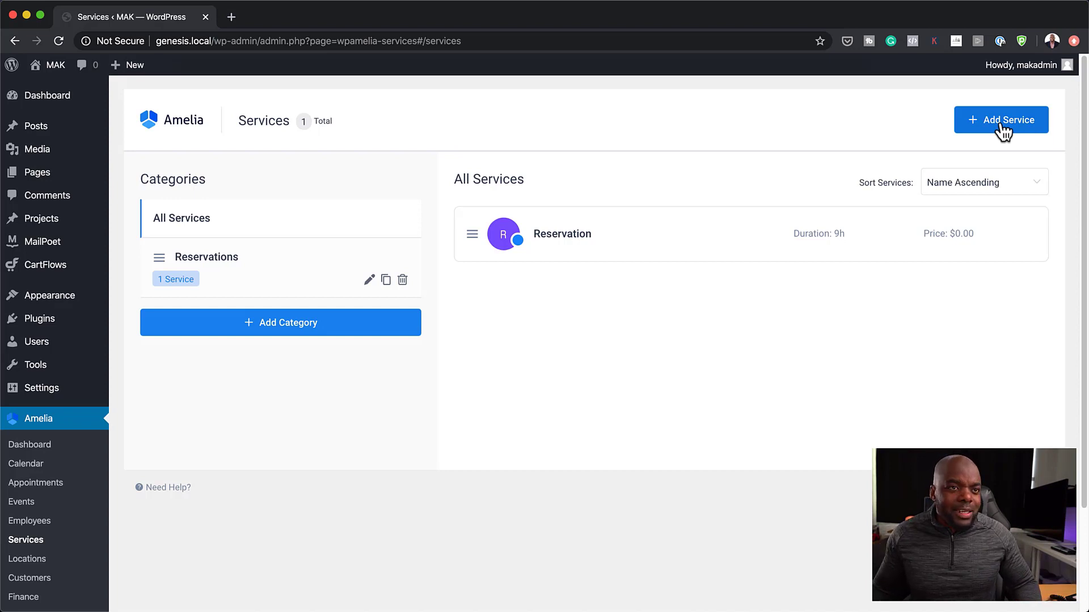
{"action": "mouse_move", "coordinate": [1008, 146]}
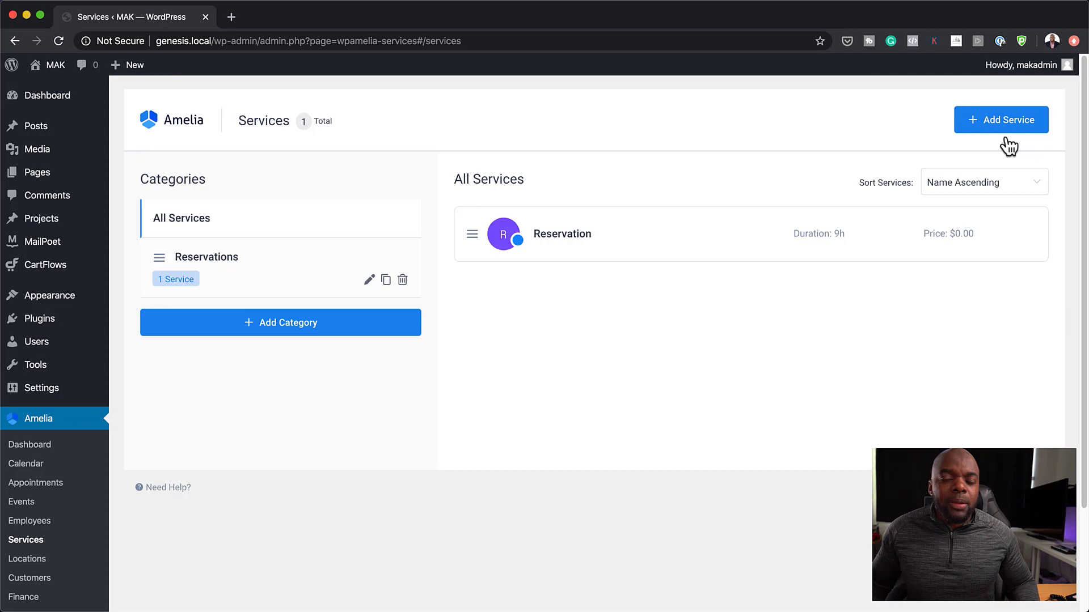
{"action": "mouse_move", "coordinate": [488, 304]}
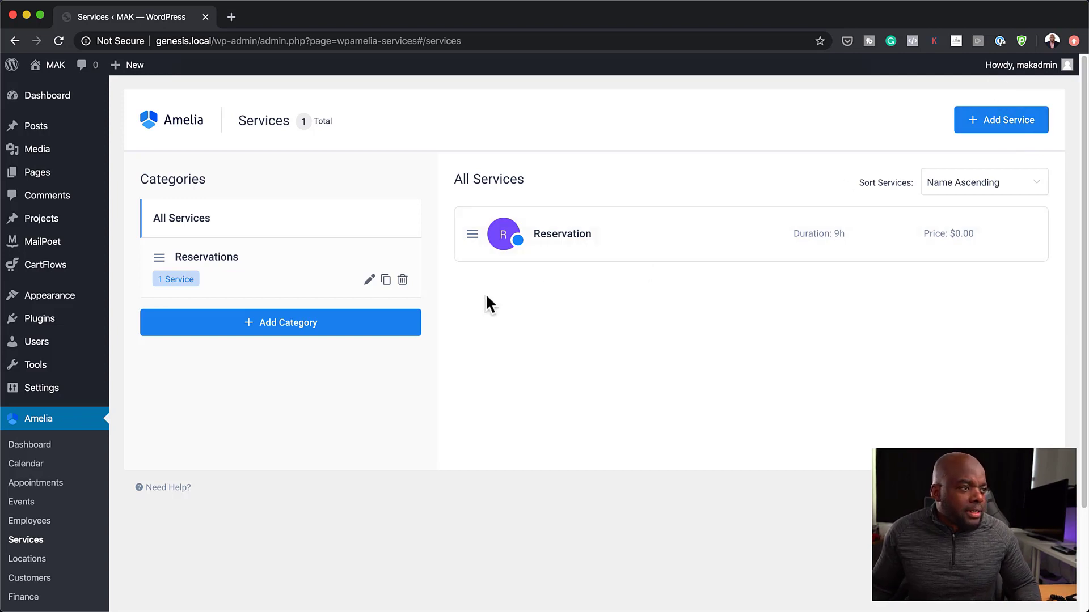
{"action": "mouse_move", "coordinate": [560, 427]}
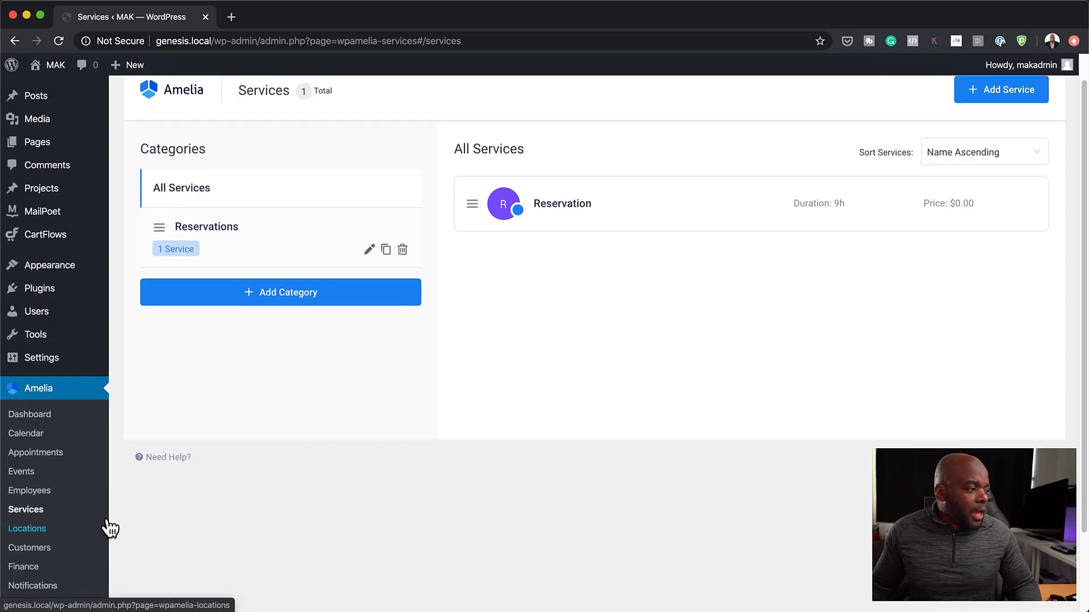
{"action": "left_click", "coordinate": [26, 529]}
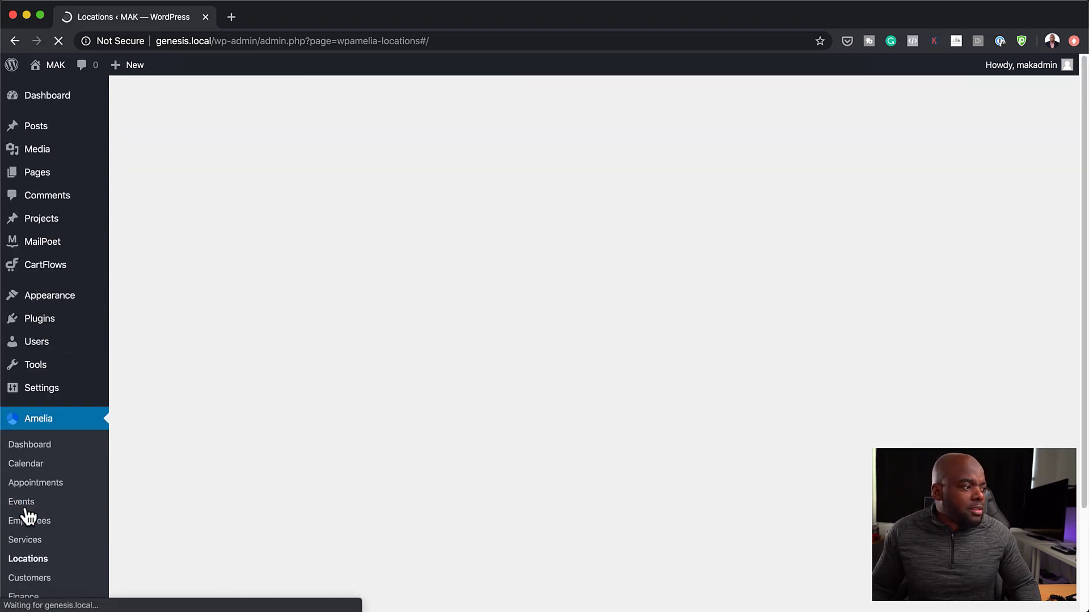
Step: Review the Steakhouse location's edit panel with its name, red pin and phone number
{"action": "left_click", "coordinate": [28, 559]}
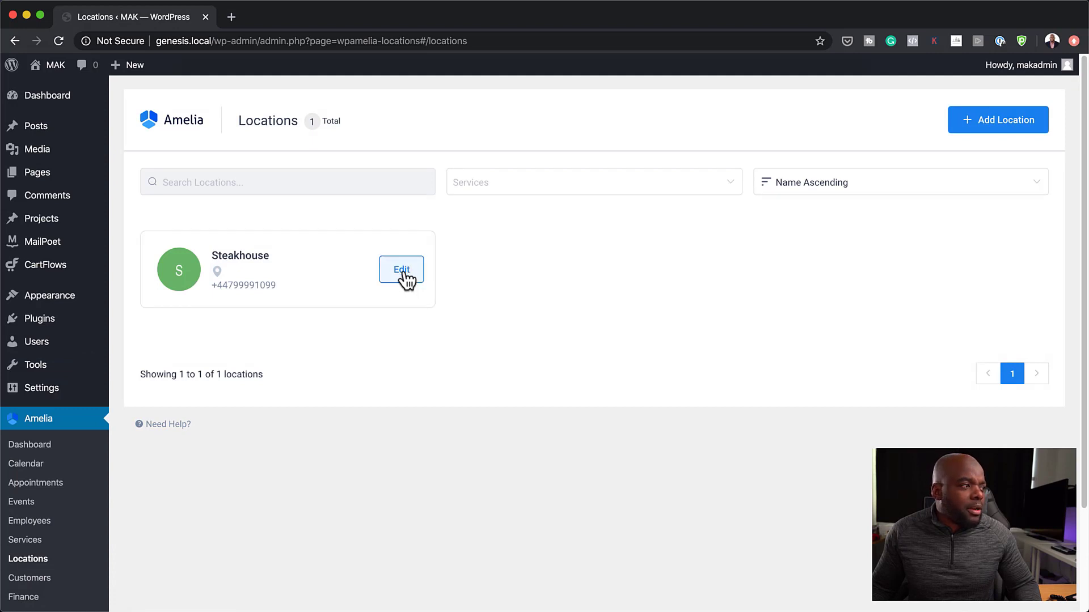
{"action": "left_click", "coordinate": [401, 270]}
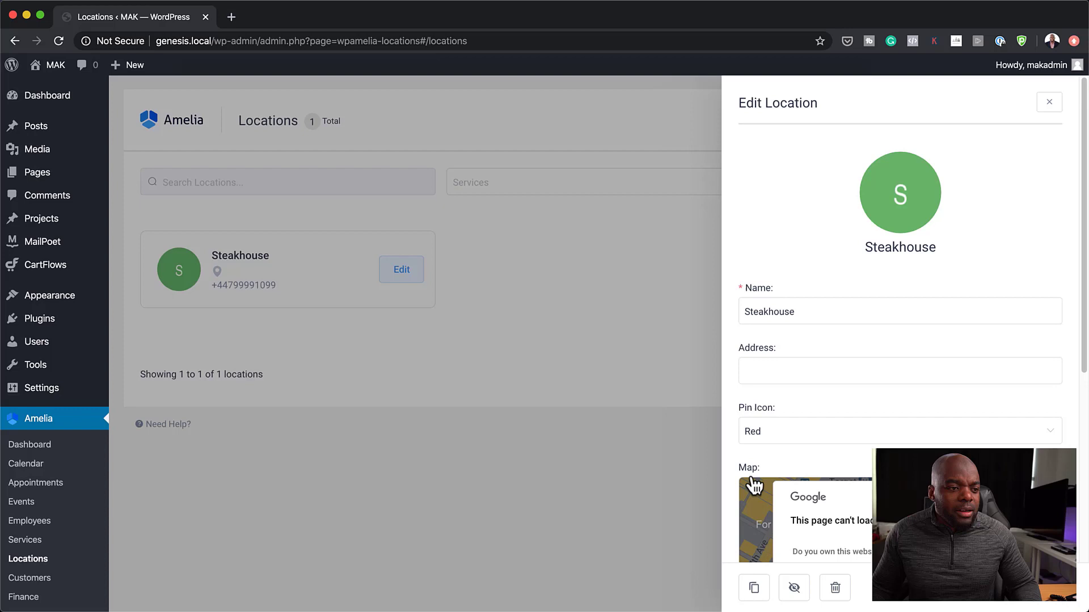
{"action": "scroll", "scroll_direction": "down", "scroll_amount": 3}
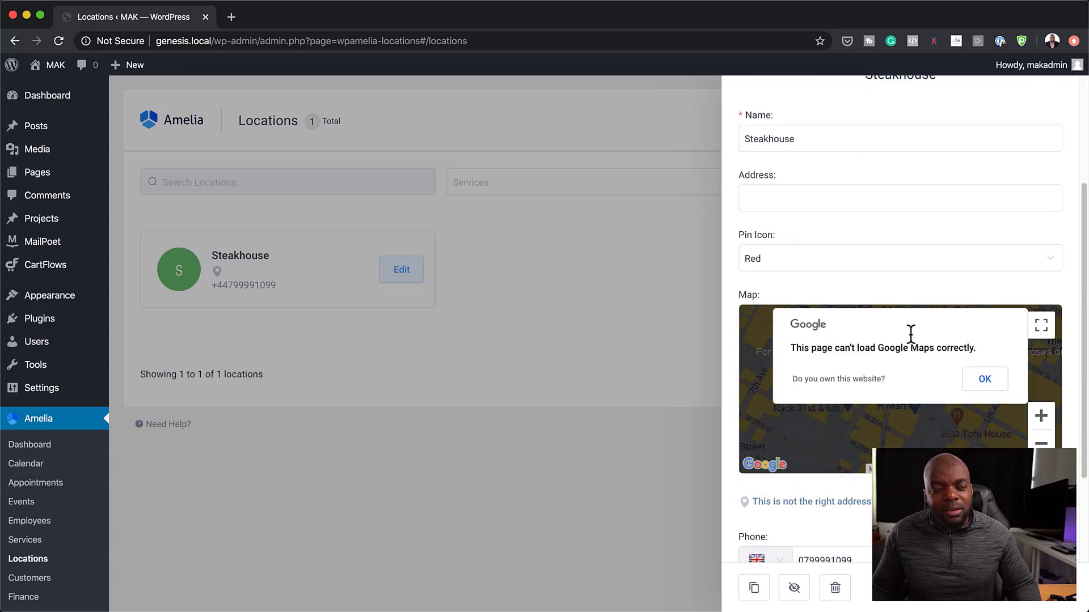
{"action": "scroll", "scroll_direction": "down", "scroll_amount": 3}
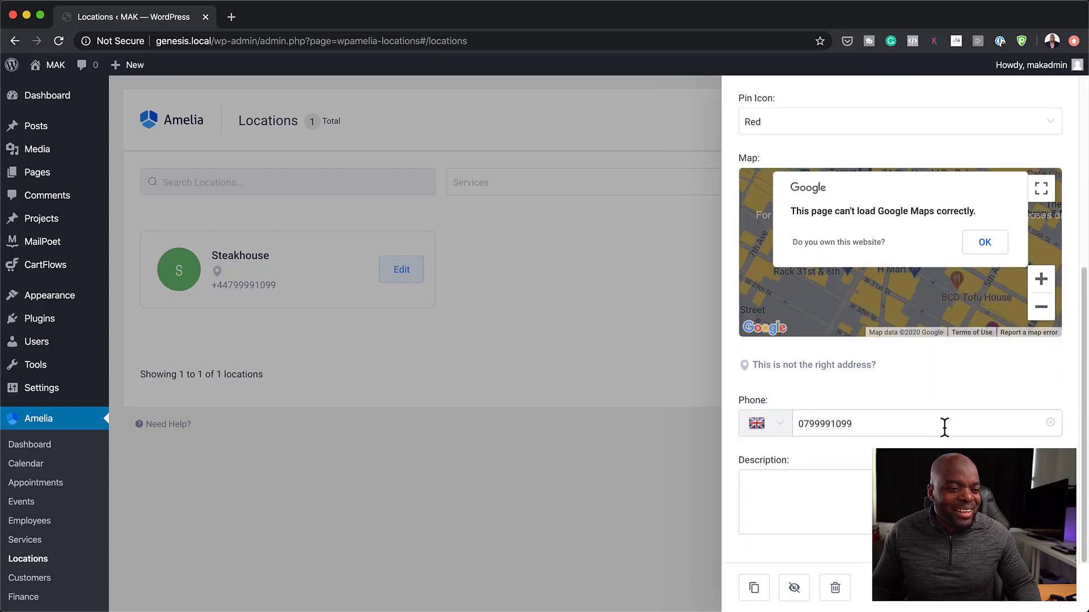
Step: Go to the Amelia Customers page, which lists no customers yet
{"action": "left_click", "coordinate": [29, 578]}
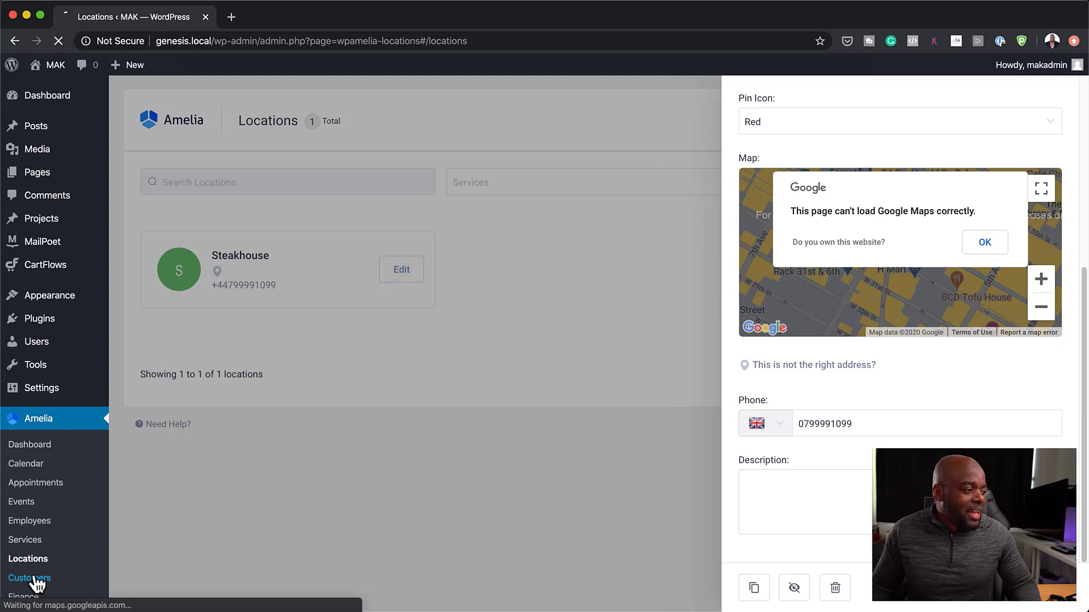
{"action": "left_click", "coordinate": [29, 578]}
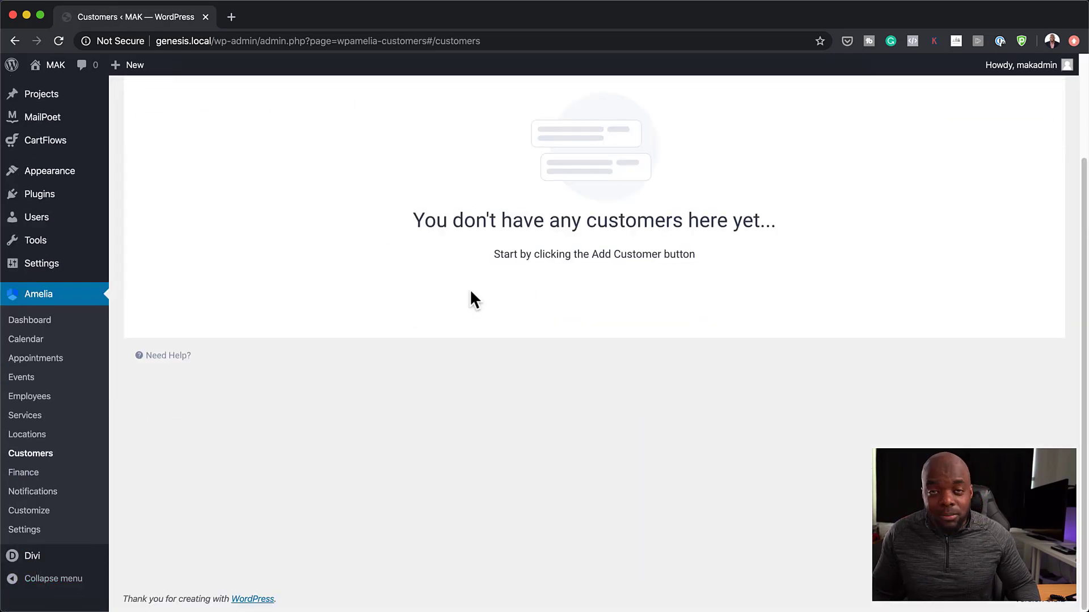
{"action": "mouse_move", "coordinate": [646, 526]}
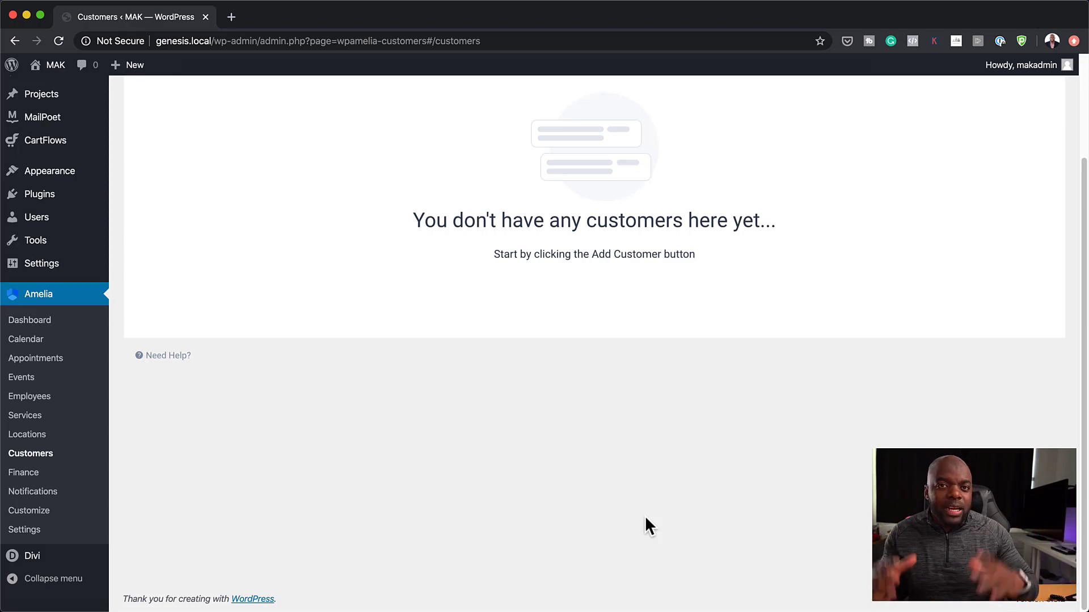
{"action": "mouse_move", "coordinate": [541, 342]}
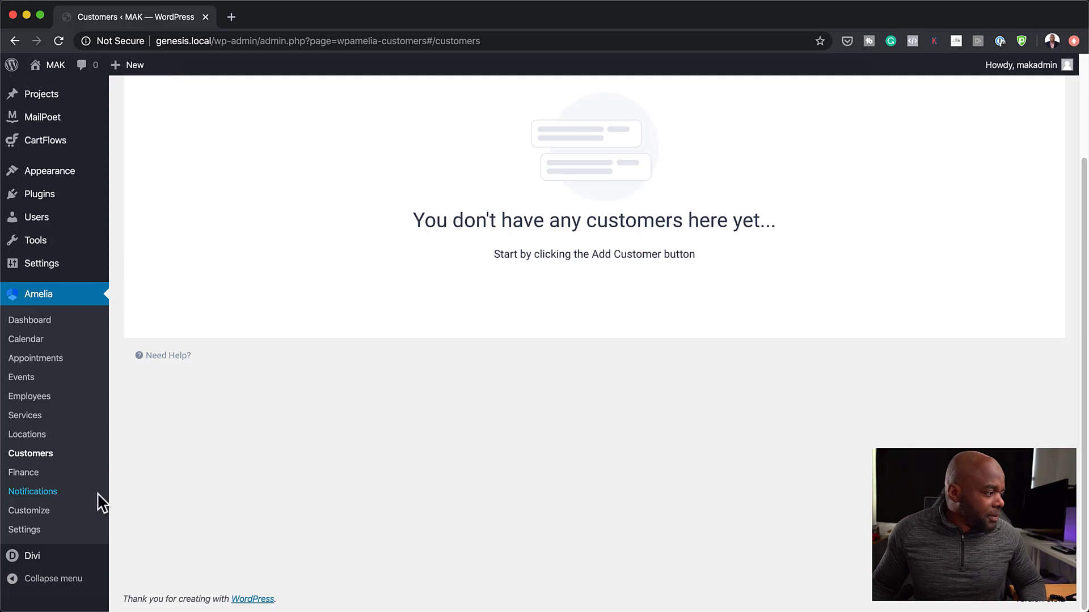
Step: View Amelia's Finance page, which lists no payments yet
{"action": "left_click", "coordinate": [24, 472]}
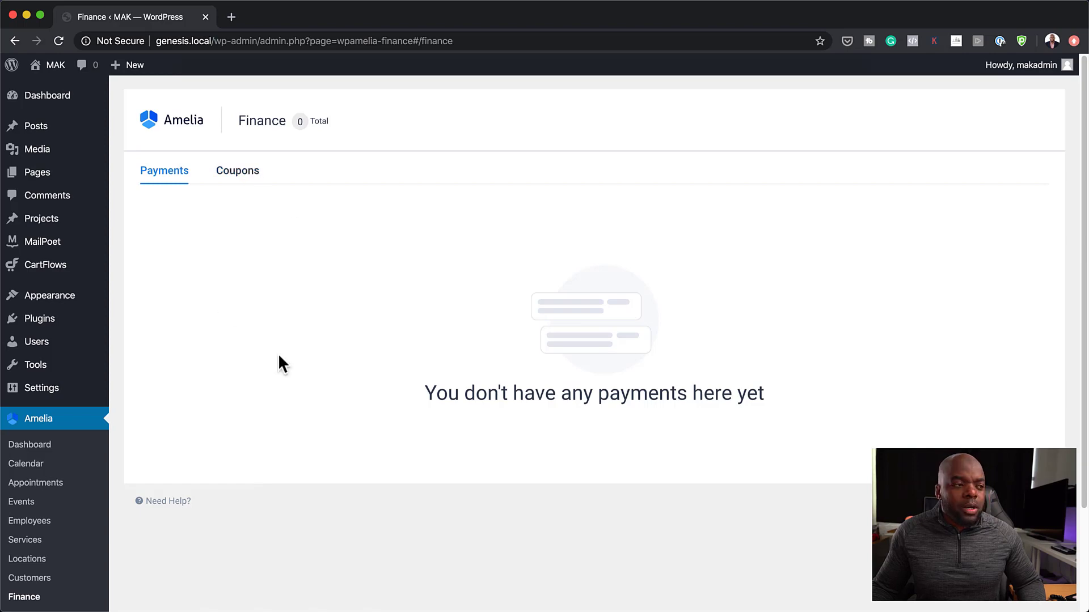
{"action": "mouse_move", "coordinate": [600, 457]}
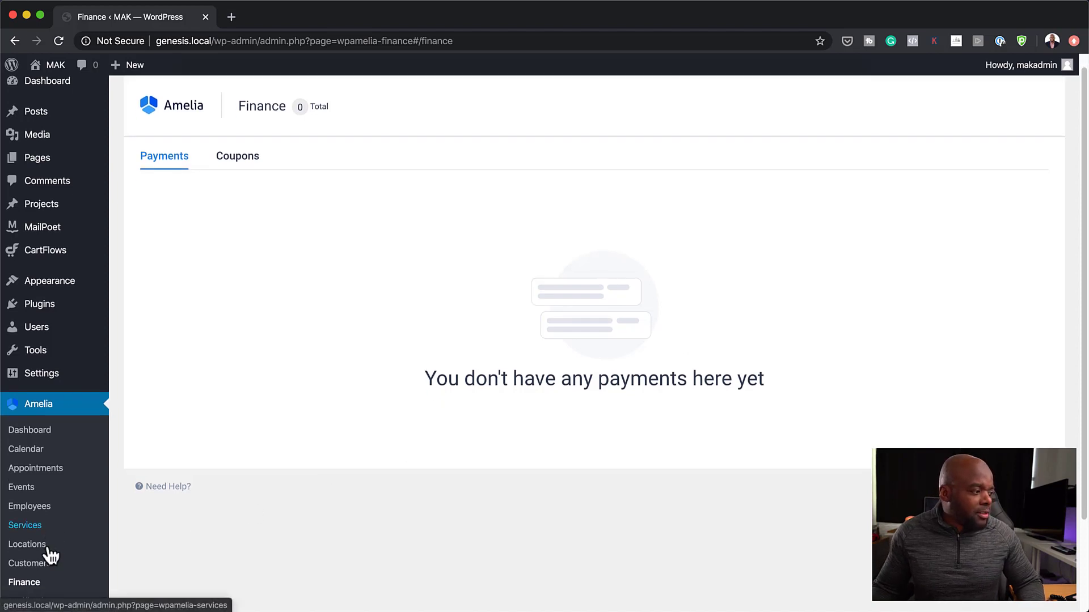
{"action": "scroll", "scroll_direction": "down", "scroll_amount": 3}
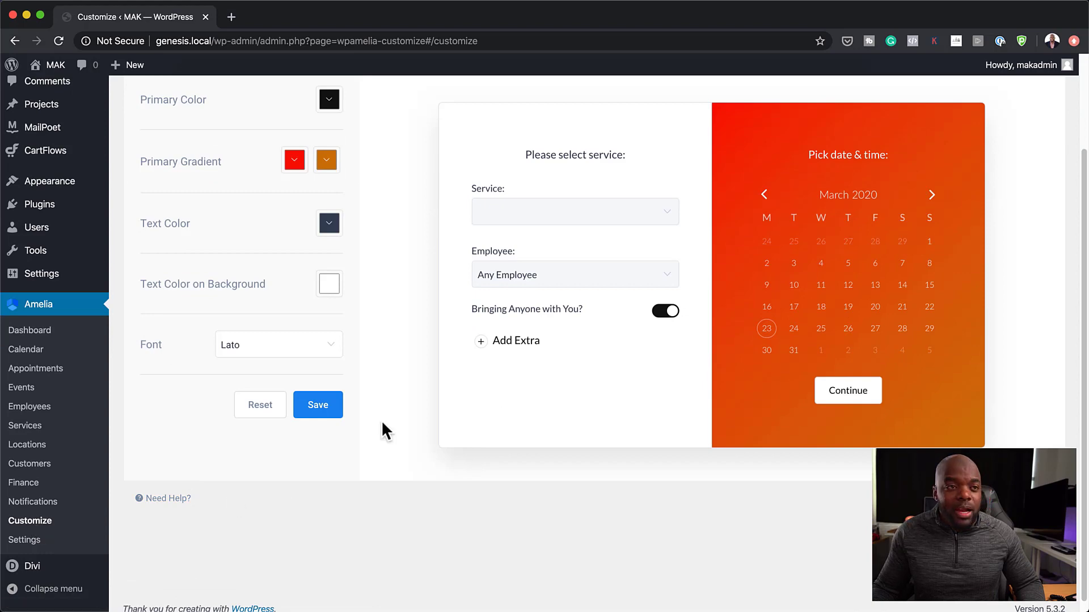
Step: Adjust and confirm the second colour of the Primary Gradient swatch
{"action": "scroll", "scroll_direction": "down", "scroll_amount": 3}
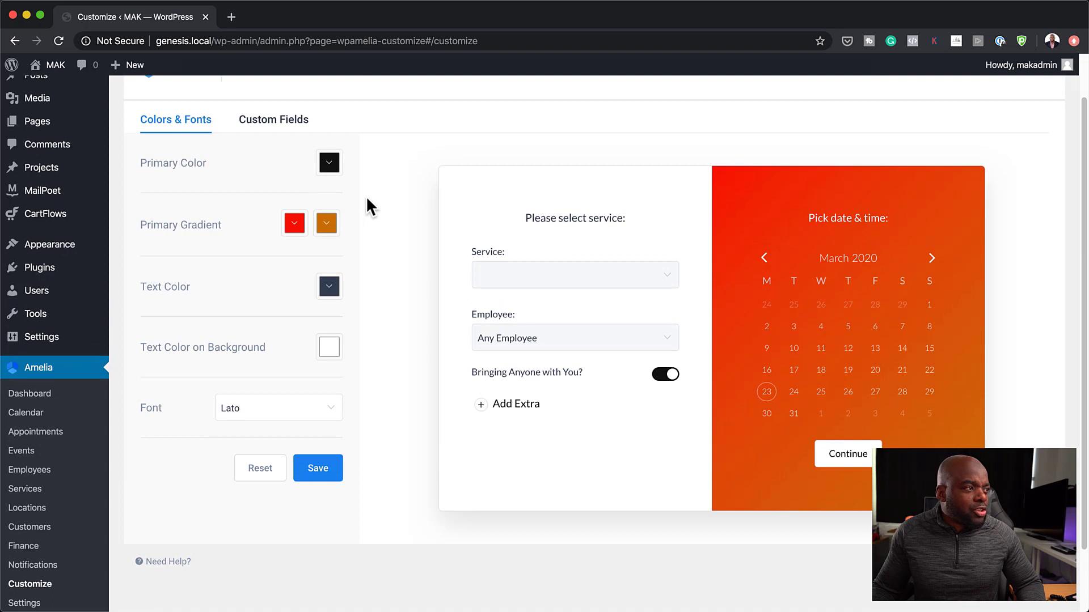
{"action": "left_click", "coordinate": [326, 222]}
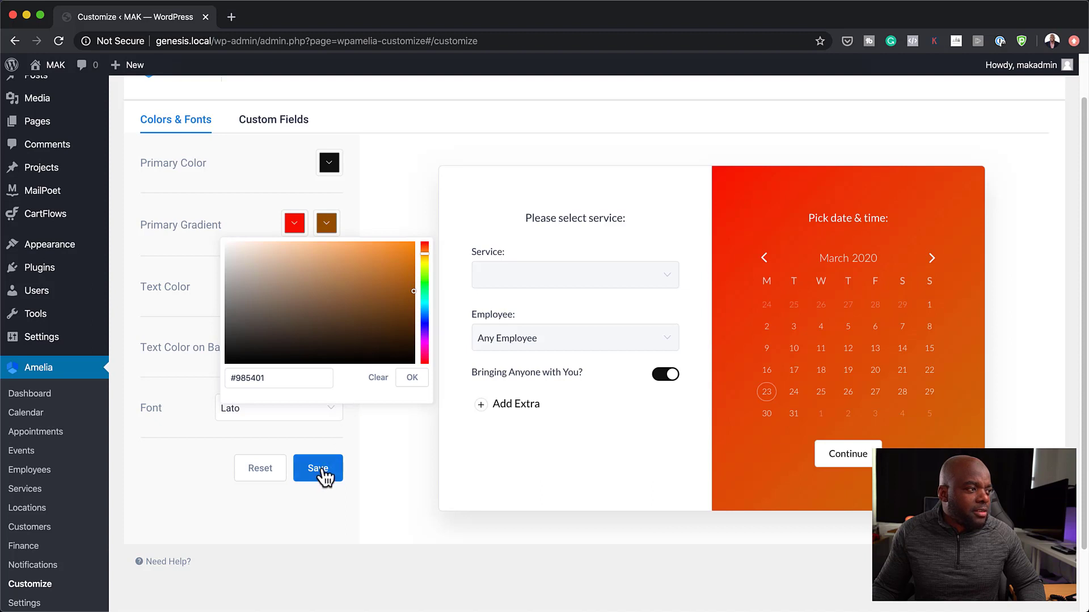
{"action": "left_click", "coordinate": [318, 468]}
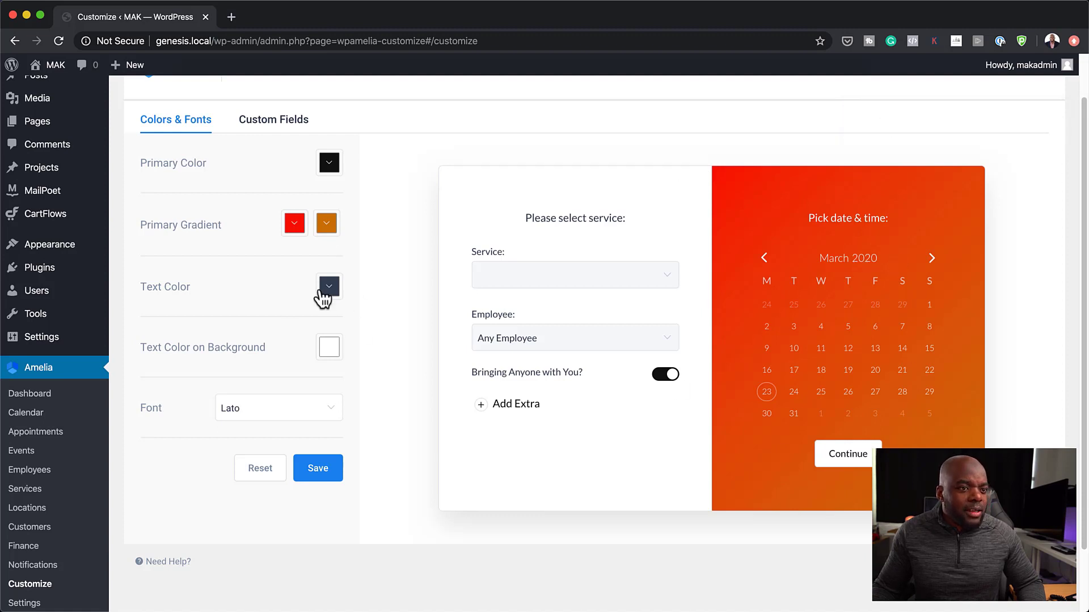
{"action": "left_click", "coordinate": [326, 223]}
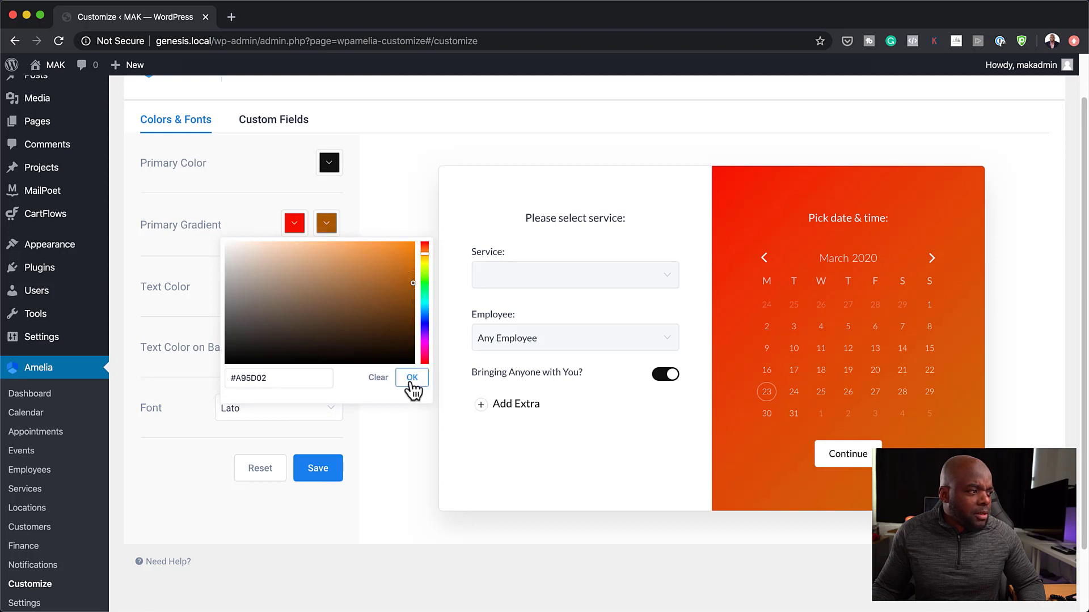
{"action": "left_click", "coordinate": [411, 377]}
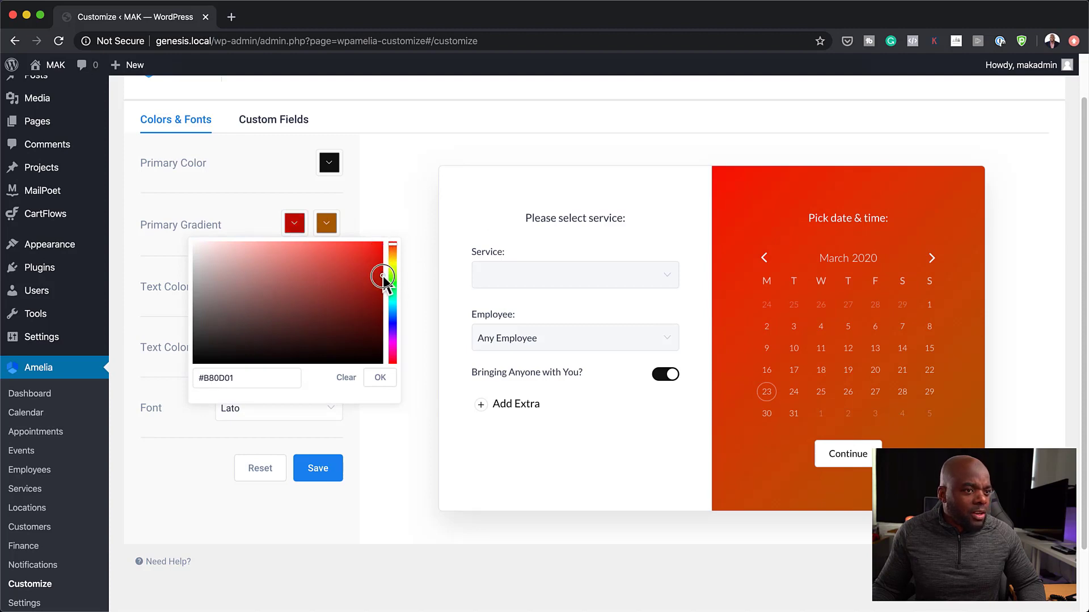
Step: Darken the first gradient colour to a deep dark red and confirm it
{"action": "left_click_drag", "start_coordinate": [385, 275], "coordinate": [386, 326]}
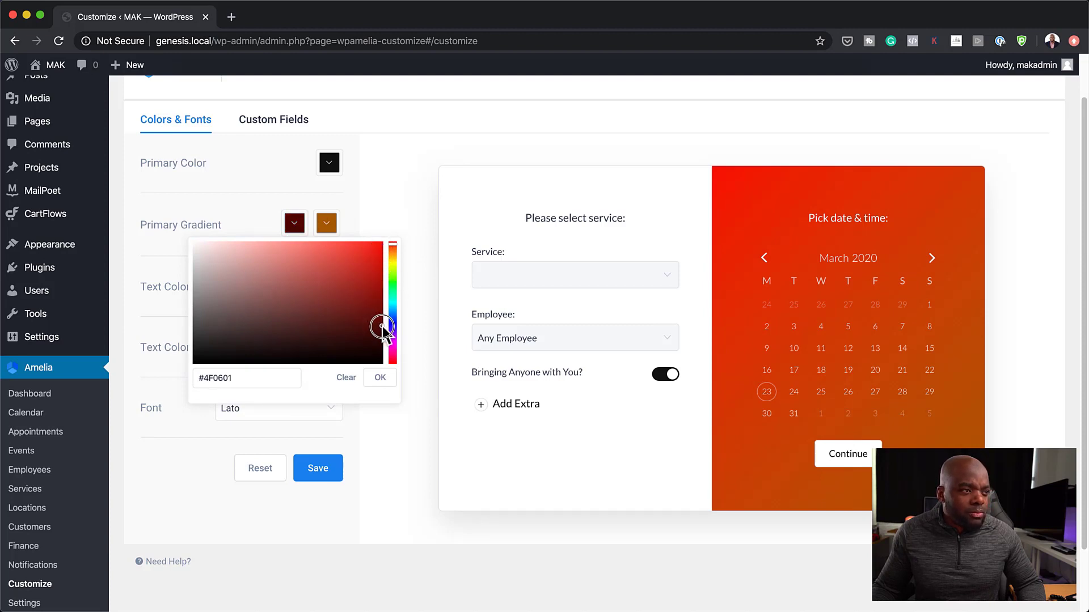
{"action": "left_click", "coordinate": [379, 377]}
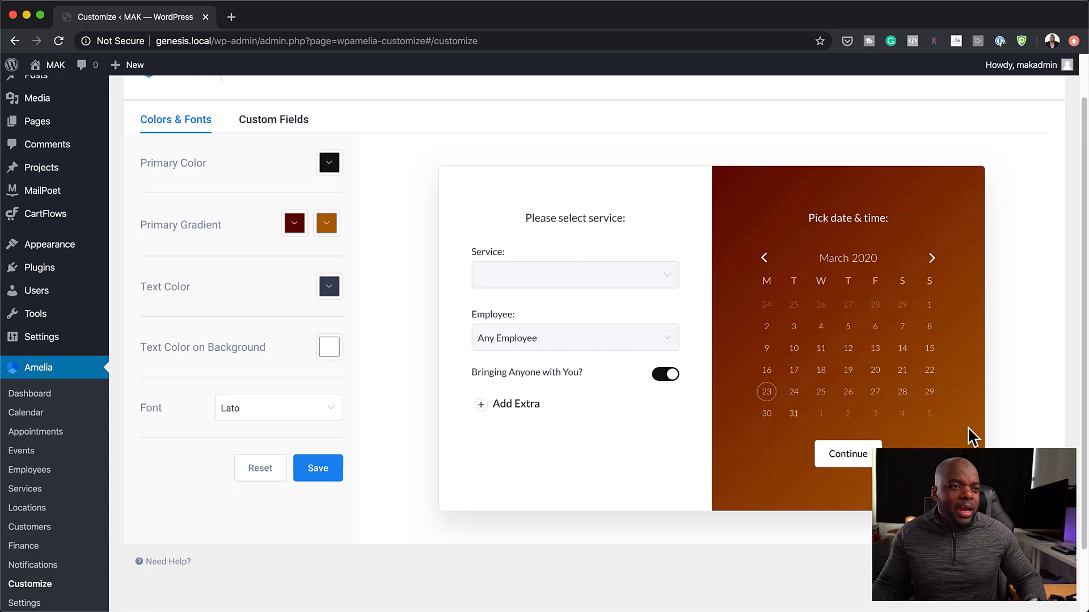
{"action": "left_click", "coordinate": [293, 223]}
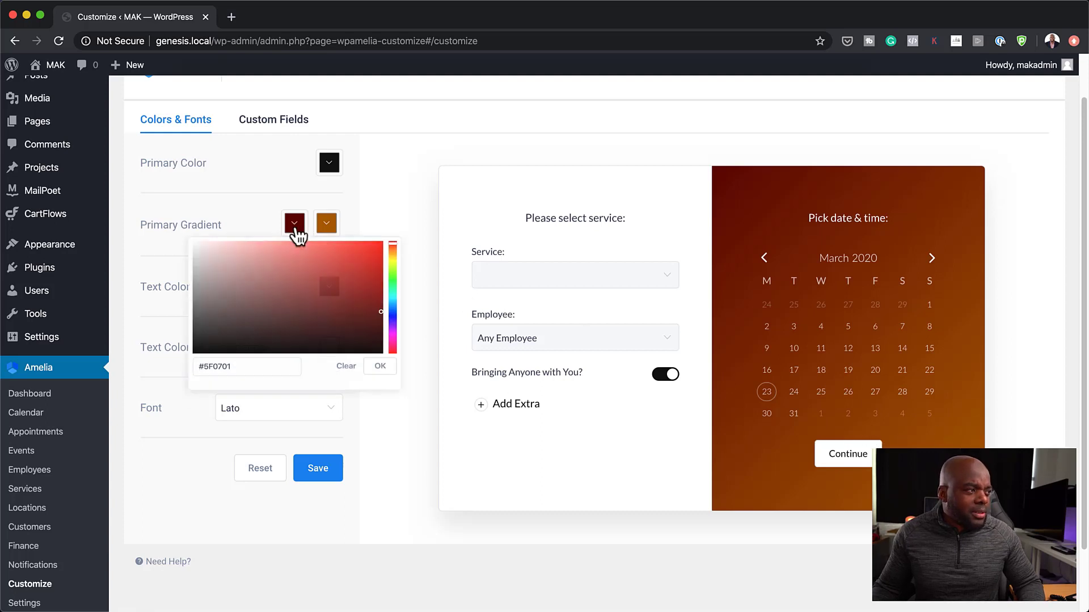
Step: Lighten the first gradient colour slightly and confirm the adjusted red
{"action": "left_click", "coordinate": [380, 309]}
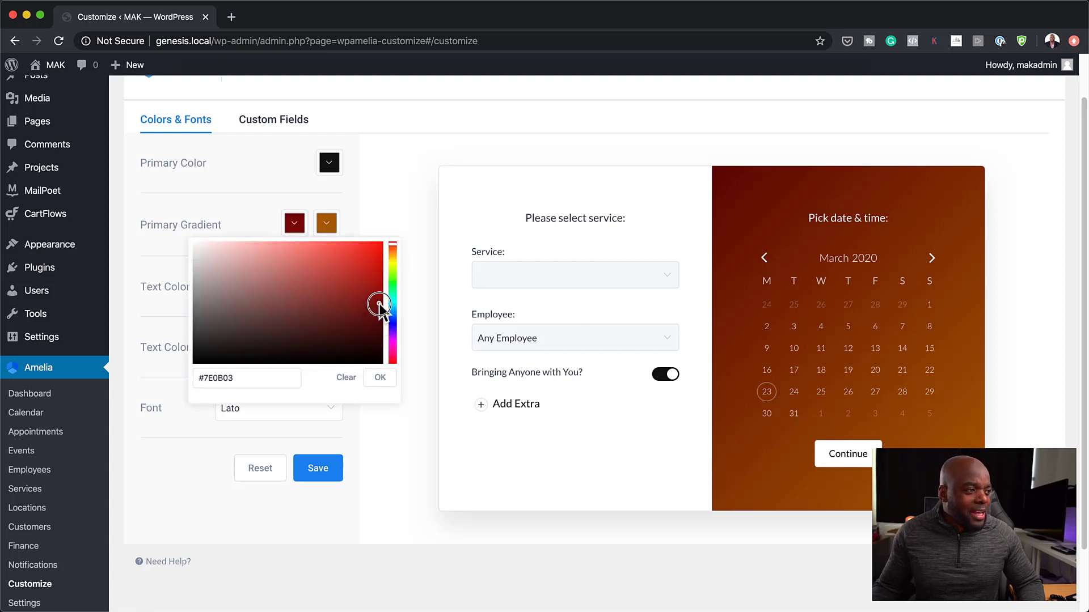
{"action": "left_click", "coordinate": [379, 377]}
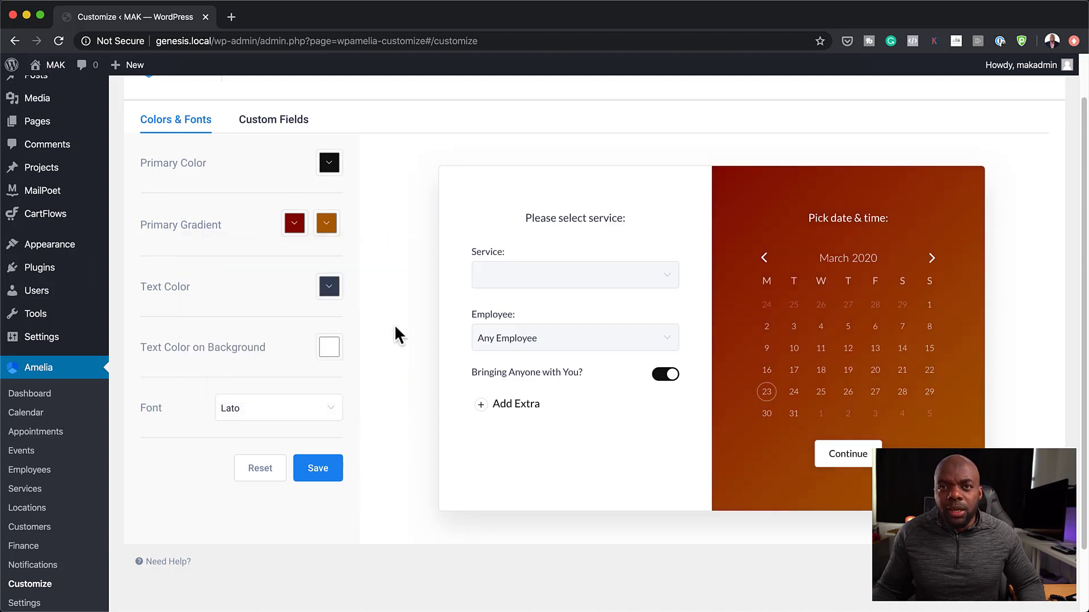
{"action": "mouse_move", "coordinate": [600, 434]}
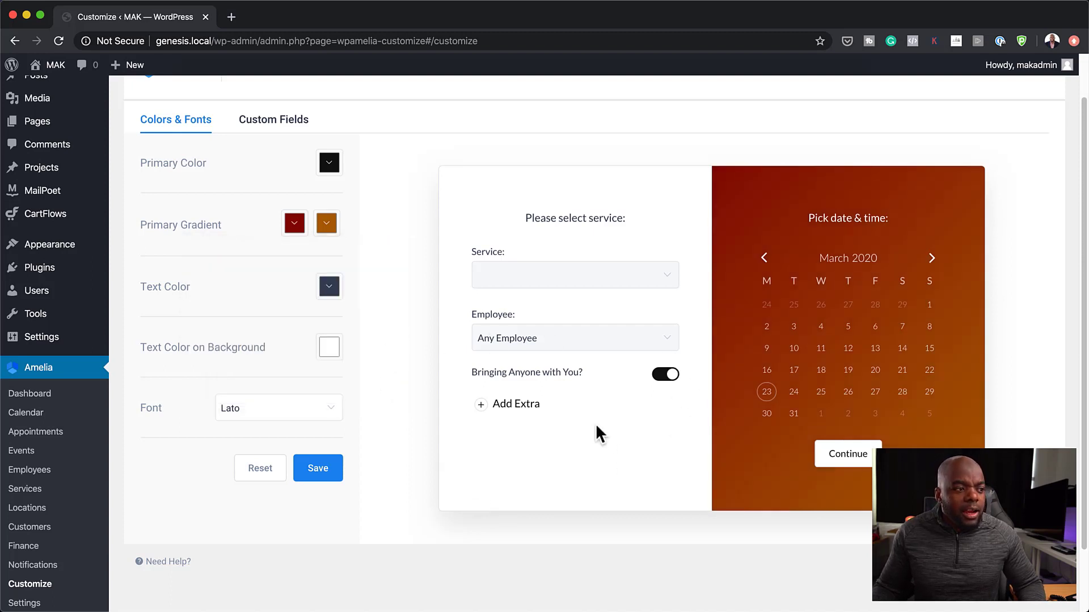
{"action": "mouse_move", "coordinate": [543, 269]}
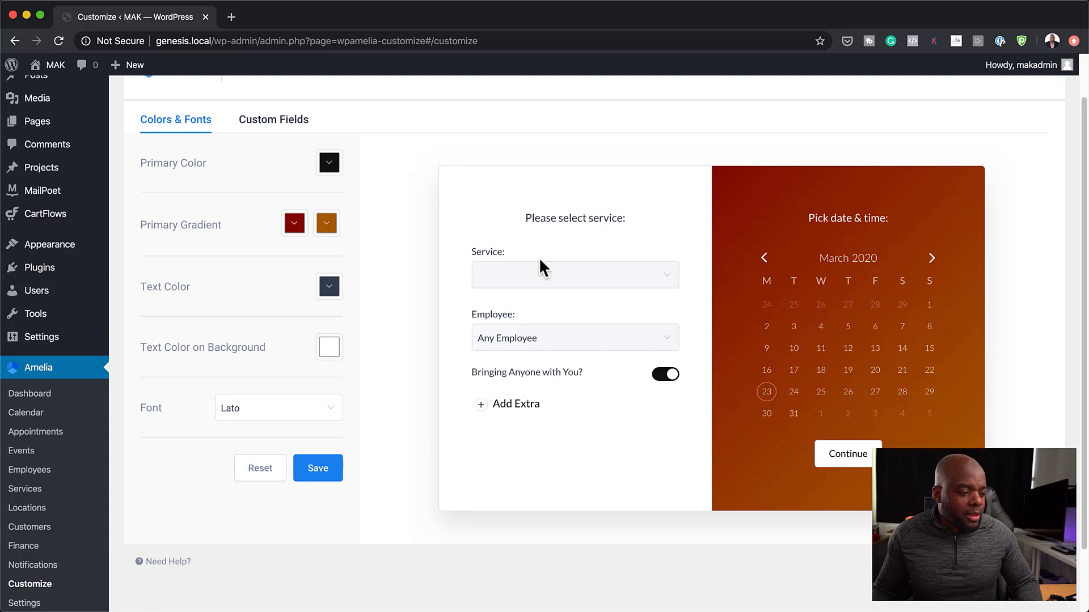
{"action": "mouse_move", "coordinate": [278, 415]}
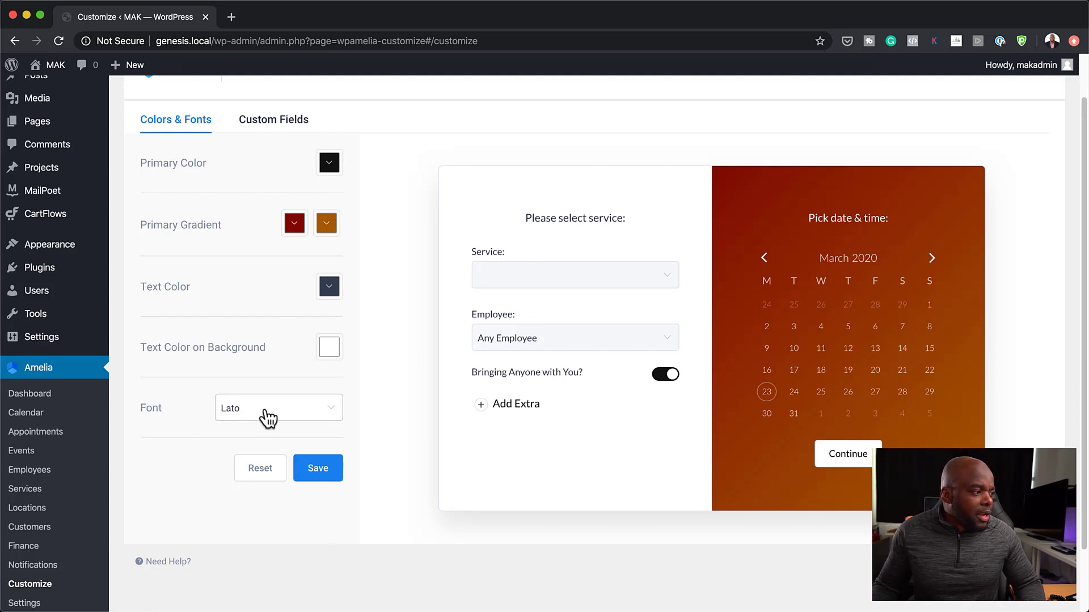
Step: Keep Lato as the form font and save the styling settings
{"action": "left_click", "coordinate": [278, 407]}
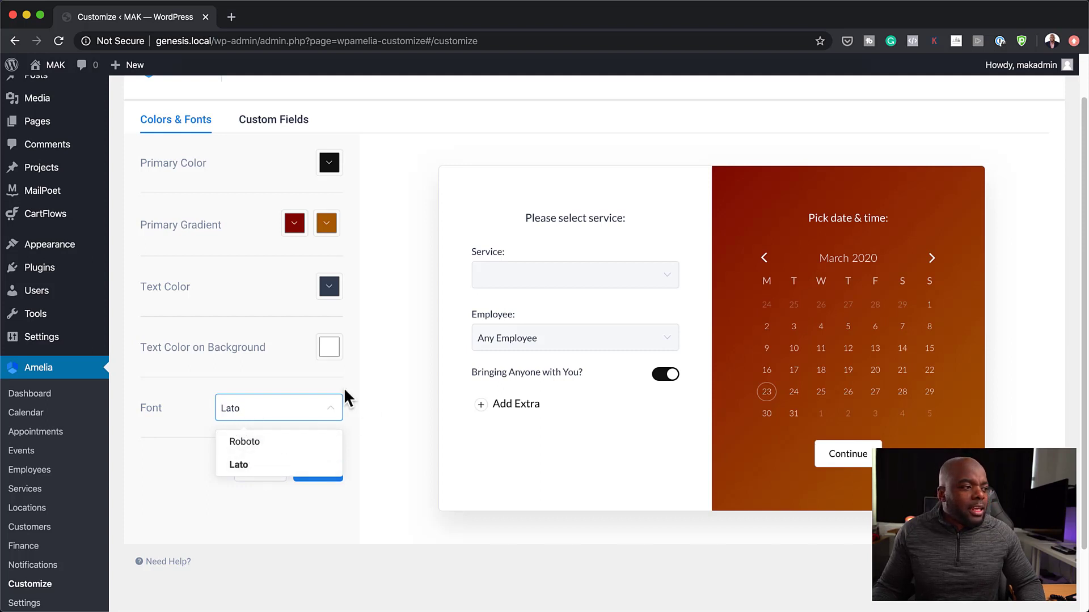
{"action": "left_click", "coordinate": [239, 465]}
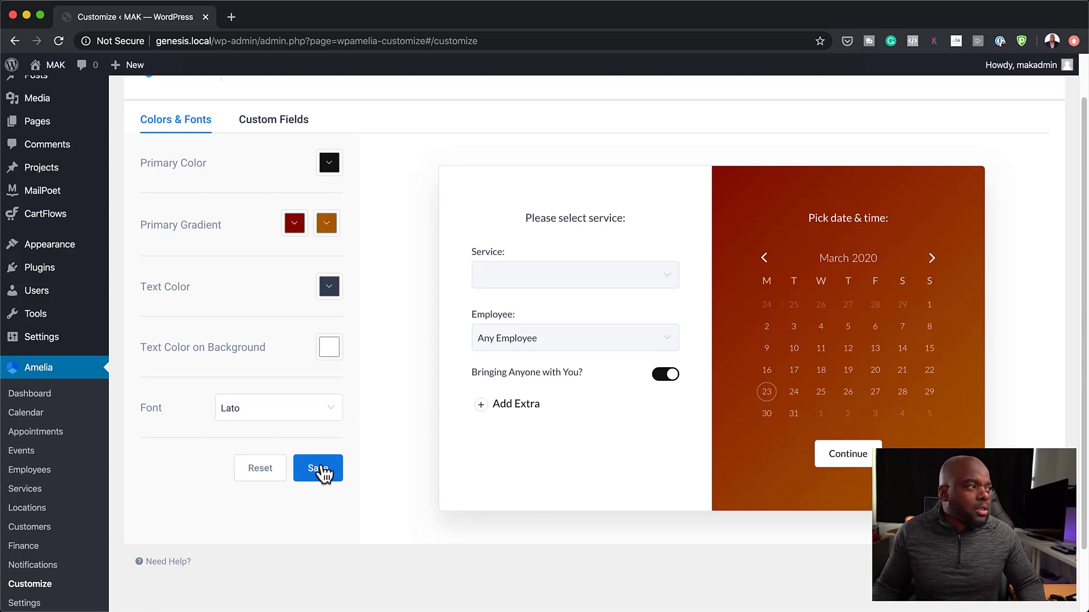
{"action": "left_click", "coordinate": [318, 467]}
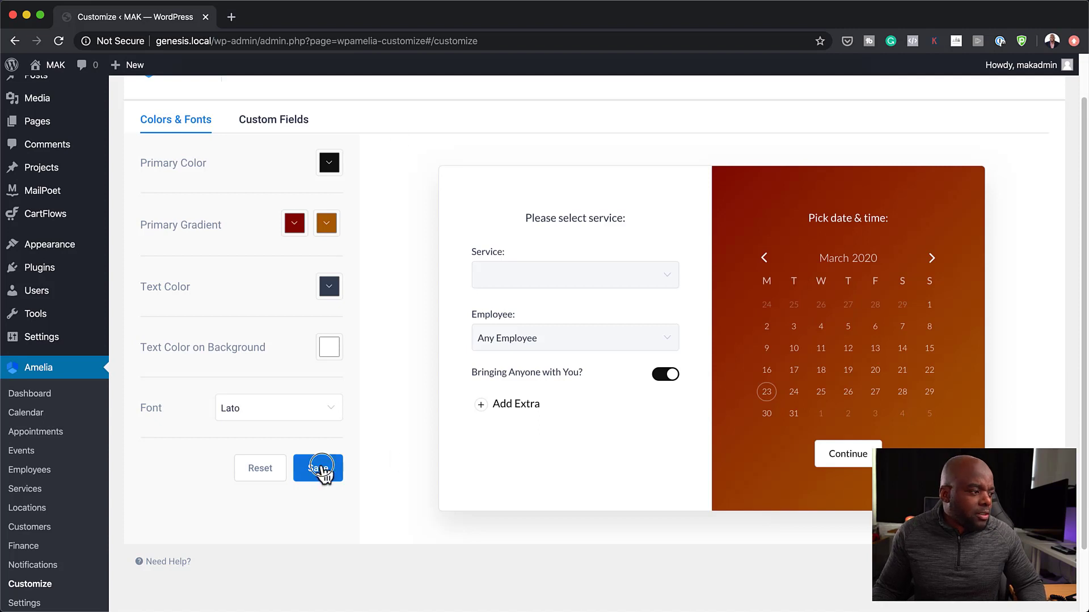
{"action": "left_click", "coordinate": [318, 467]}
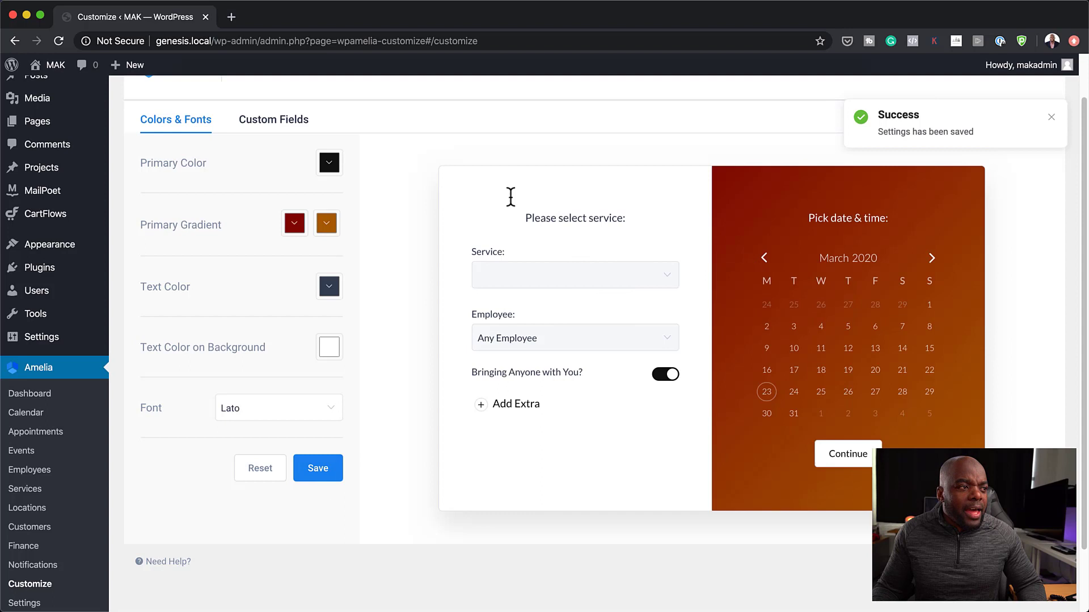
{"action": "mouse_move", "coordinate": [732, 327]}
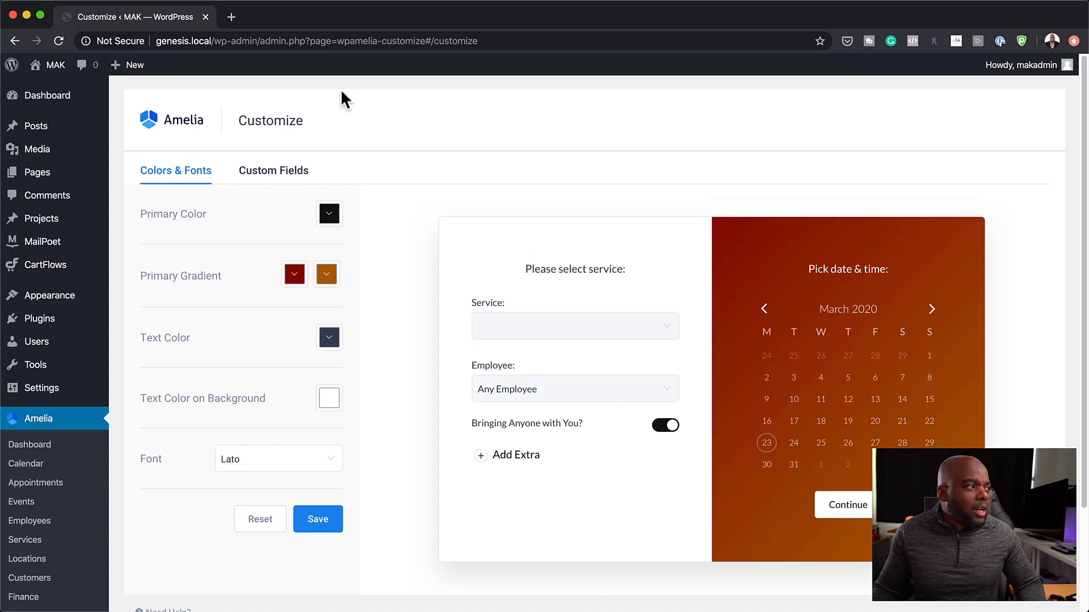
{"action": "mouse_move", "coordinate": [311, 200]}
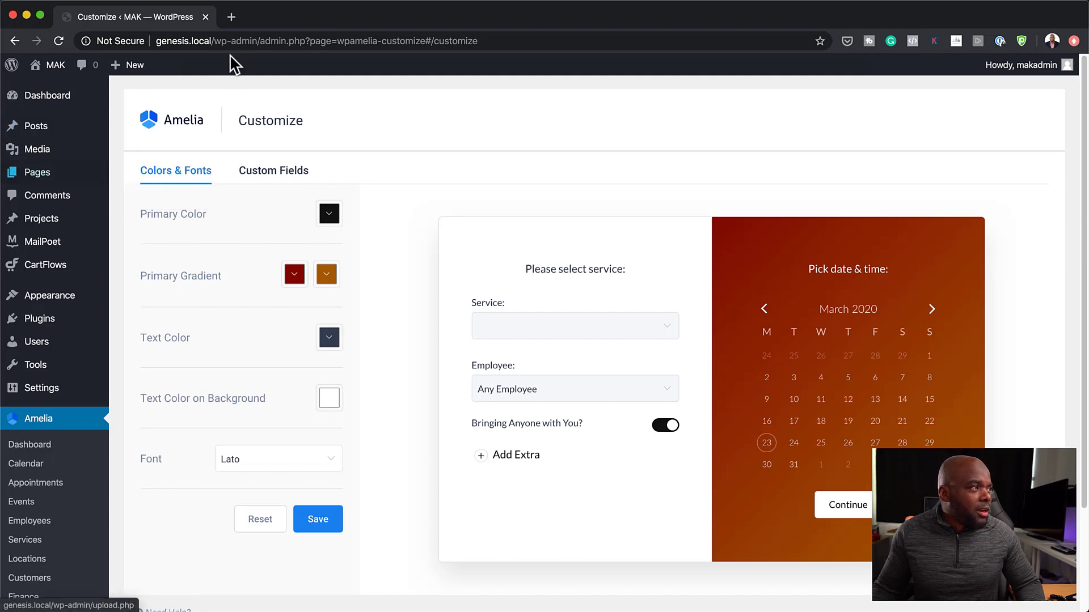
Step: Visit the live steakhouse home page from the admin bar
{"action": "left_click", "coordinate": [313, 40]}
{"action": "type", "text": "genesis.local/"}
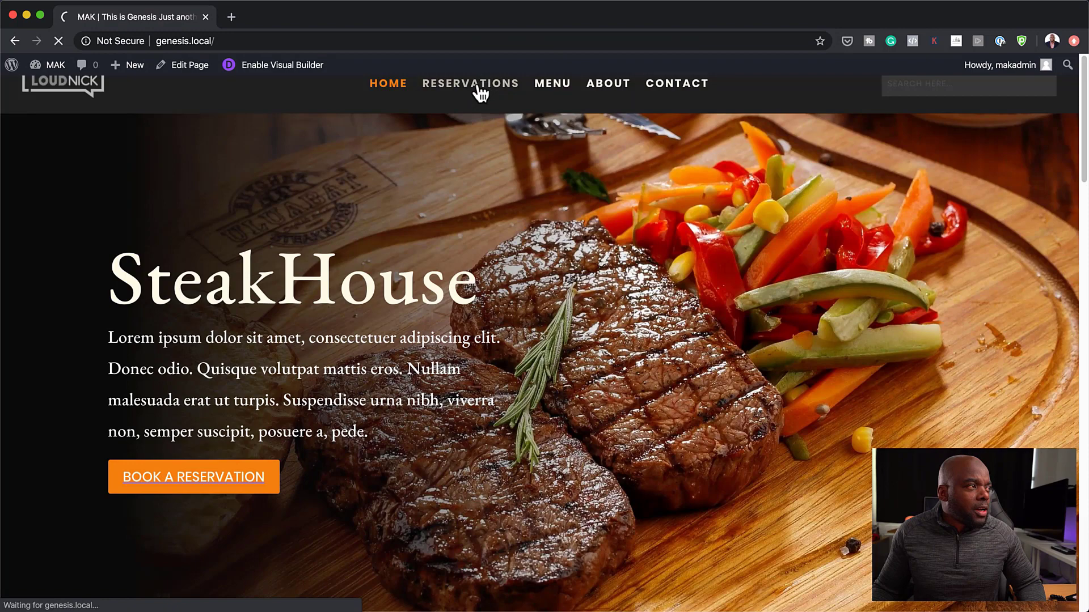
Step: Go to the Reservations page with its dark red form and enable the Divi Visual Builder
{"action": "left_click", "coordinate": [470, 83]}
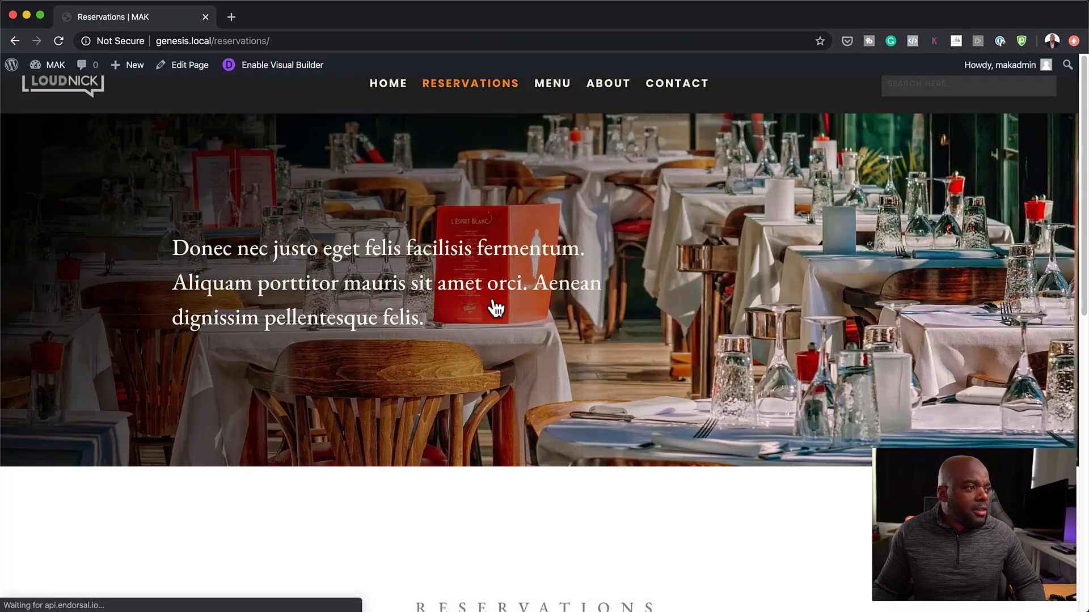
{"action": "scroll", "scroll_direction": "down", "scroll_amount": 3}
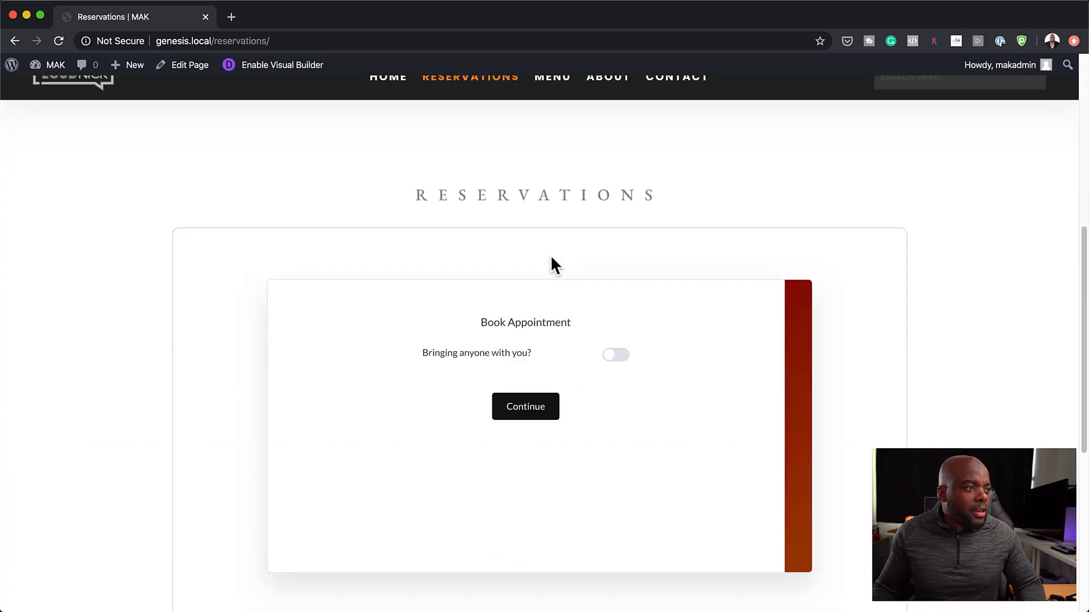
{"action": "left_click", "coordinate": [281, 65]}
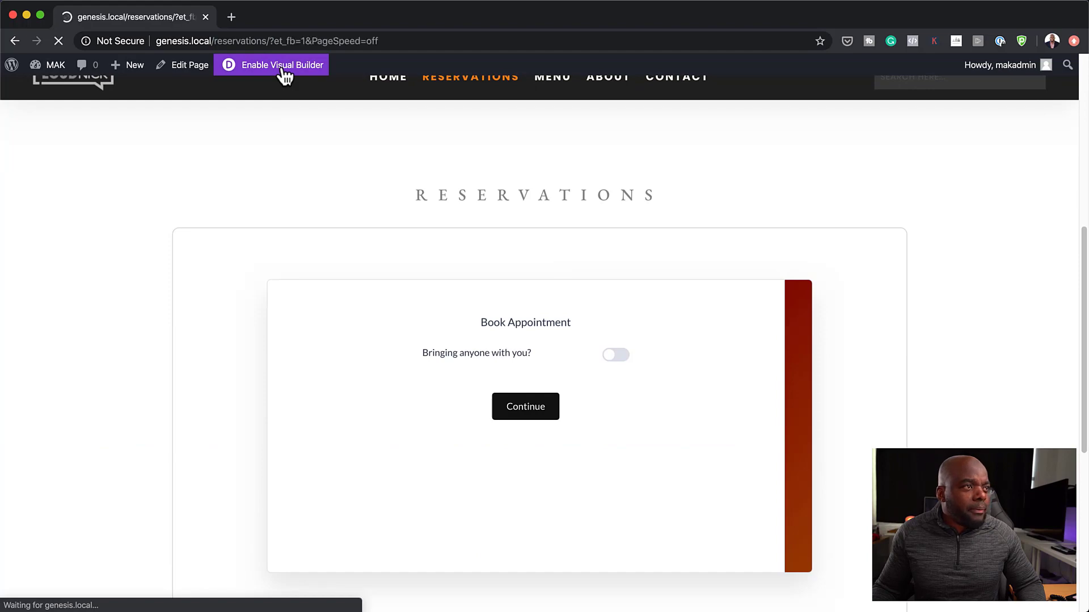
{"action": "left_click", "coordinate": [278, 64]}
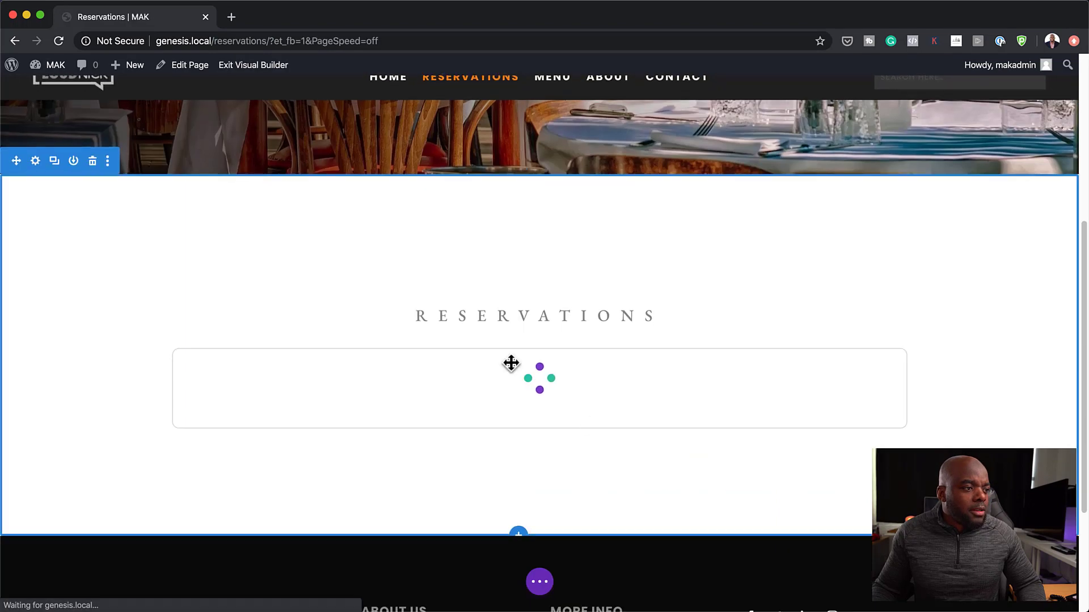